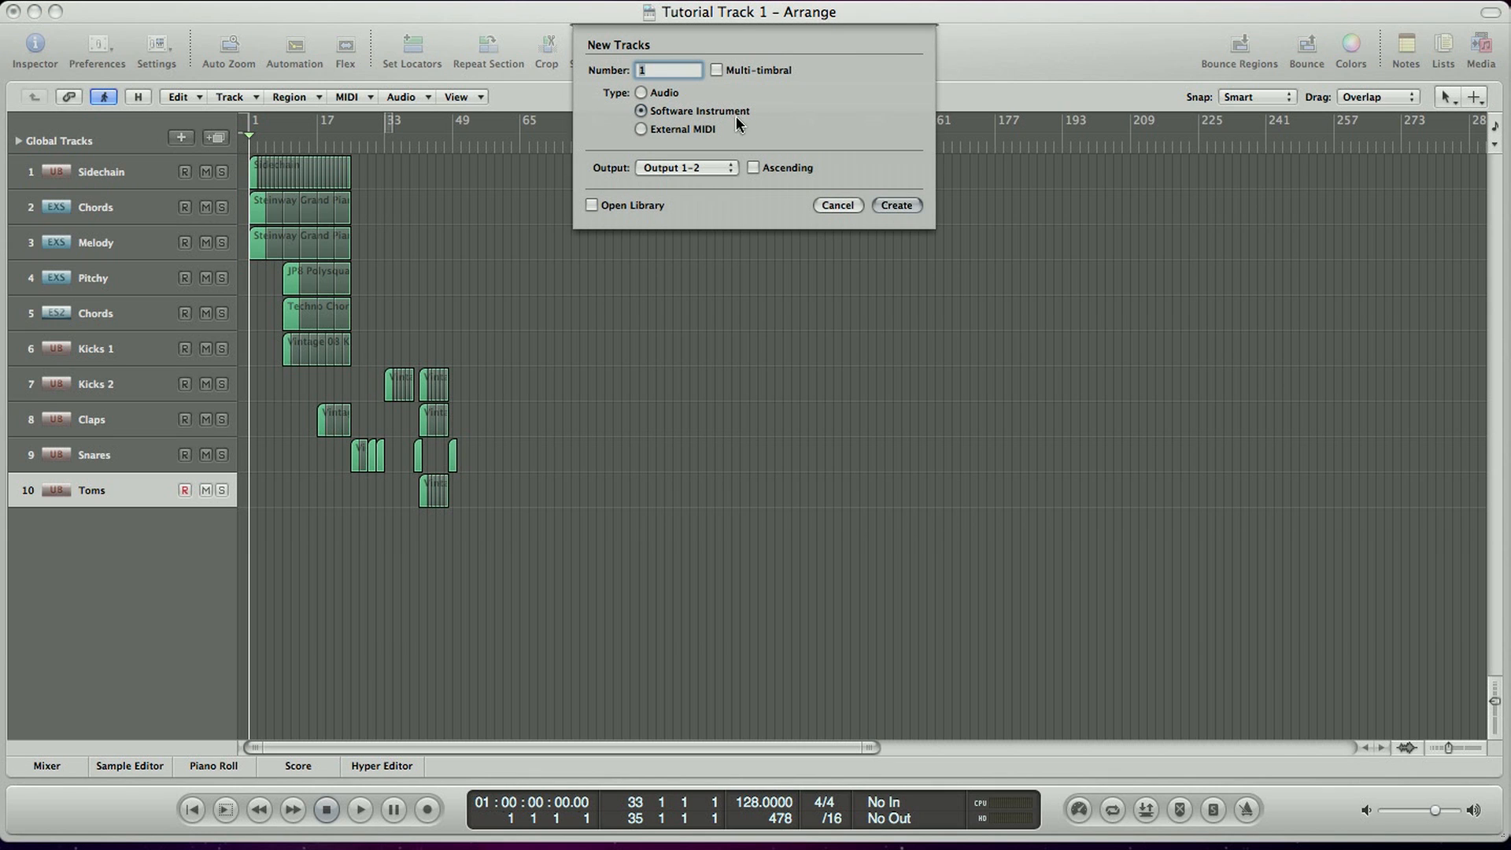
Step: Create a new software instrument track (Inst 11) and load the EXS24 sampler in mono
{"action": "left_click", "coordinate": [895, 206]}
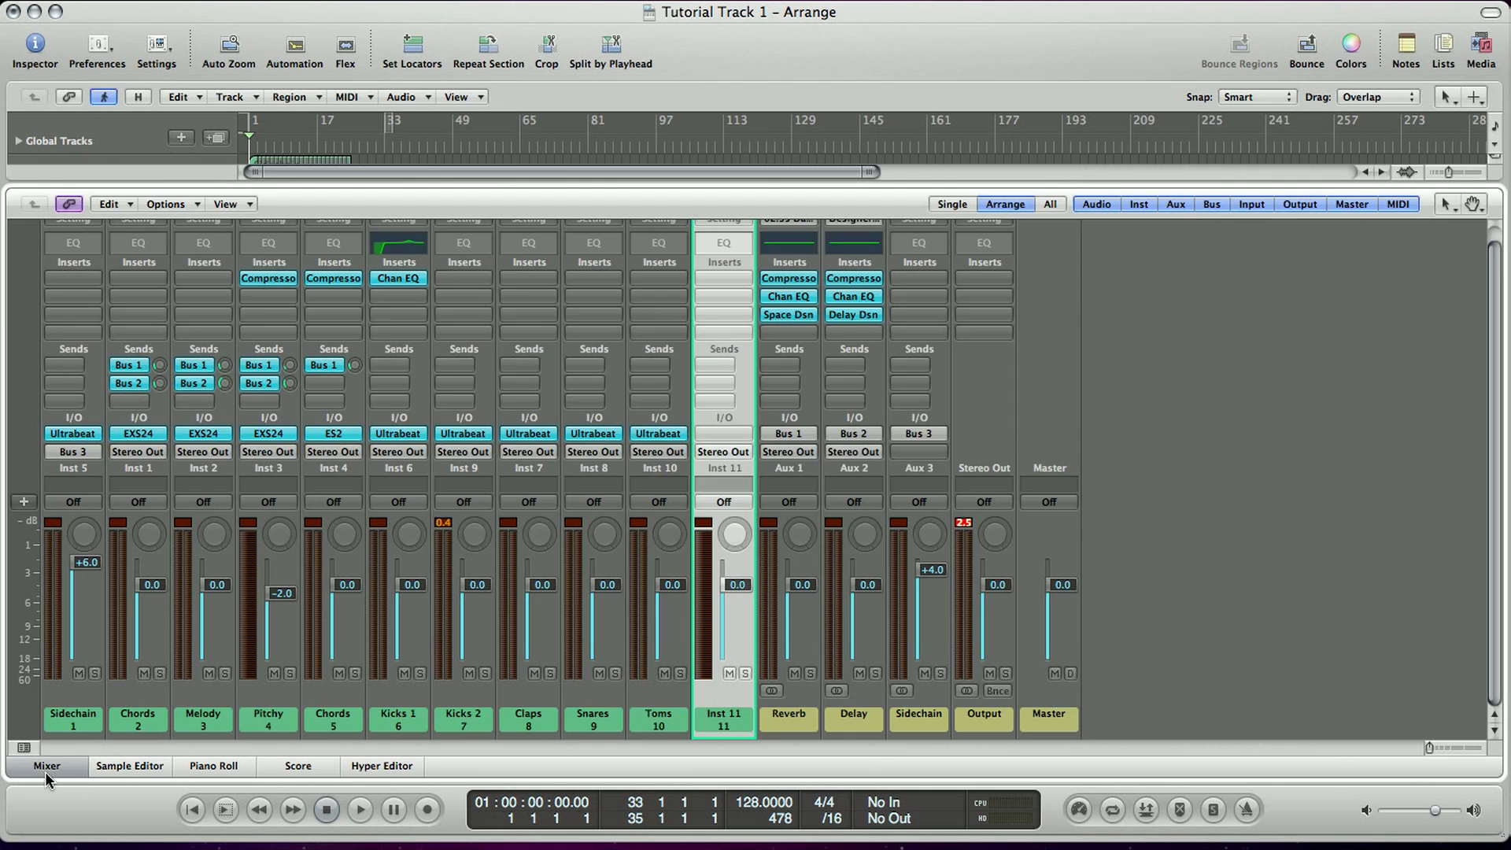
{"action": "left_click", "coordinate": [722, 433]}
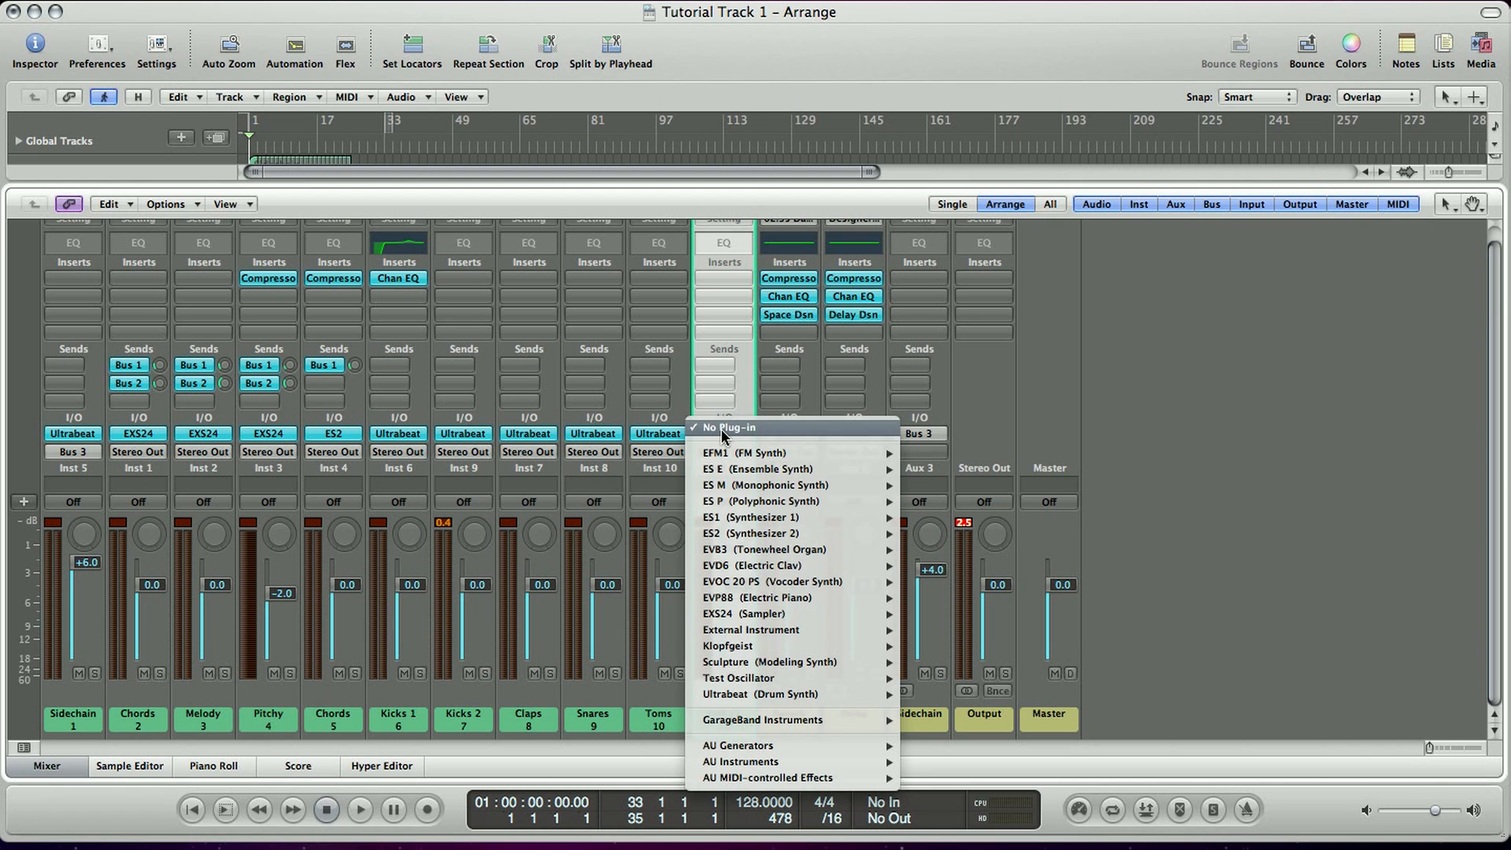
{"action": "mouse_move", "coordinate": [819, 622]}
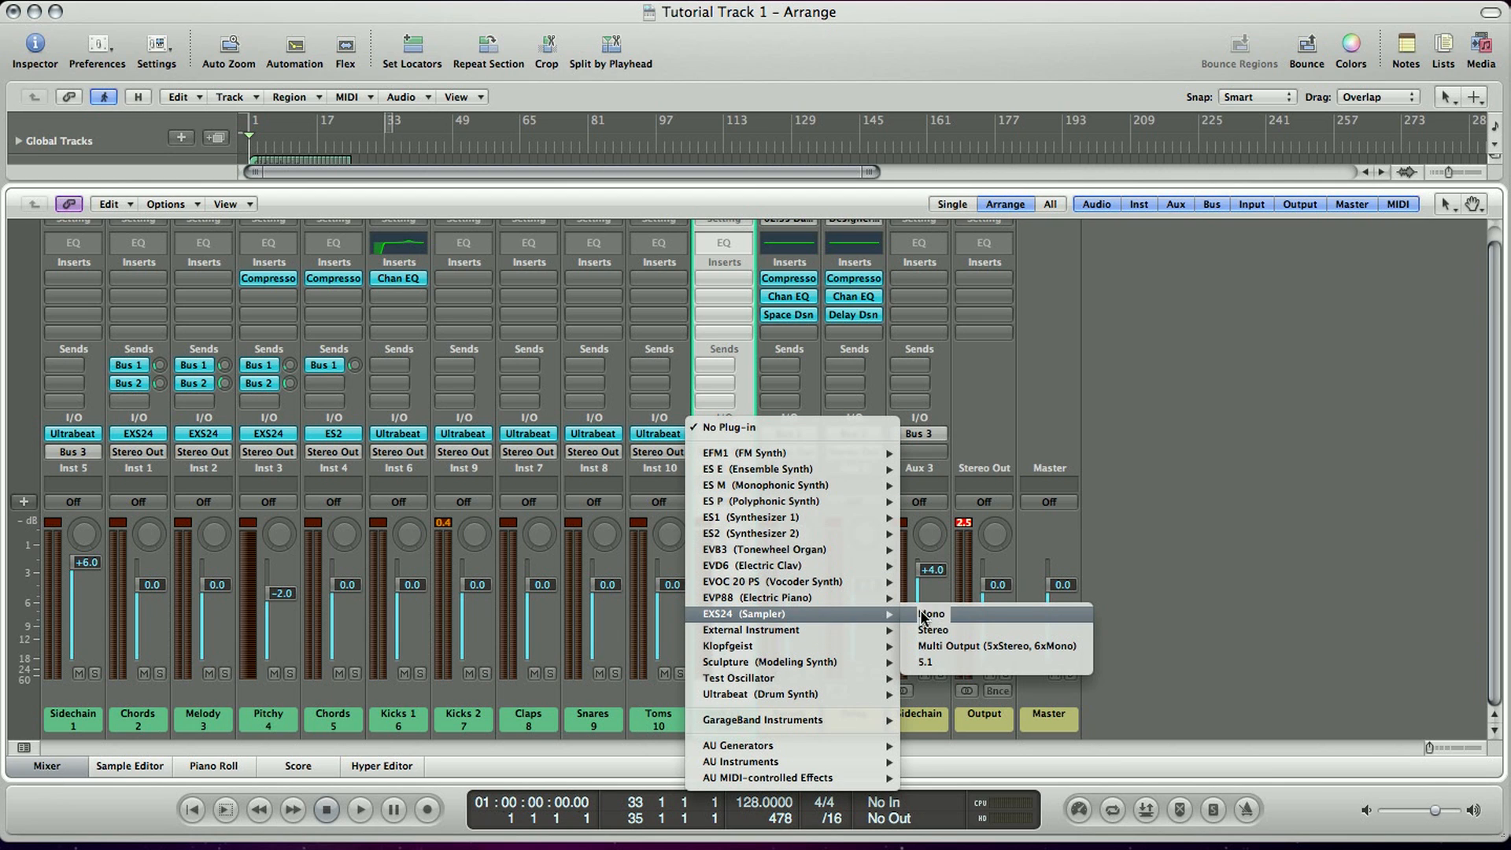
{"action": "left_click", "coordinate": [934, 630]}
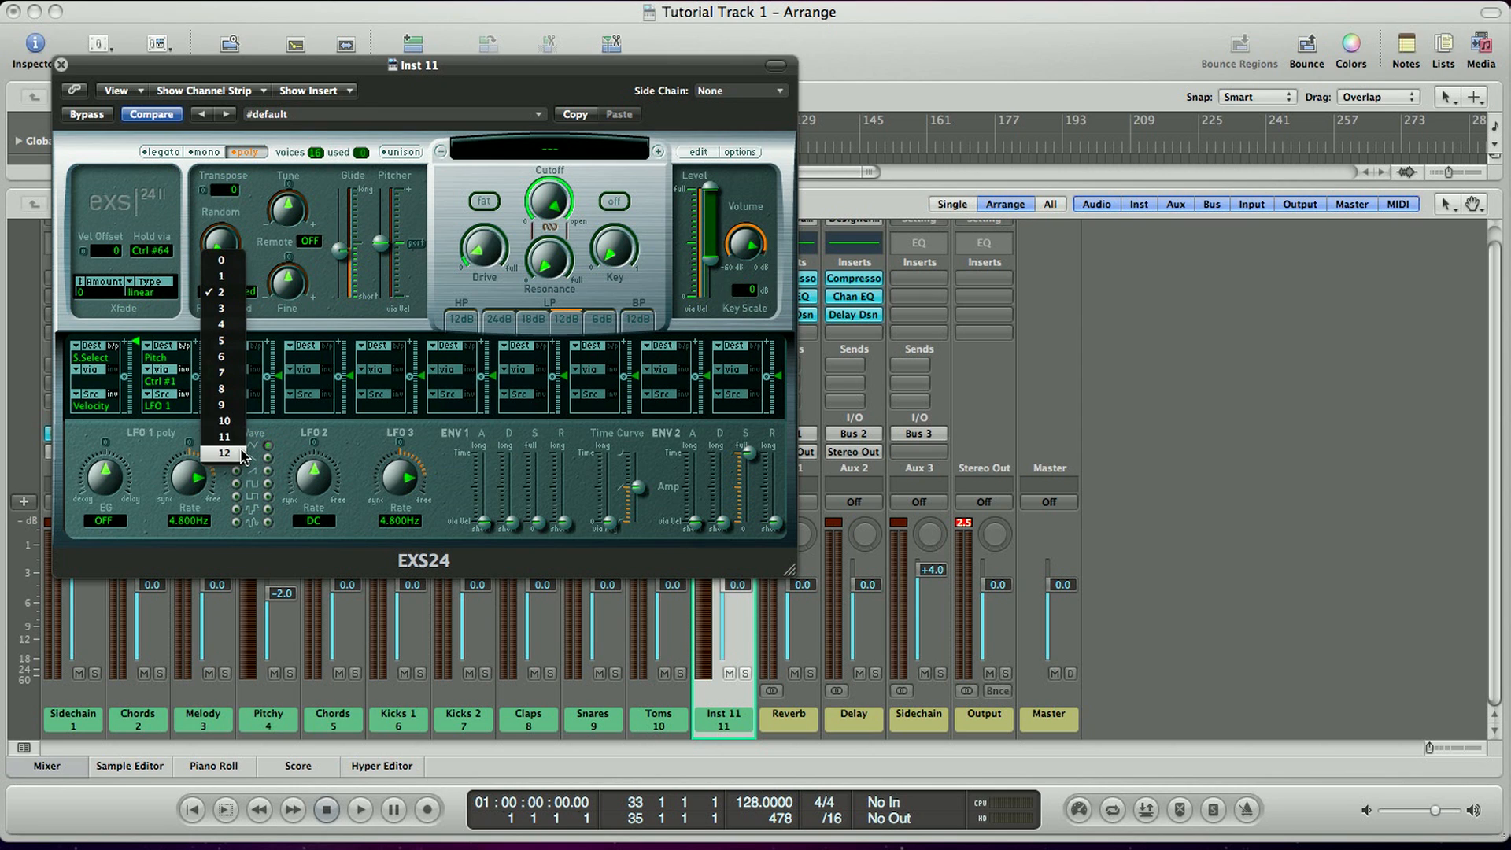
Step: Set the EXS24 pitch-bend range to 12 and load the Factory Simple Saw synth lead
{"action": "left_click", "coordinate": [224, 454]}
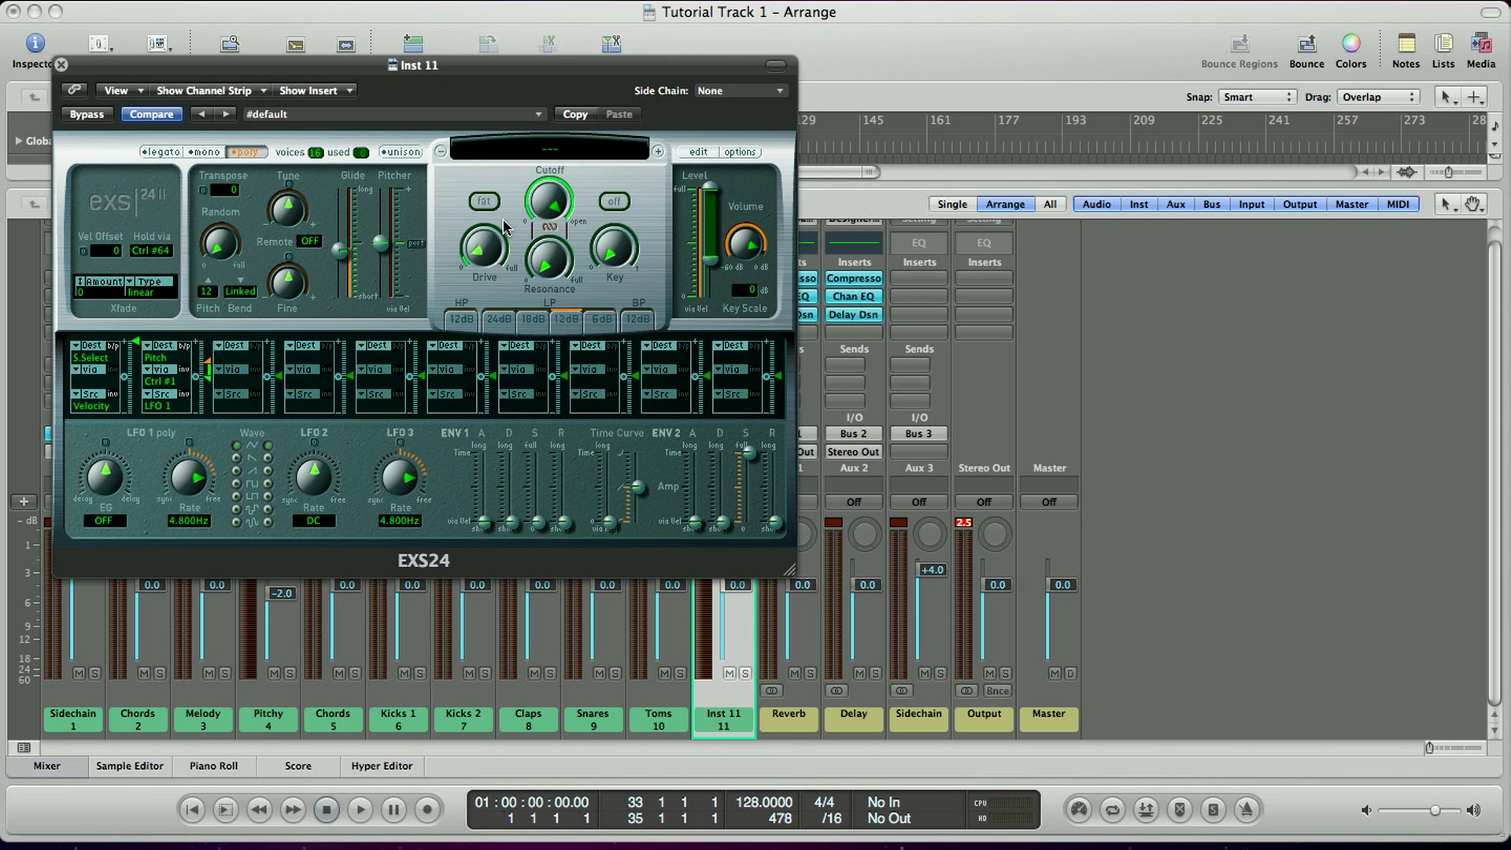
{"action": "left_click", "coordinate": [545, 149]}
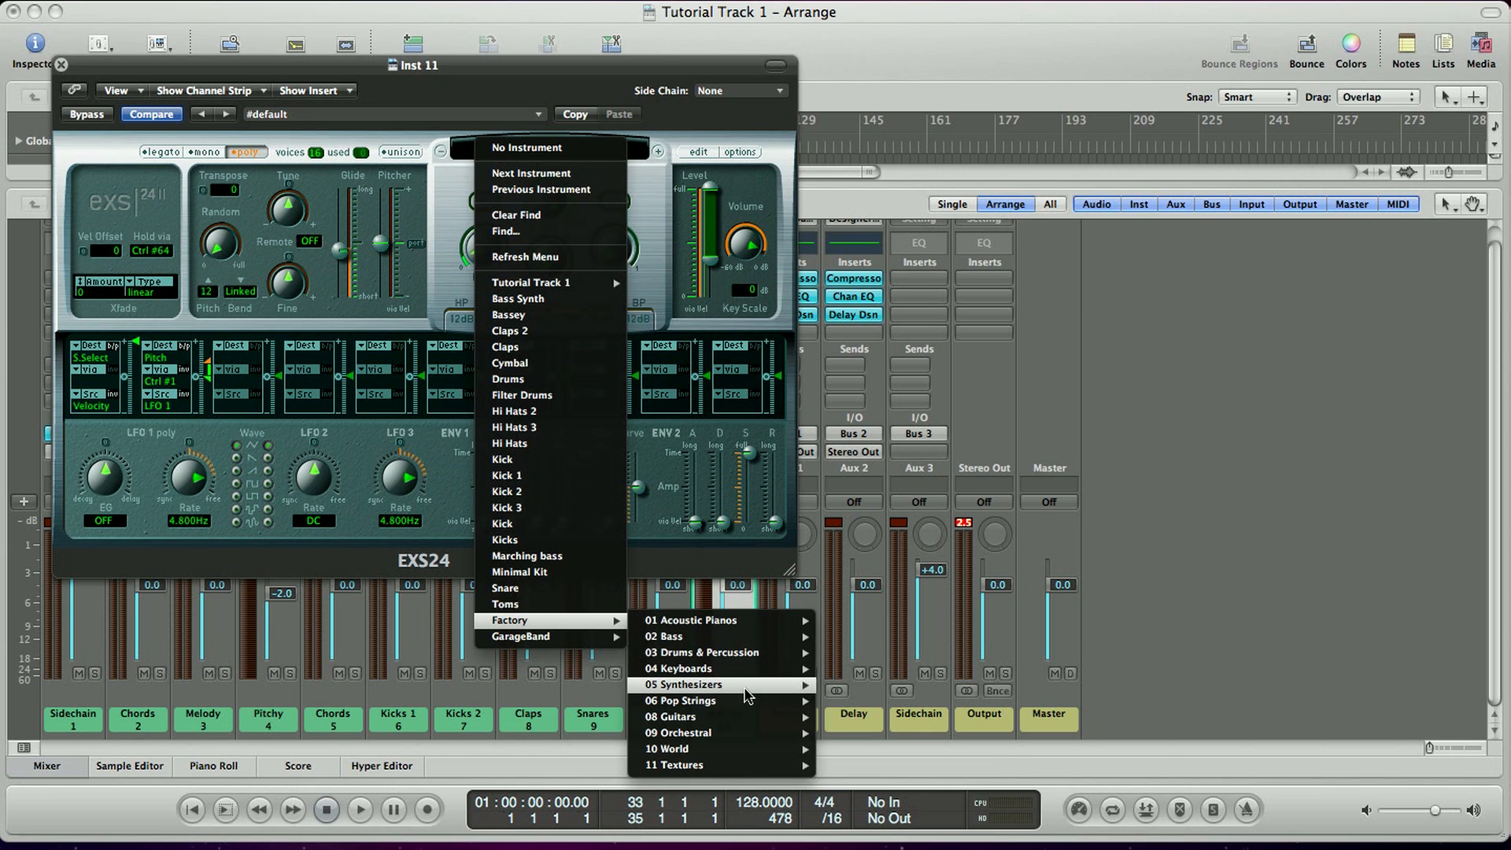
{"action": "mouse_move", "coordinate": [887, 678]}
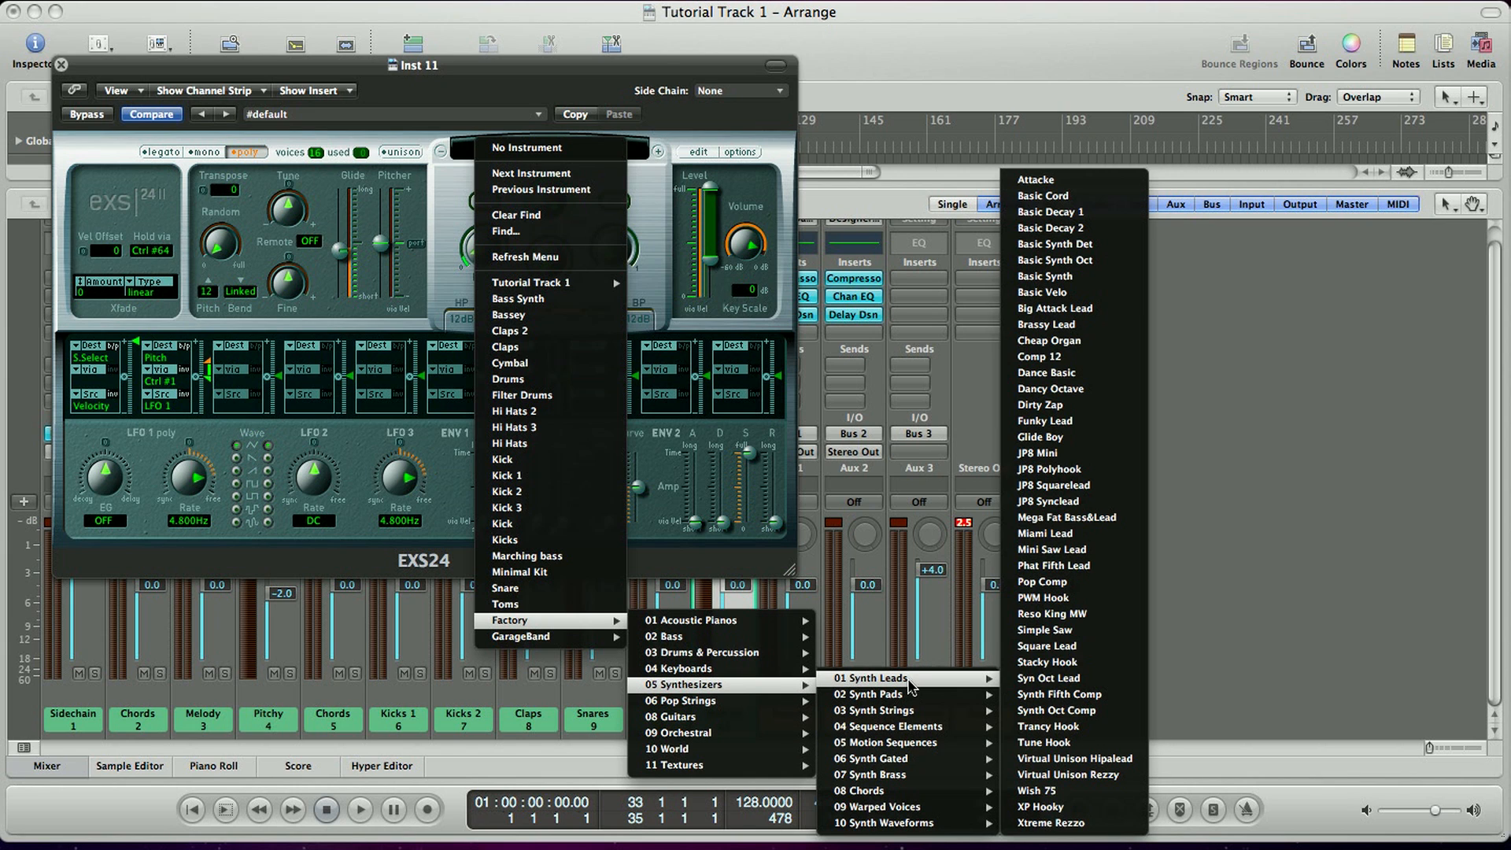
{"action": "mouse_move", "coordinate": [1073, 630]}
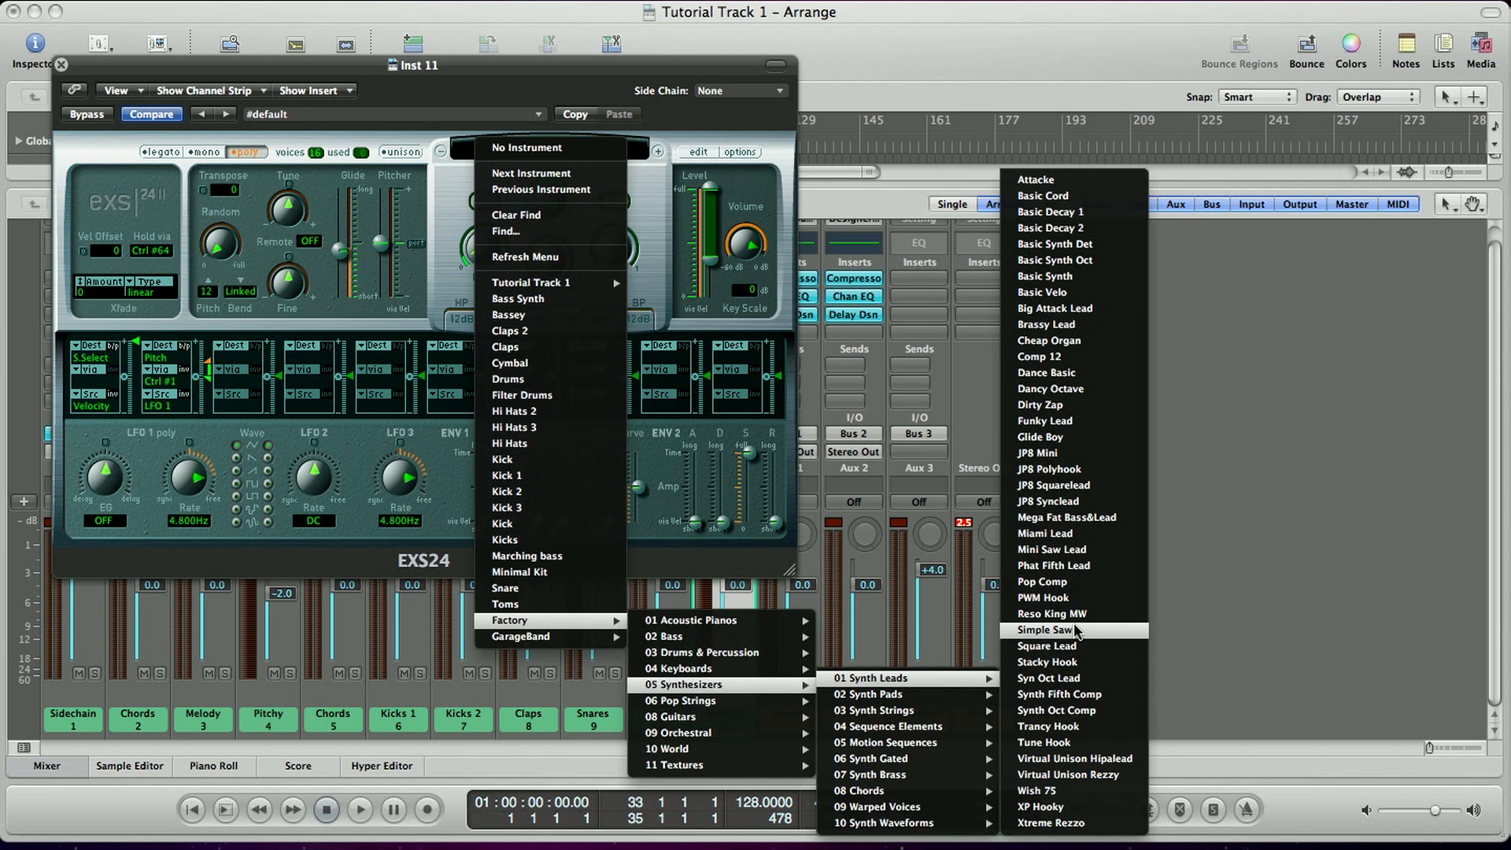
{"action": "left_click", "coordinate": [1049, 630]}
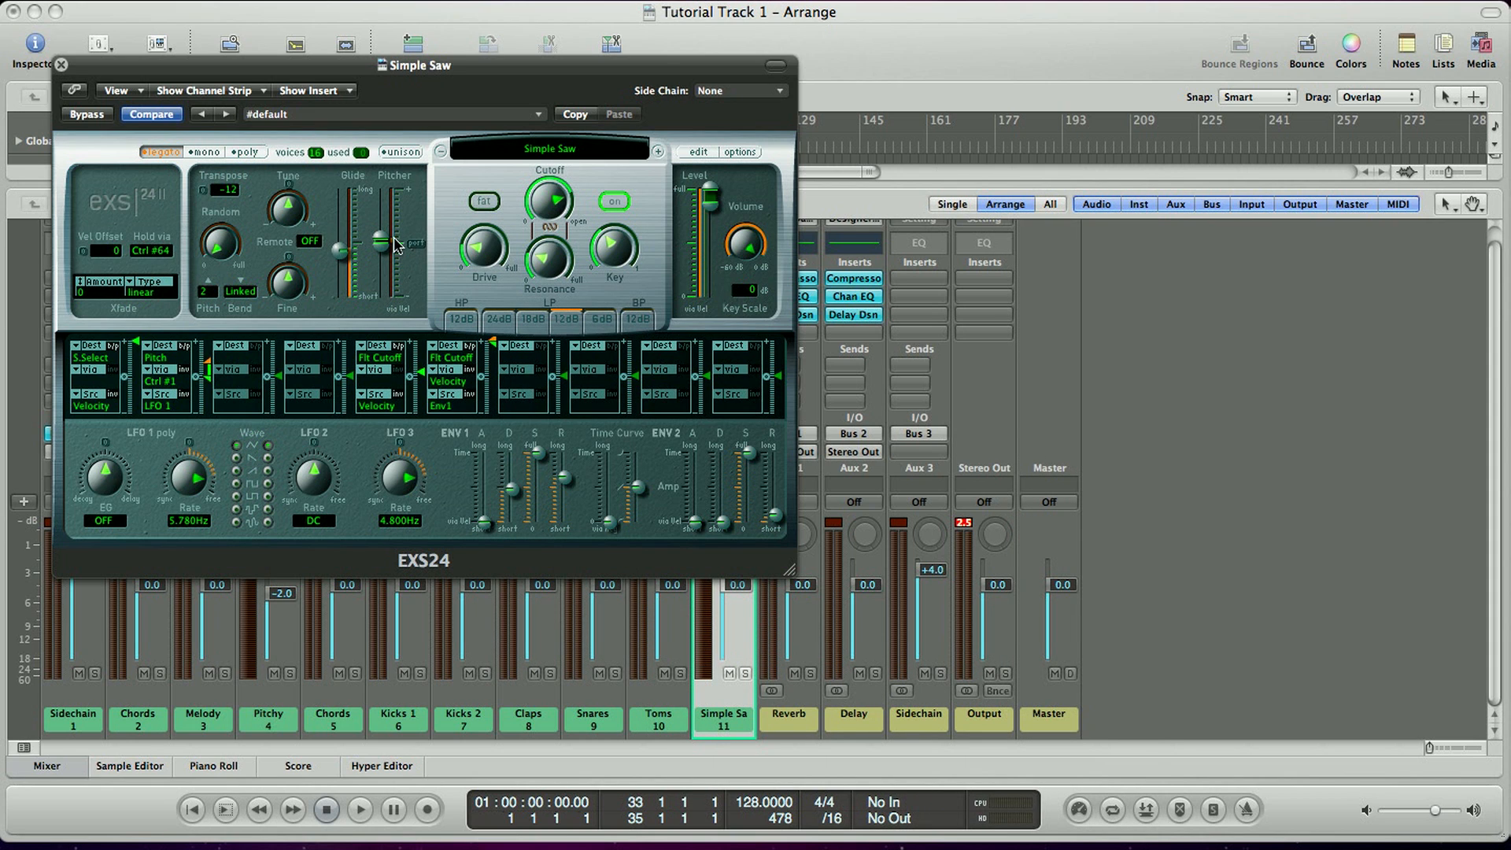
{"action": "left_click_drag", "start_coordinate": [383, 249], "coordinate": [383, 239]}
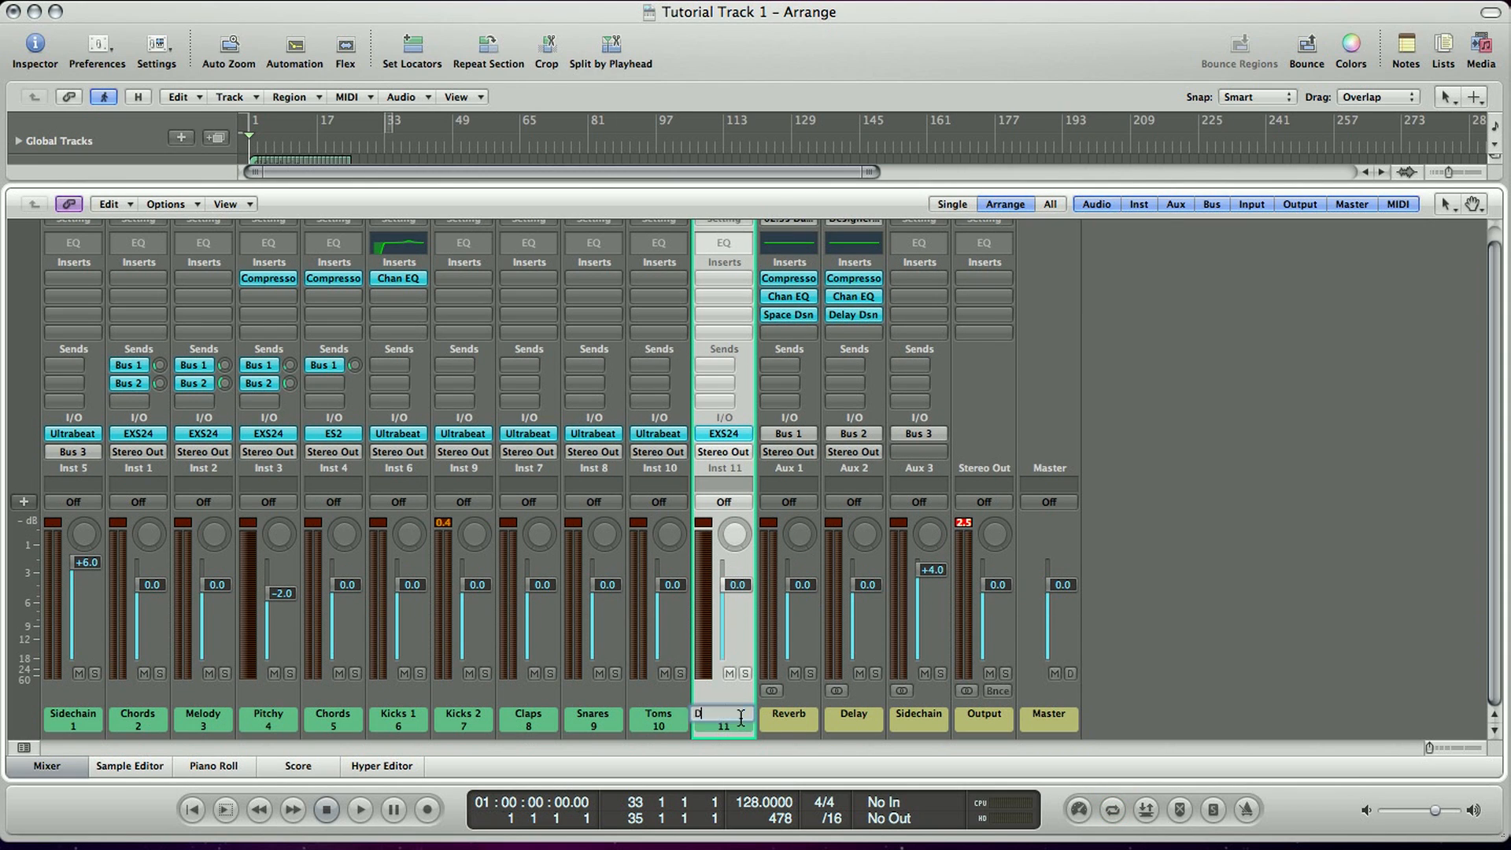
Step: Name the track 'Dutchy', then draw a region at bar 33 and lengthen it
{"action": "type", "text": "Dutchy"}
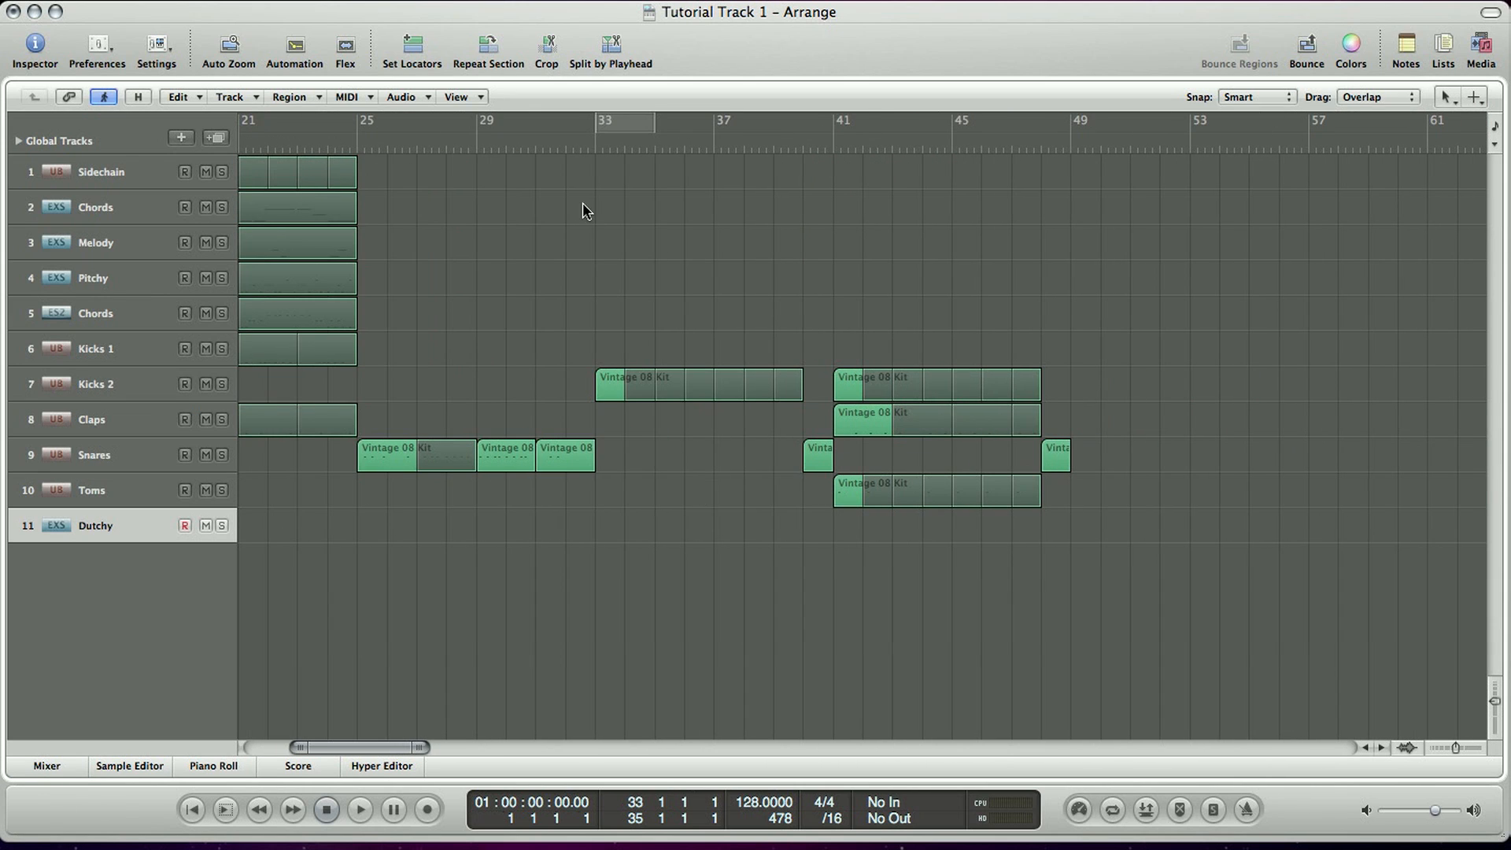
{"action": "mouse_move", "coordinate": [626, 574]}
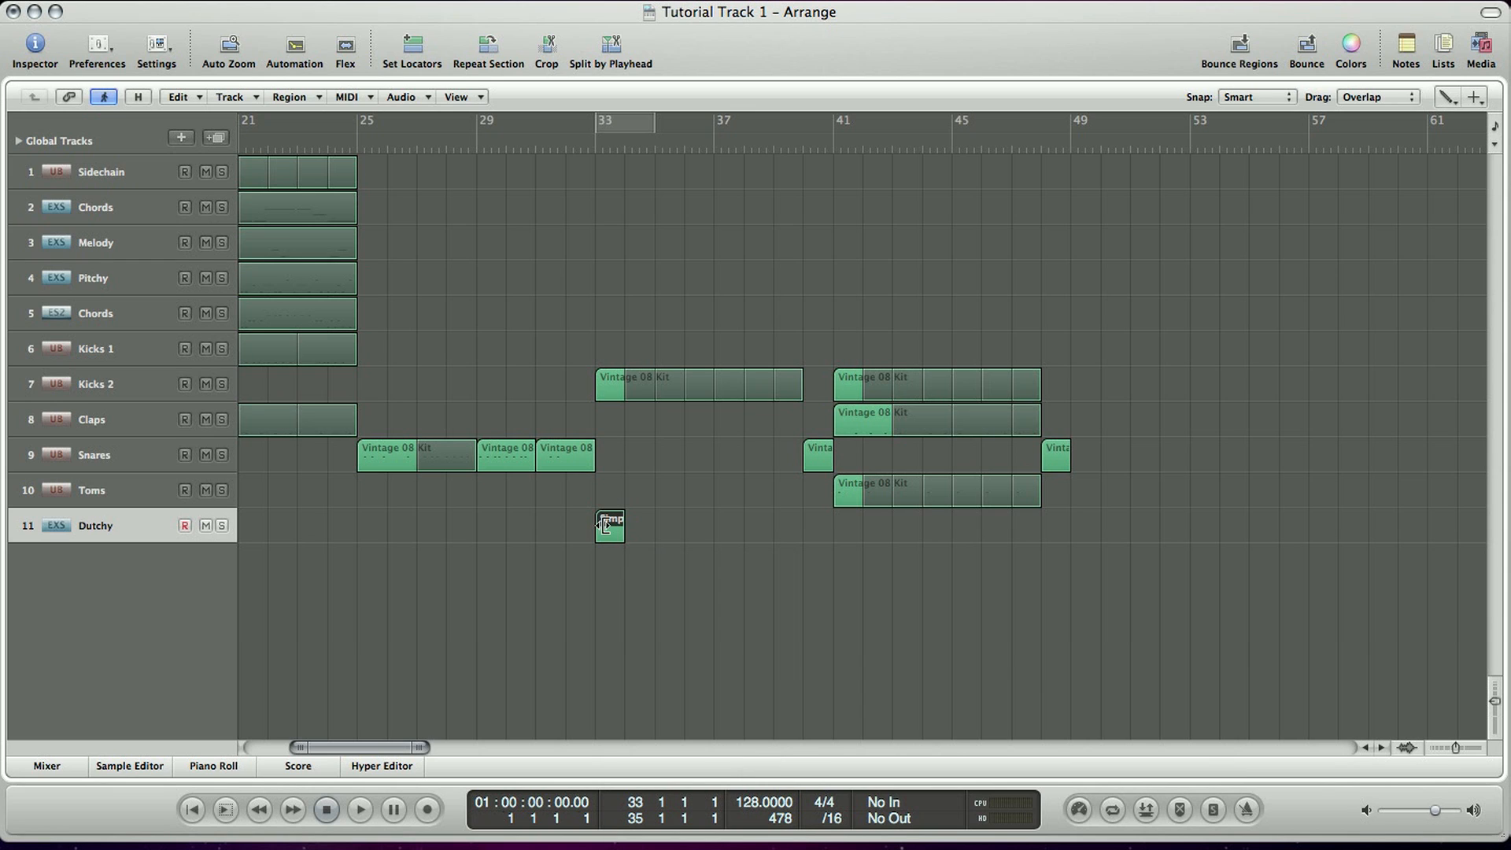
{"action": "left_click_drag", "start_coordinate": [602, 525], "coordinate": [617, 531]}
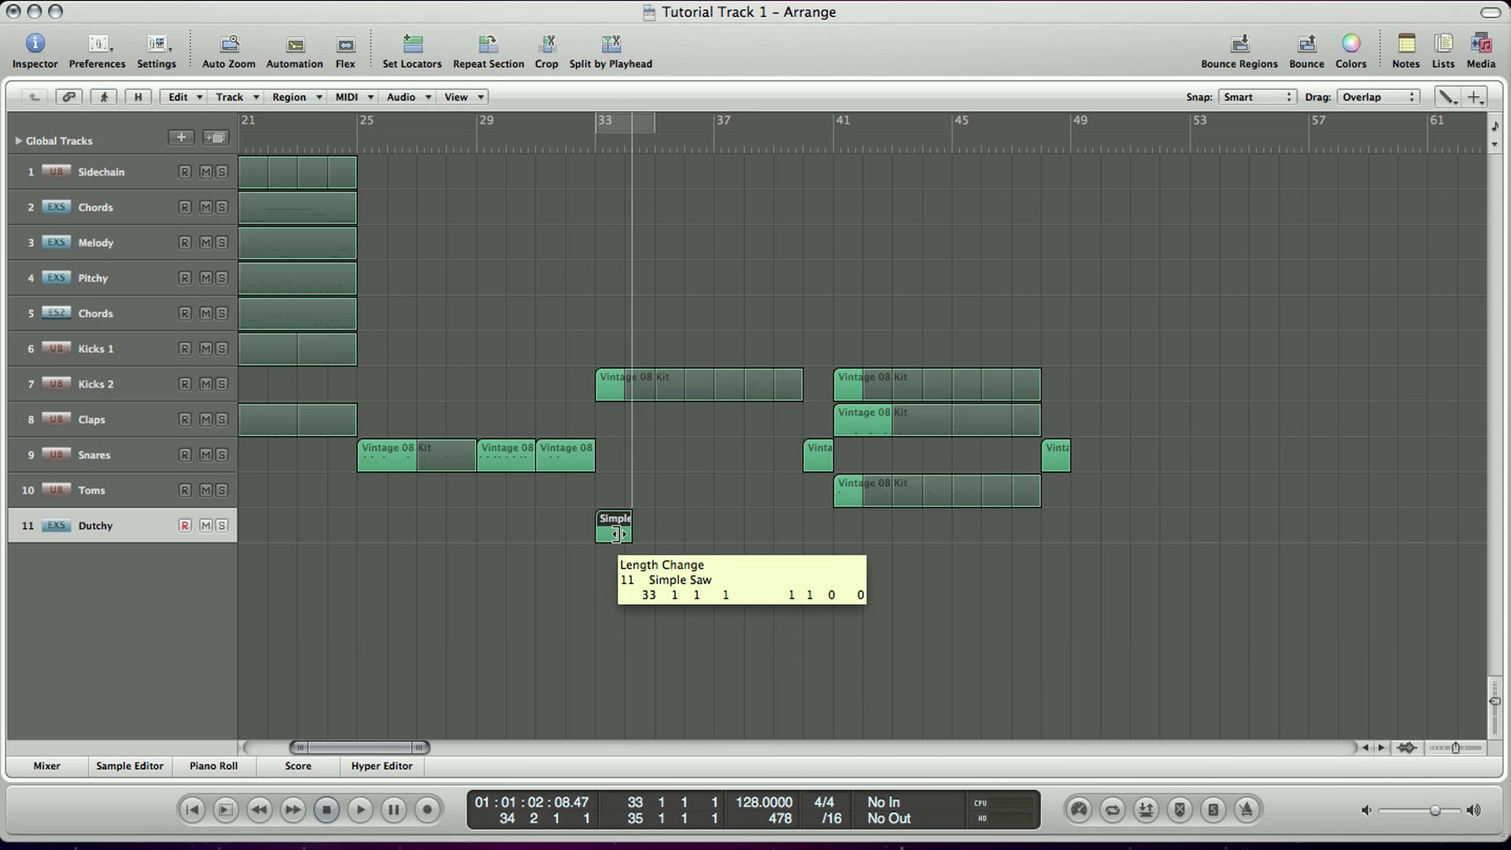
{"action": "left_click_drag", "start_coordinate": [624, 530], "coordinate": [820, 530]}
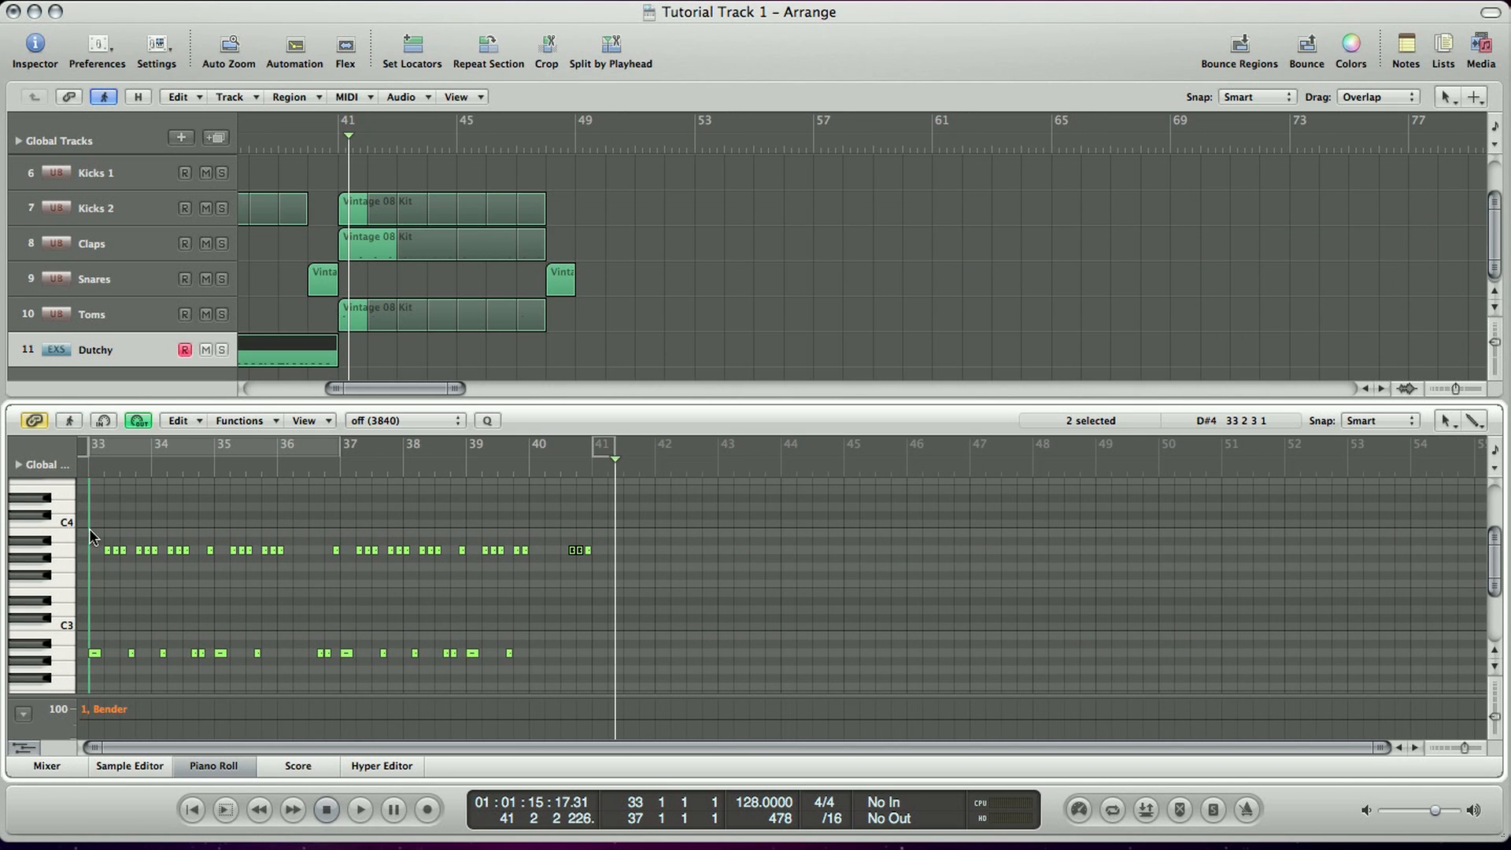
Step: Loop the Dutchy region from bar 33 out to bar 49 and start playback
{"action": "scroll", "scroll_direction": "left", "scroll_amount": 3}
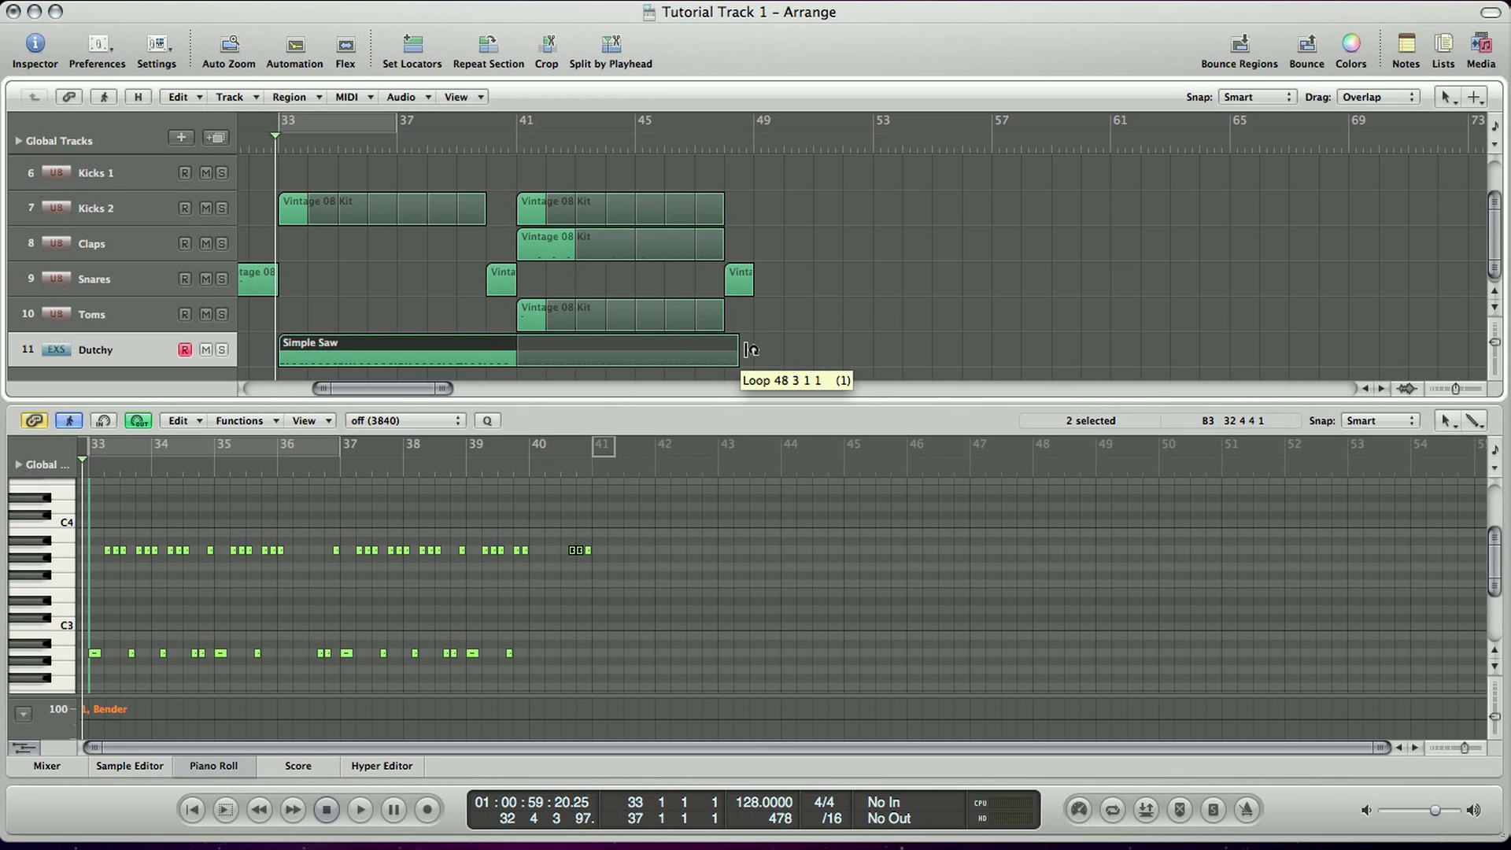
{"action": "left_click", "coordinate": [359, 810]}
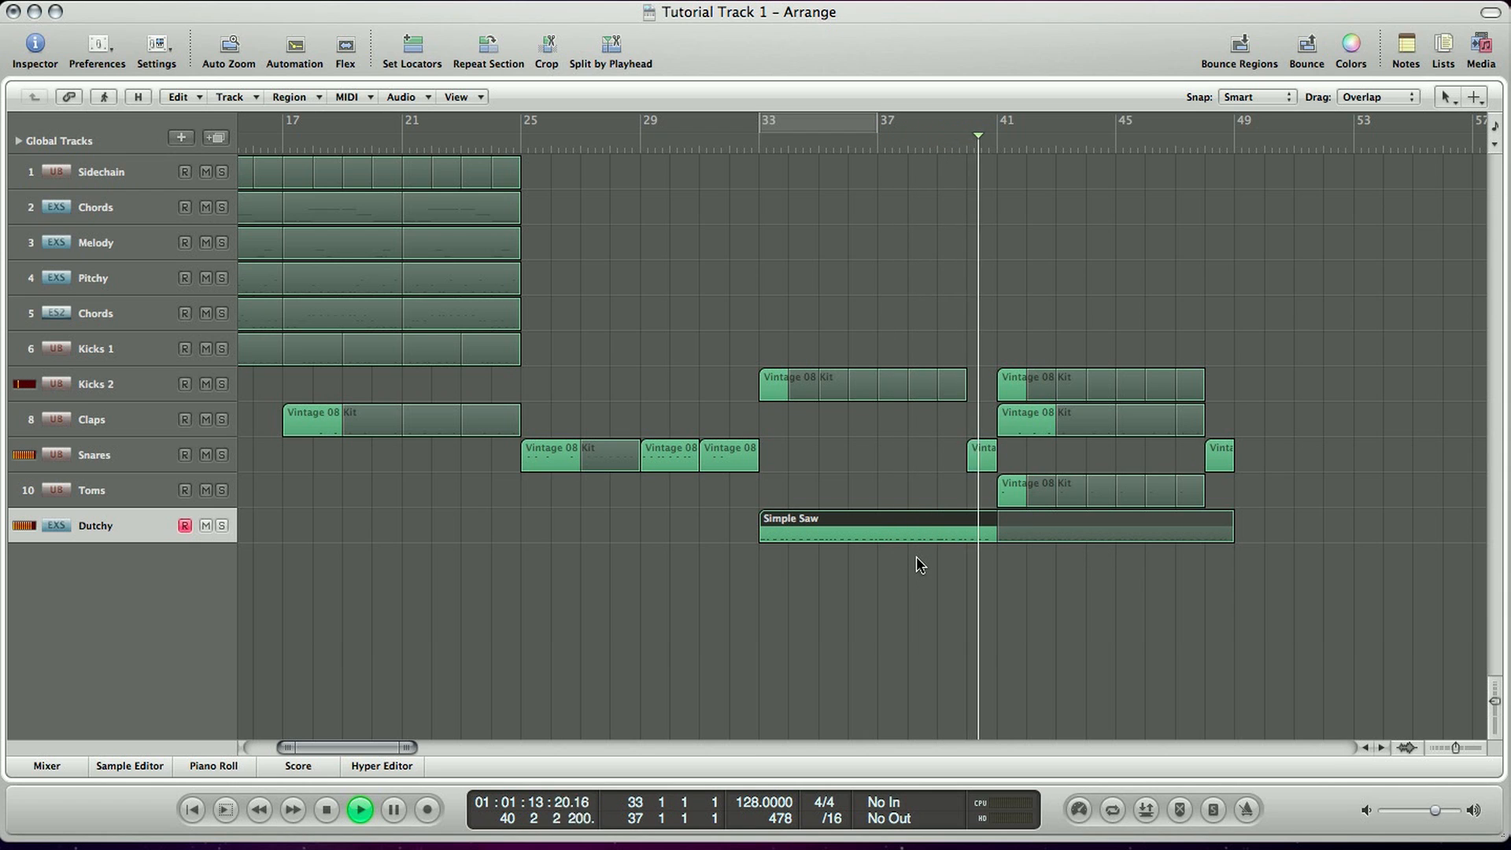
{"action": "left_click", "coordinate": [47, 765]}
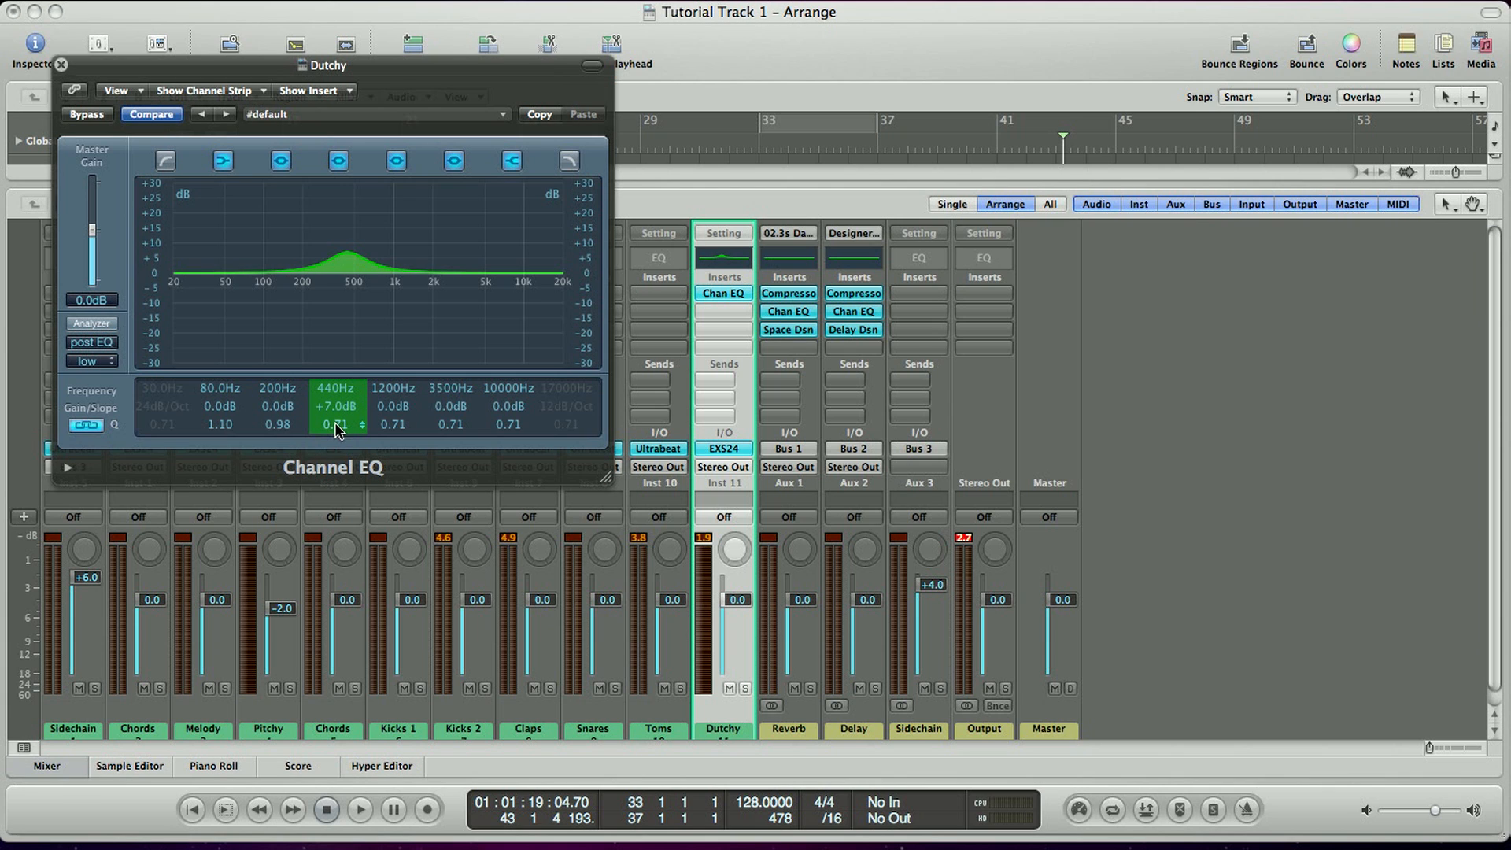
Step: Widen the 440 Hz boost to Q 0.35 and add a +4 dB boost at 1500 Hz
{"action": "left_click_drag", "start_coordinate": [336, 424], "coordinate": [336, 446]}
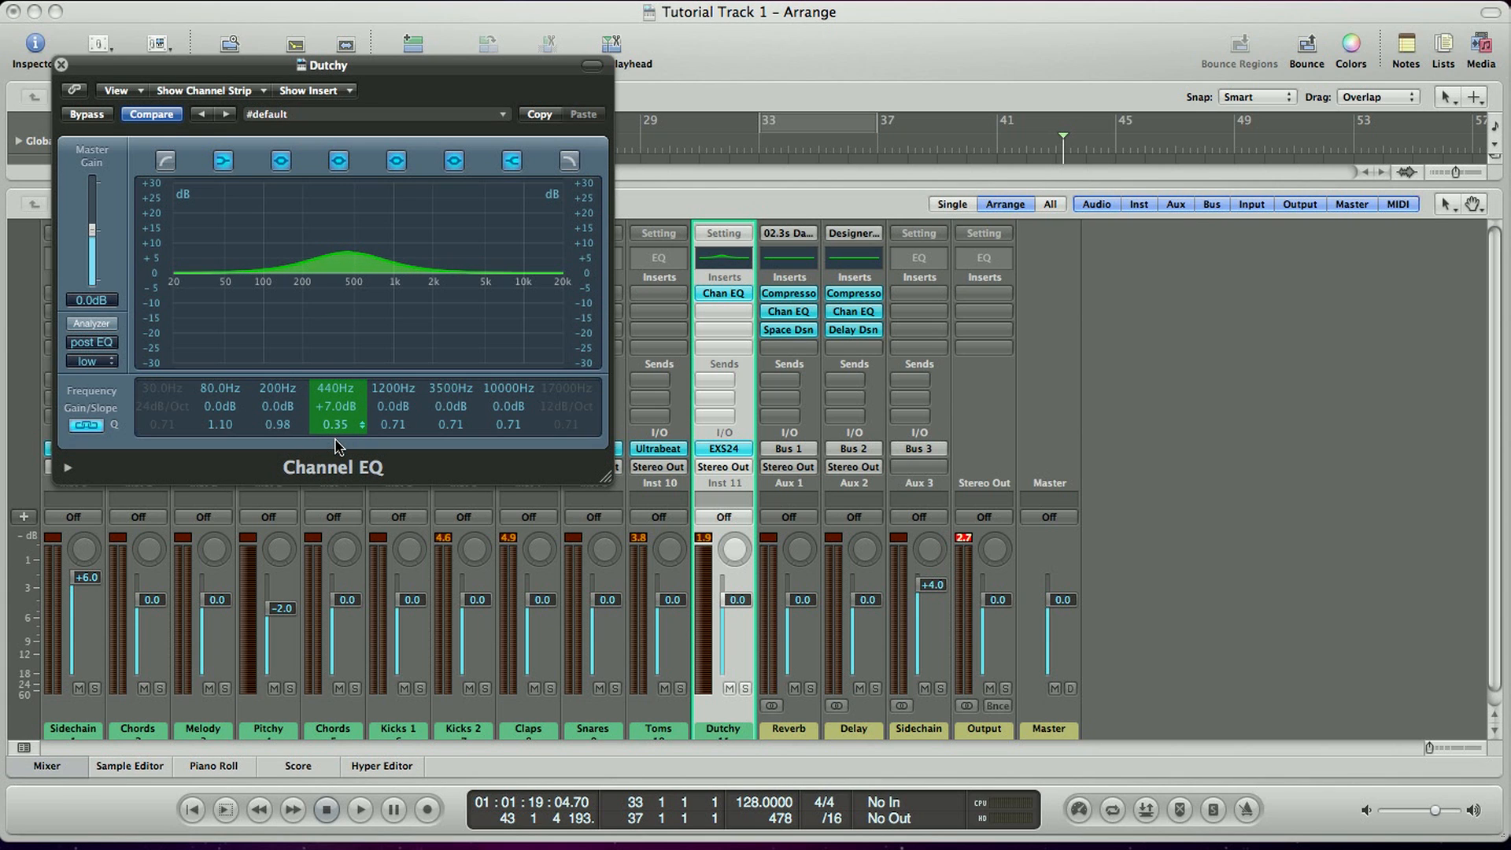
{"action": "left_click", "coordinate": [510, 406]}
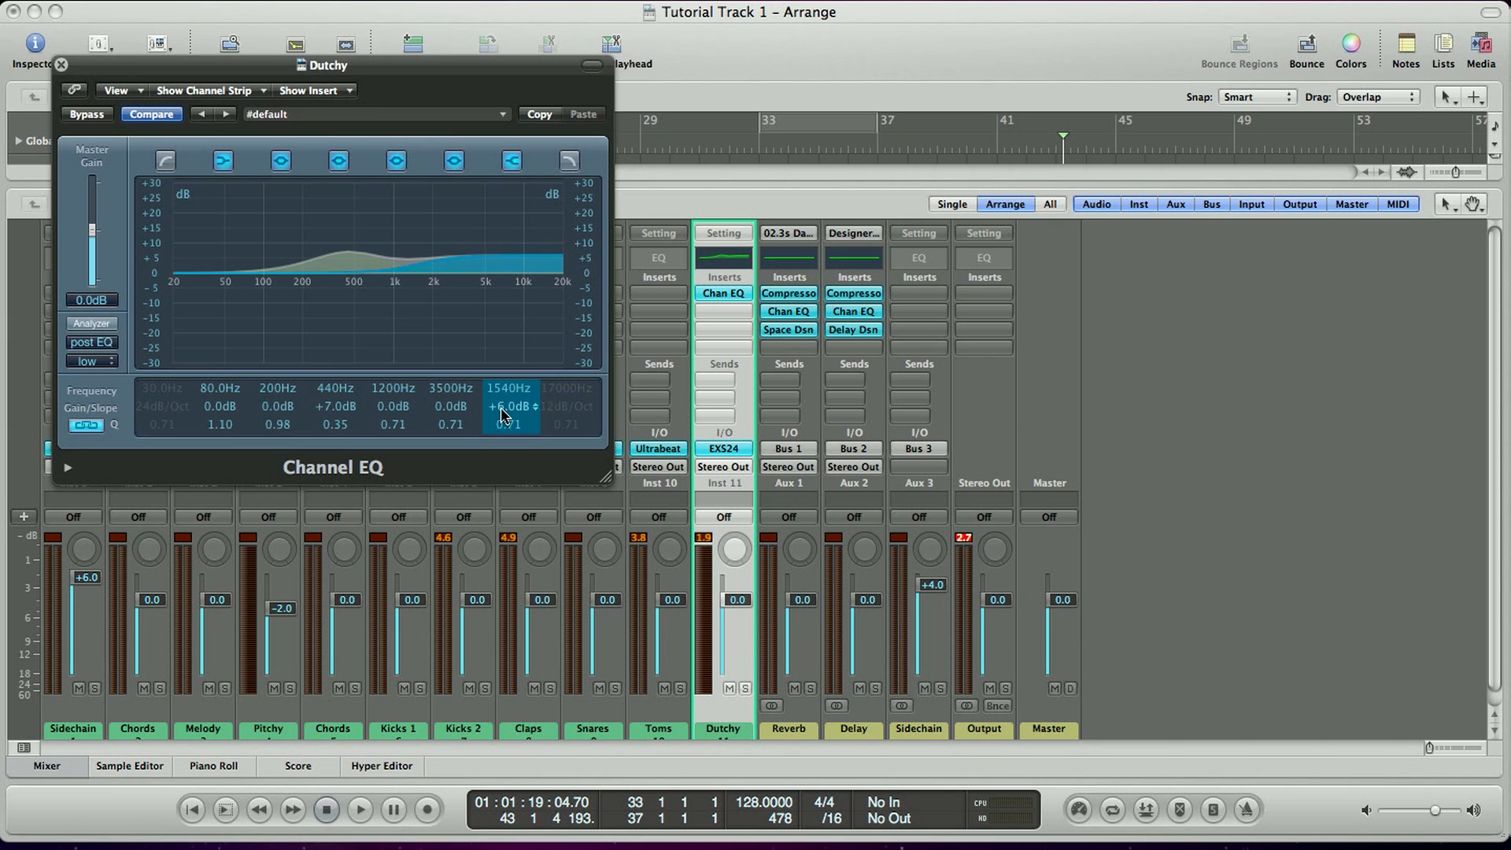
{"action": "left_click_drag", "start_coordinate": [511, 407], "coordinate": [511, 425]}
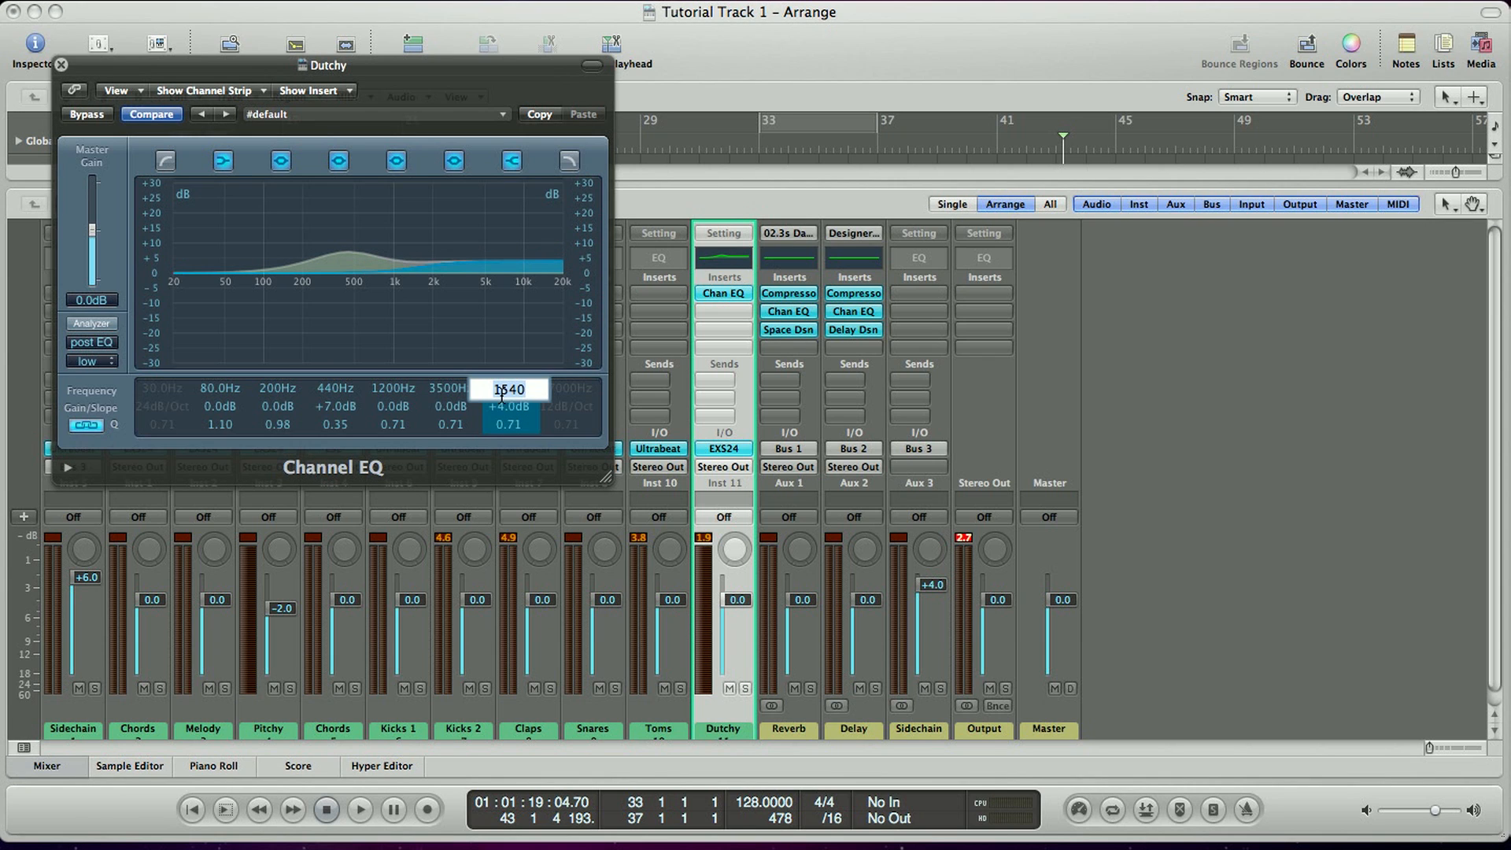
{"action": "type", "text": "1500Hz"}
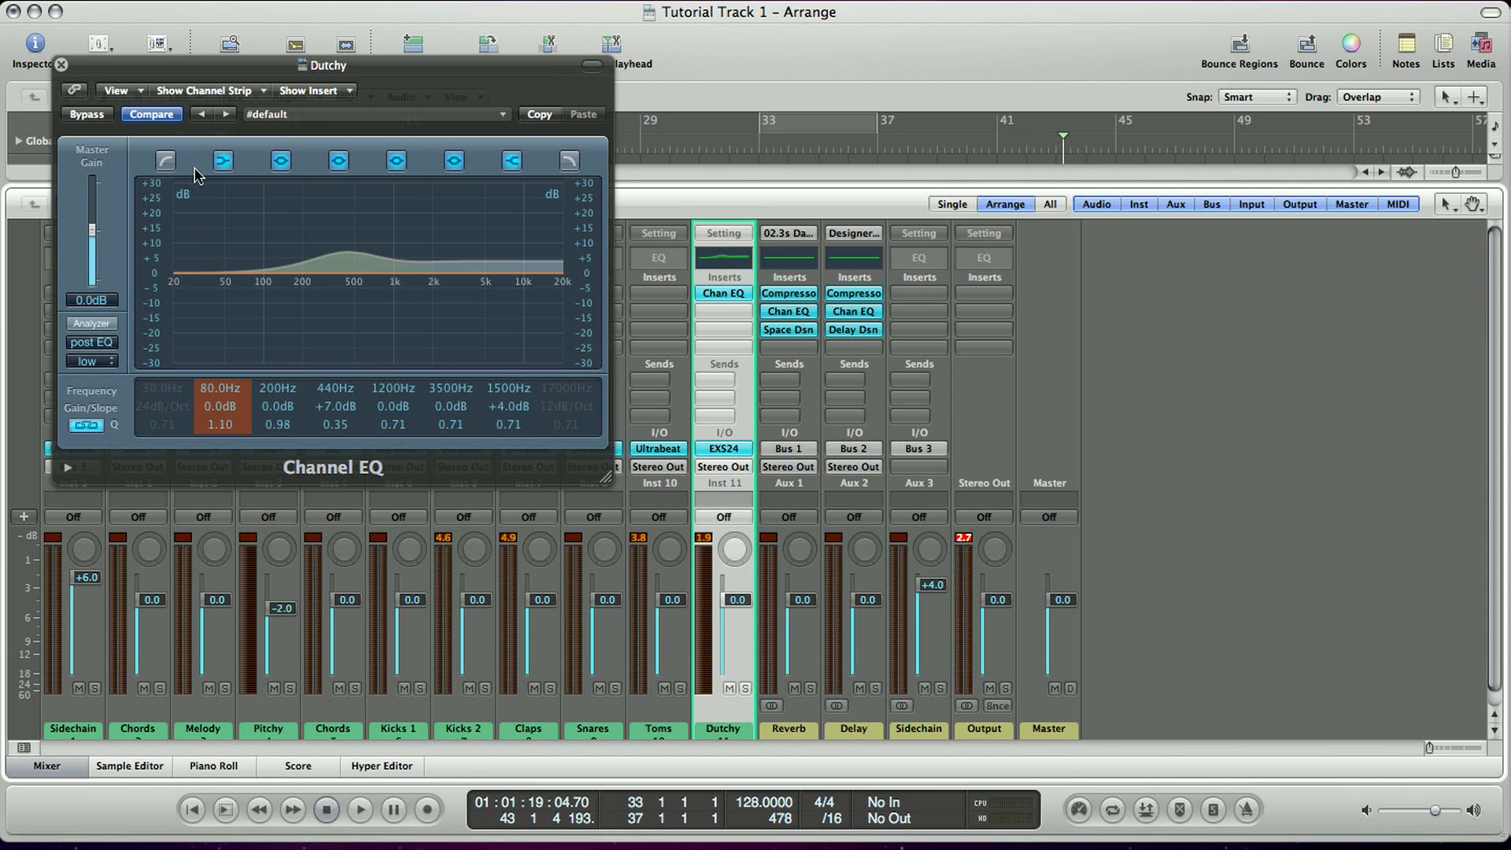
Step: Enable the 150 Hz low-cut band and adjust the EQ's output gain
{"action": "left_click", "coordinate": [164, 160]}
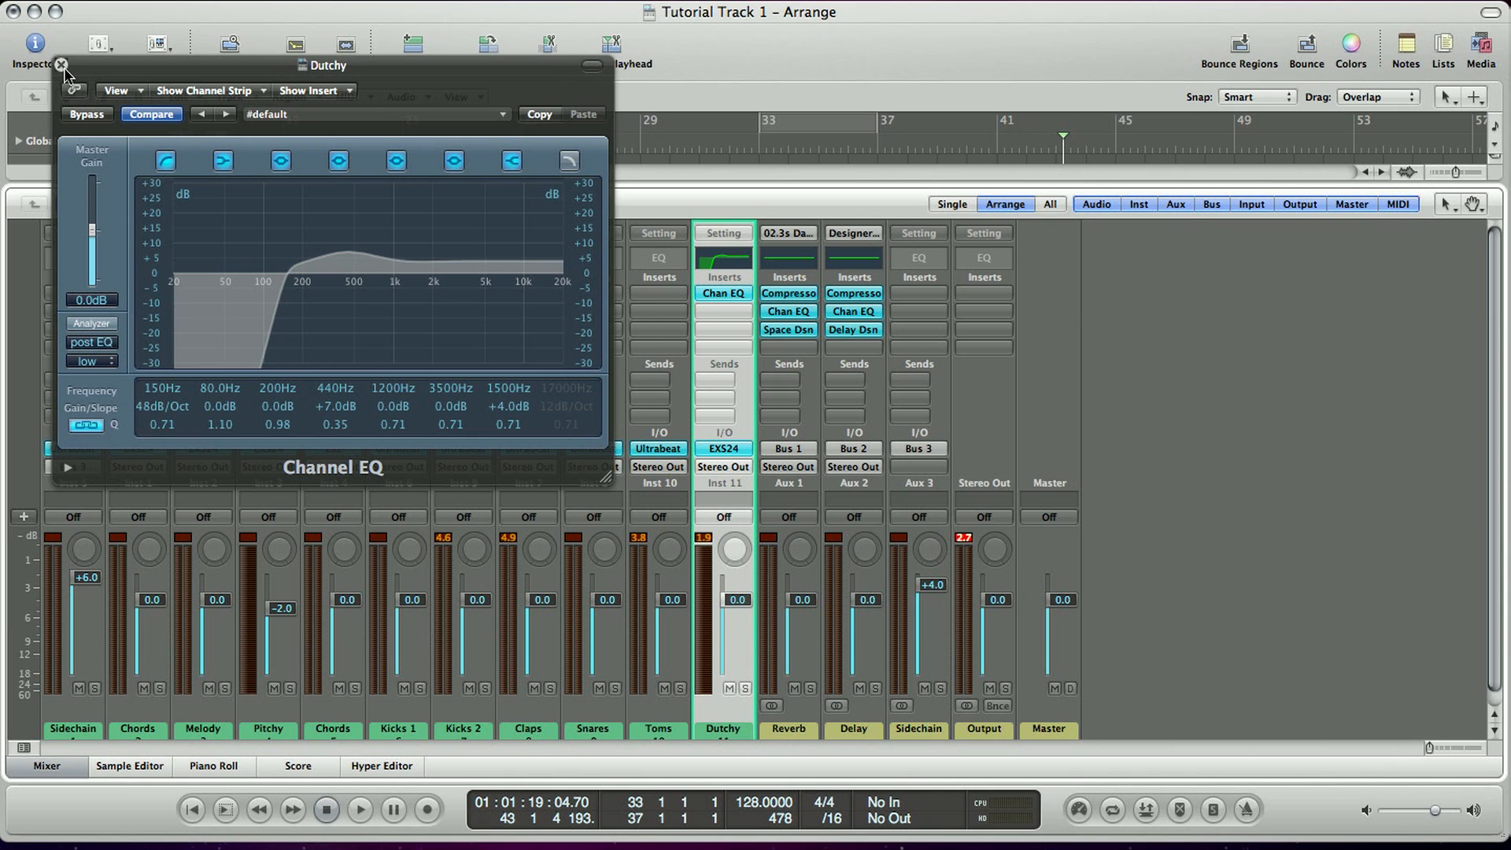
{"action": "left_click", "coordinate": [61, 65]}
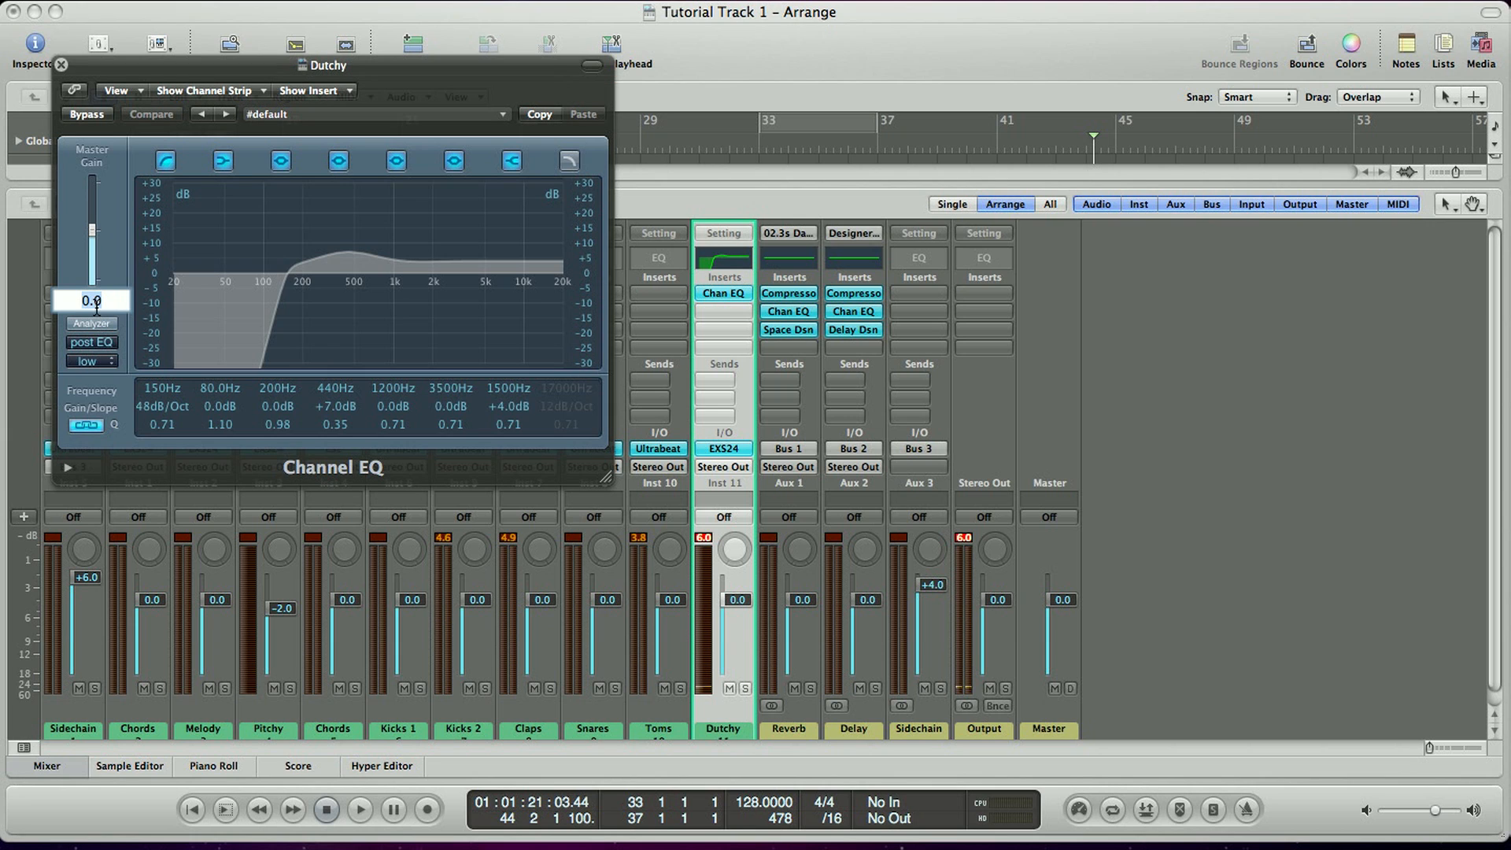
{"action": "left_click_drag", "start_coordinate": [90, 300], "coordinate": [91, 328]}
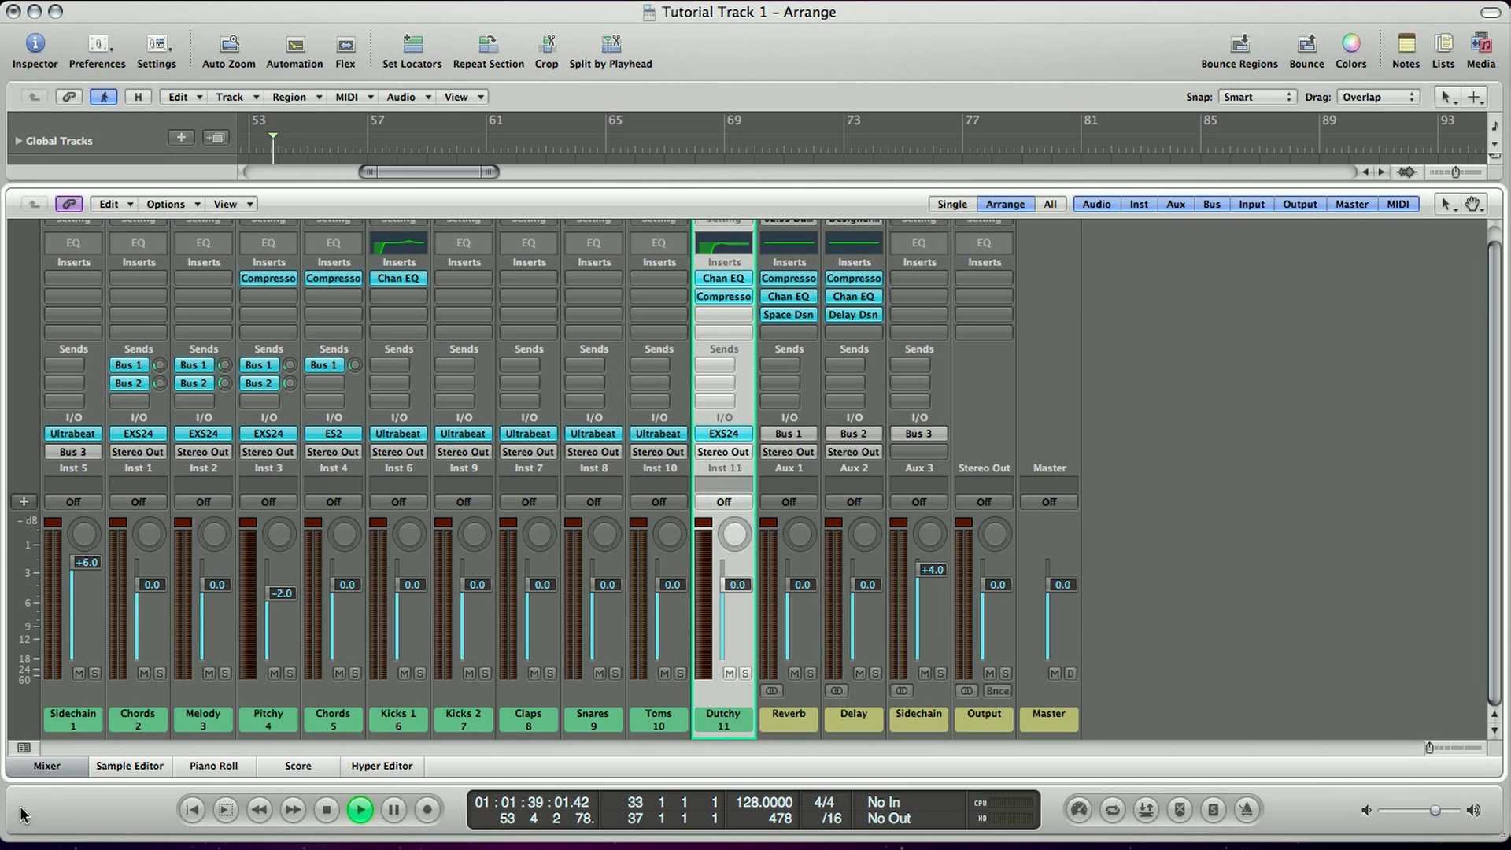
Step: Play the arrangement from bar 33 and show every channel strip in the Mixer
{"action": "left_click", "coordinate": [46, 765]}
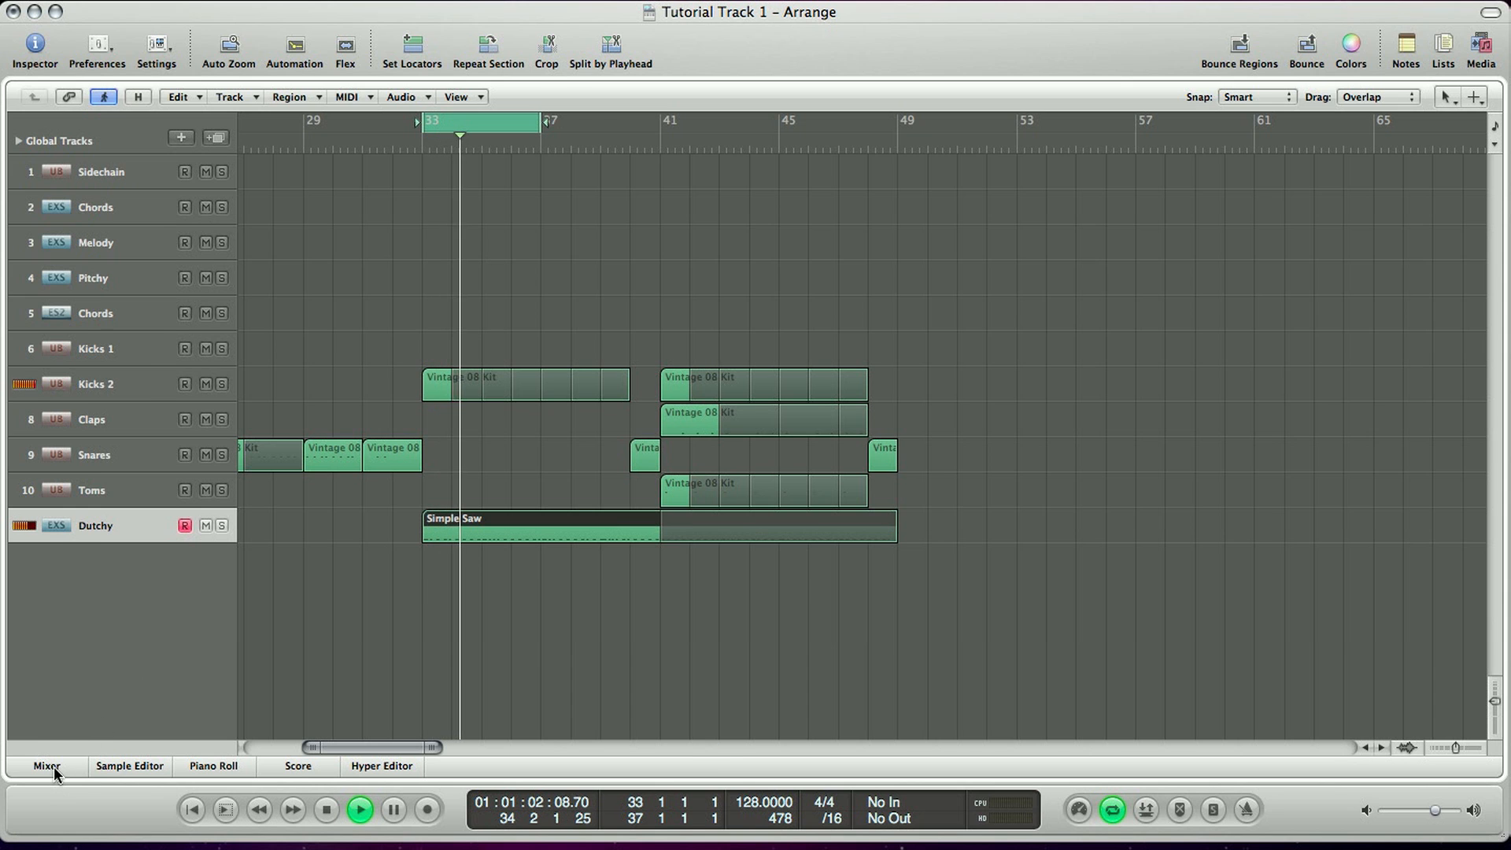
{"action": "left_click", "coordinate": [46, 766]}
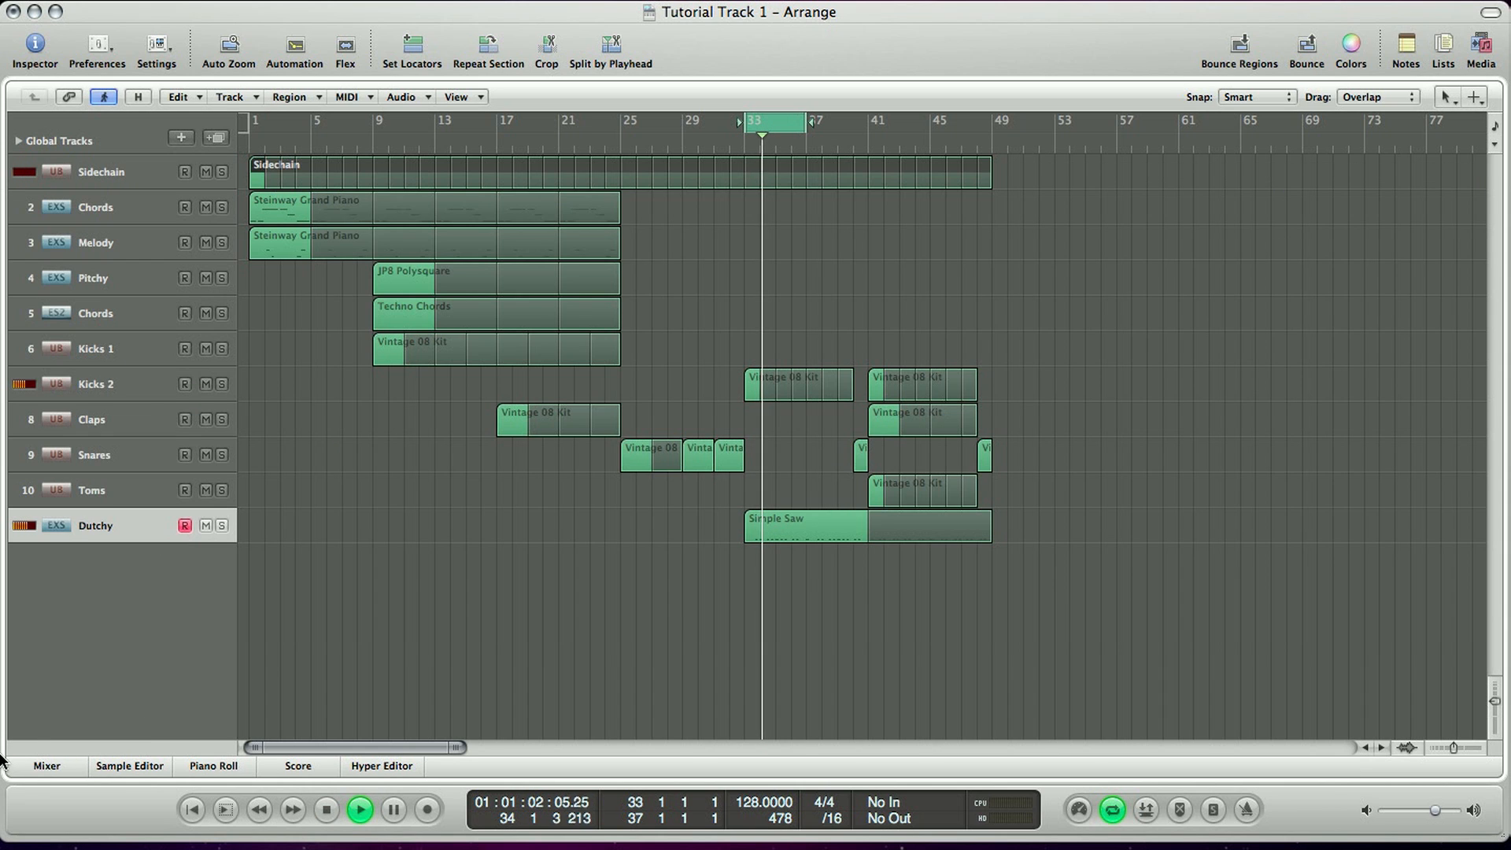
{"action": "left_click", "coordinate": [46, 765]}
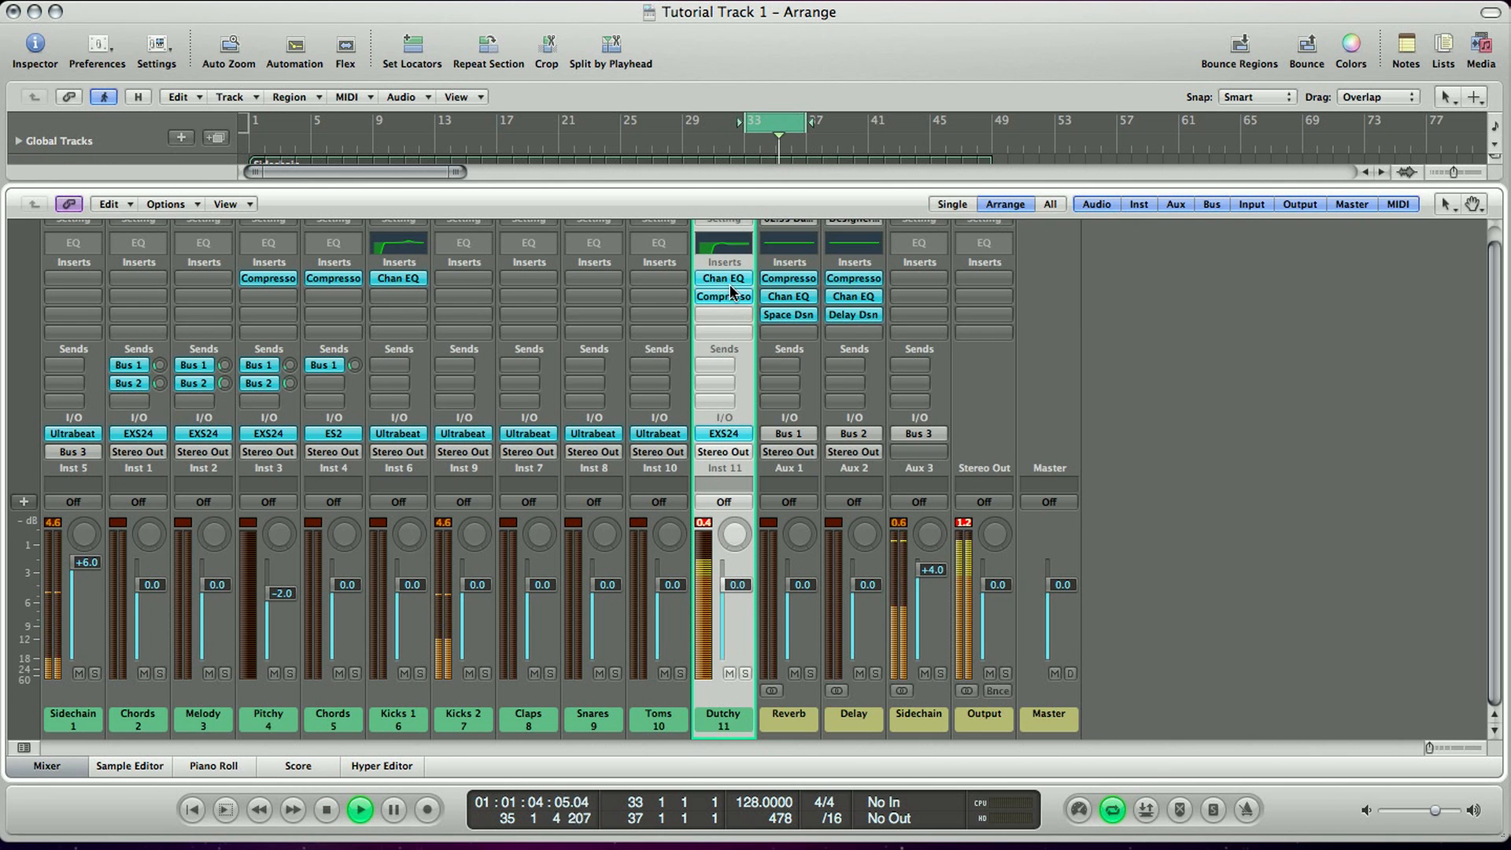
Step: Open Dutchy's Compressor, set its makeup gain to 0 dB and adjust the ratio
{"action": "left_click", "coordinate": [722, 296]}
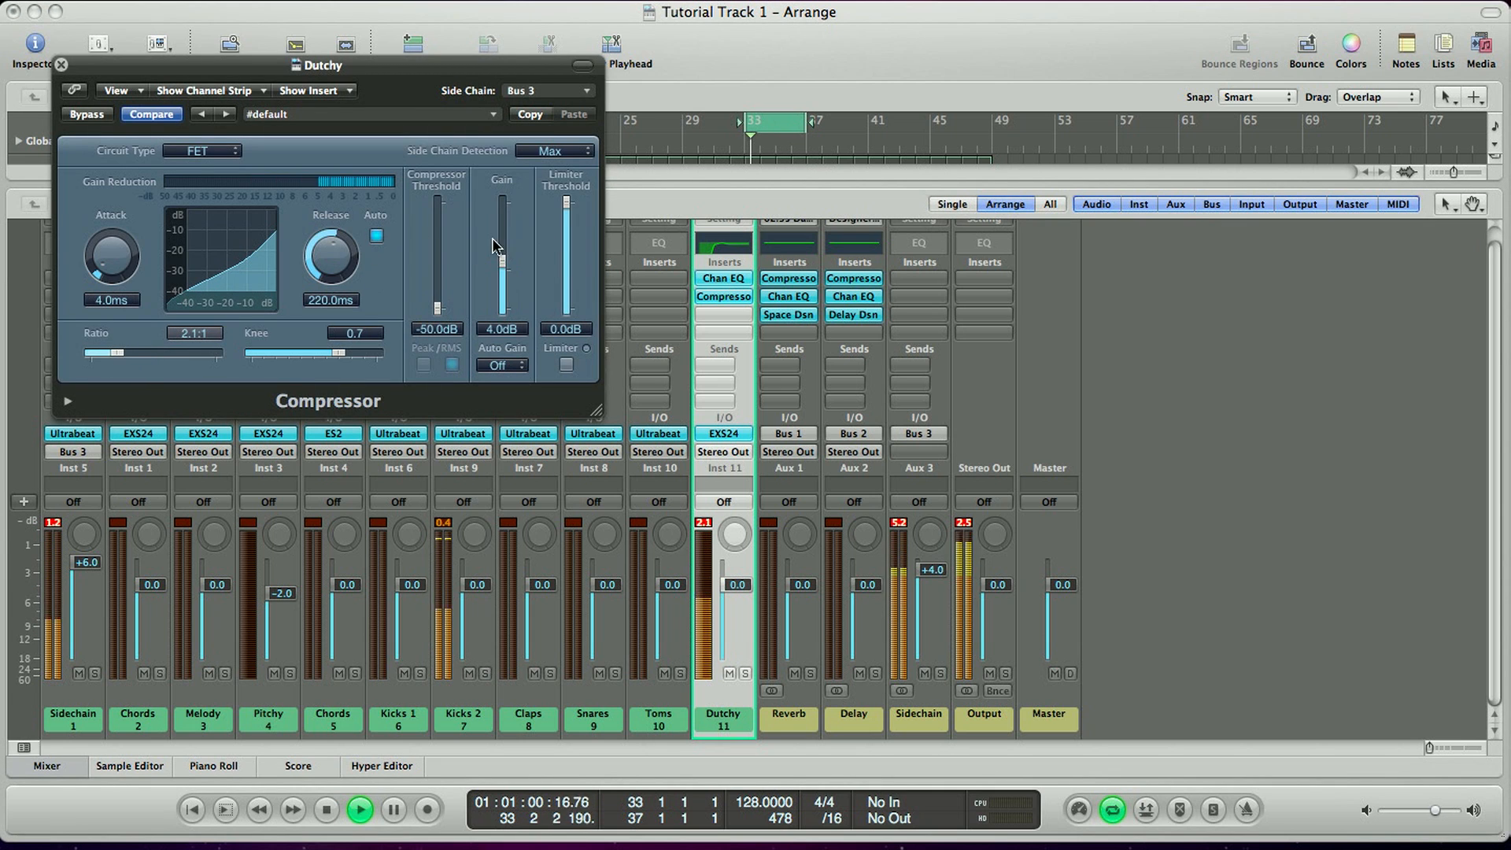
{"action": "left_click_drag", "start_coordinate": [501, 246], "coordinate": [501, 327]}
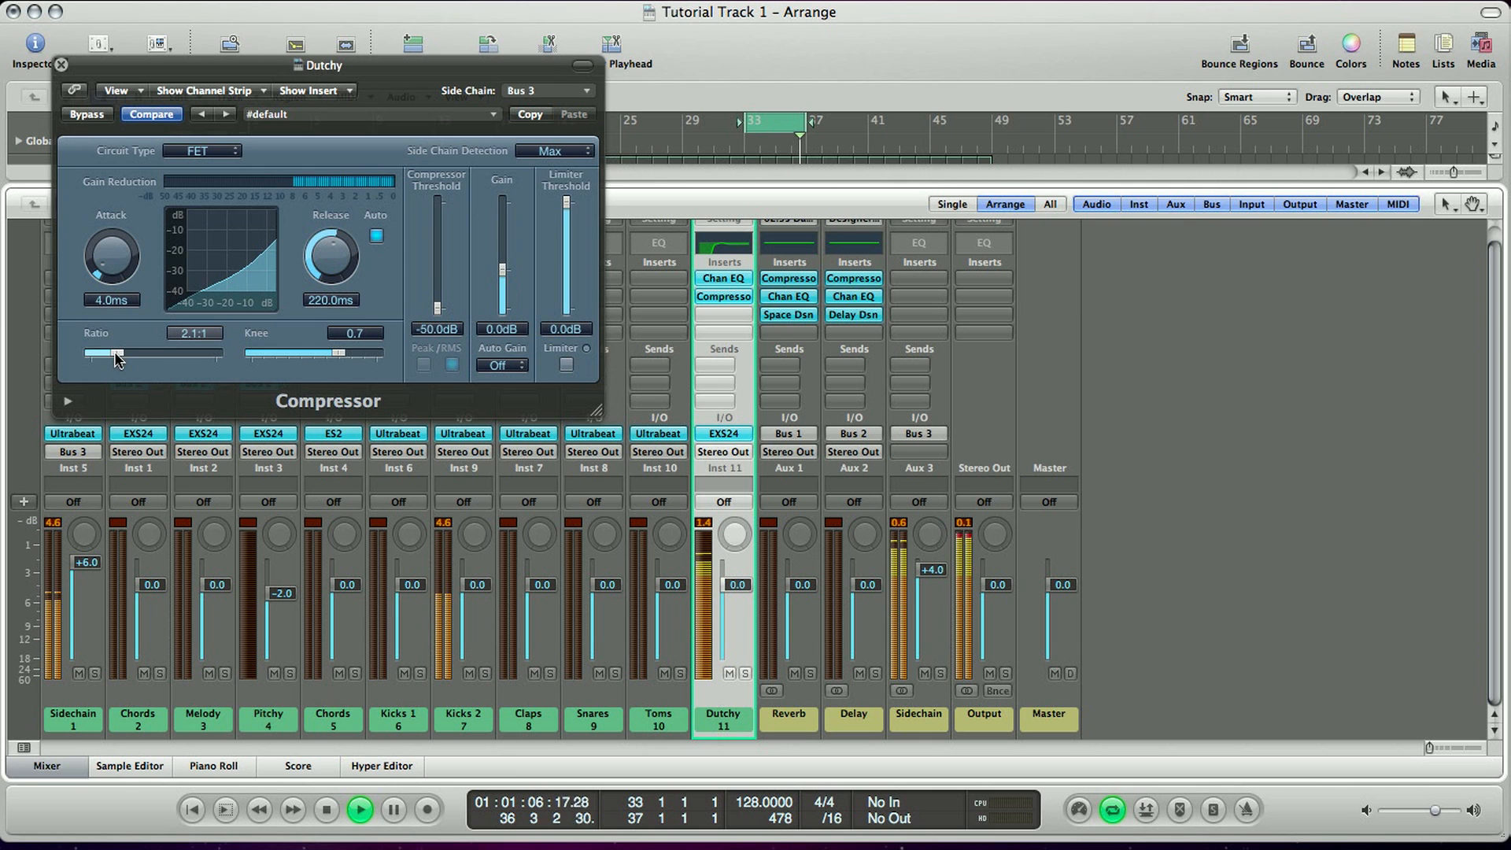
{"action": "left_click_drag", "start_coordinate": [118, 356], "coordinate": [96, 356]}
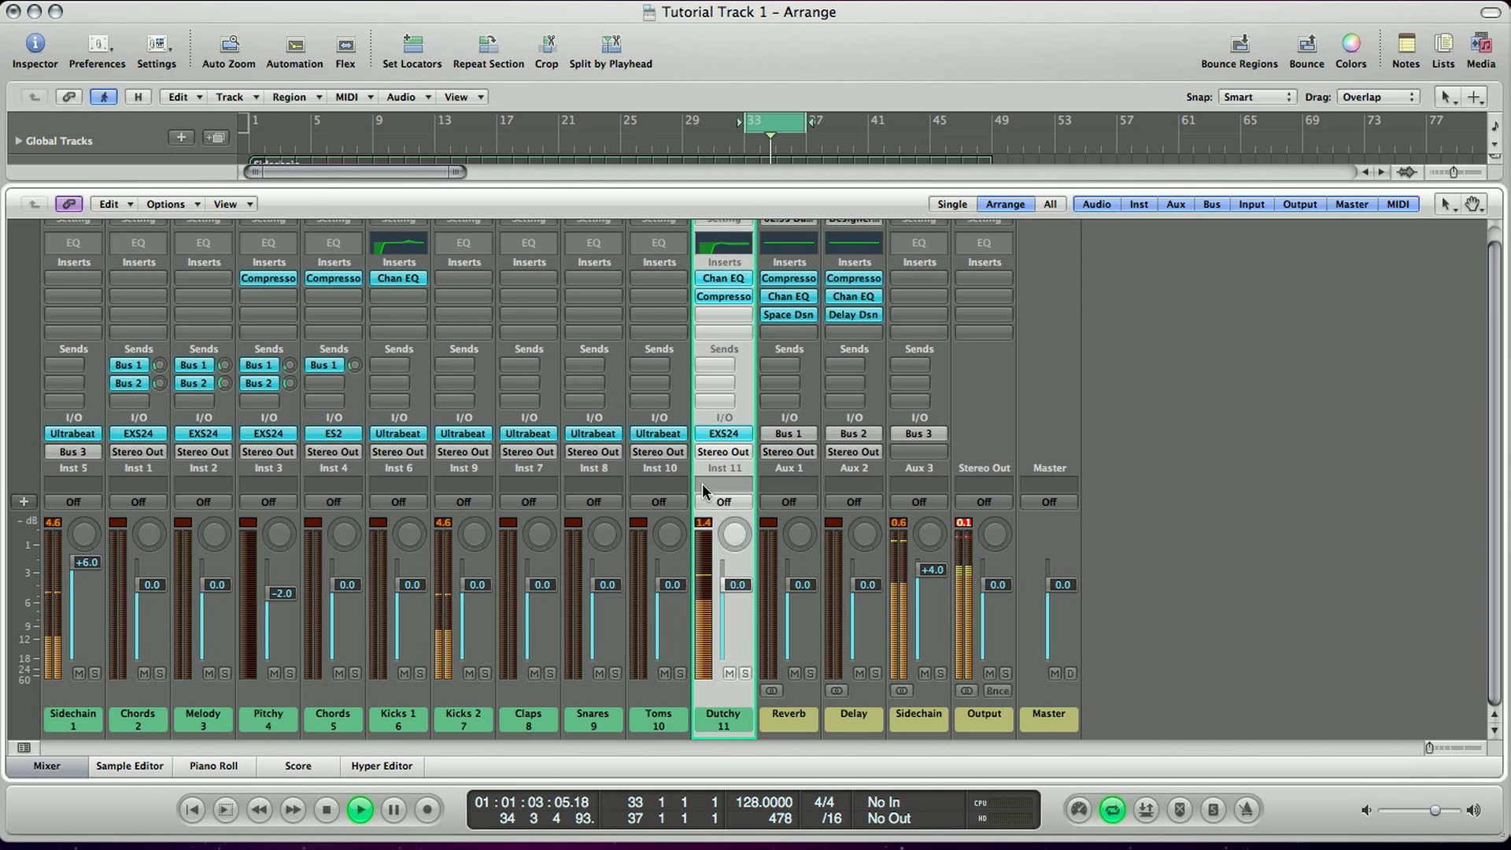
{"action": "mouse_move", "coordinate": [742, 314]}
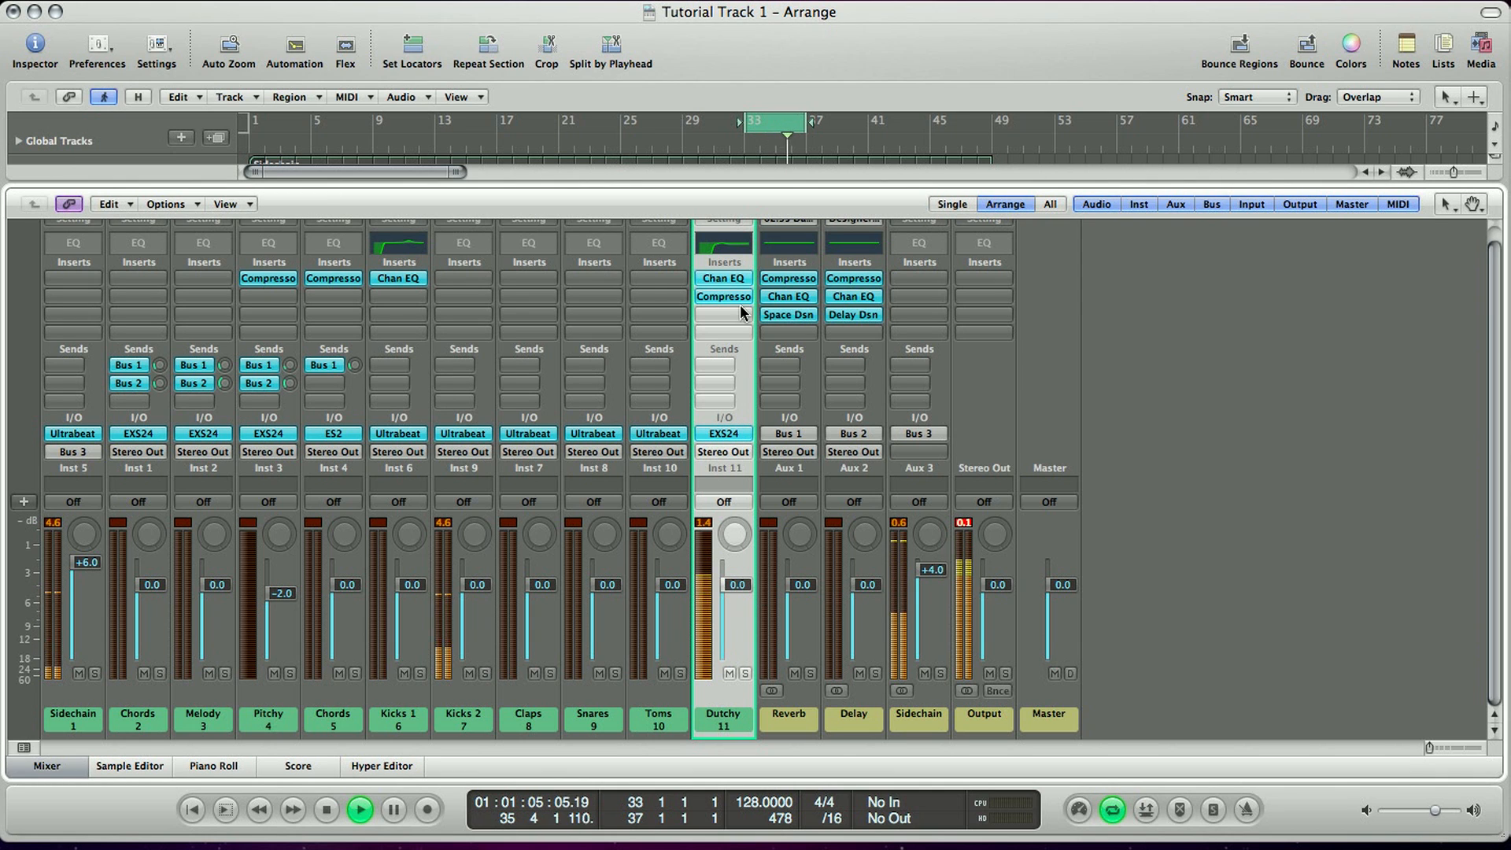
Step: Set Dutchy's EQ to +12 dB at 440, +2 dB at 1500, +6 dB at 3500 Hz, Analyzer on
{"action": "left_click", "coordinate": [723, 278]}
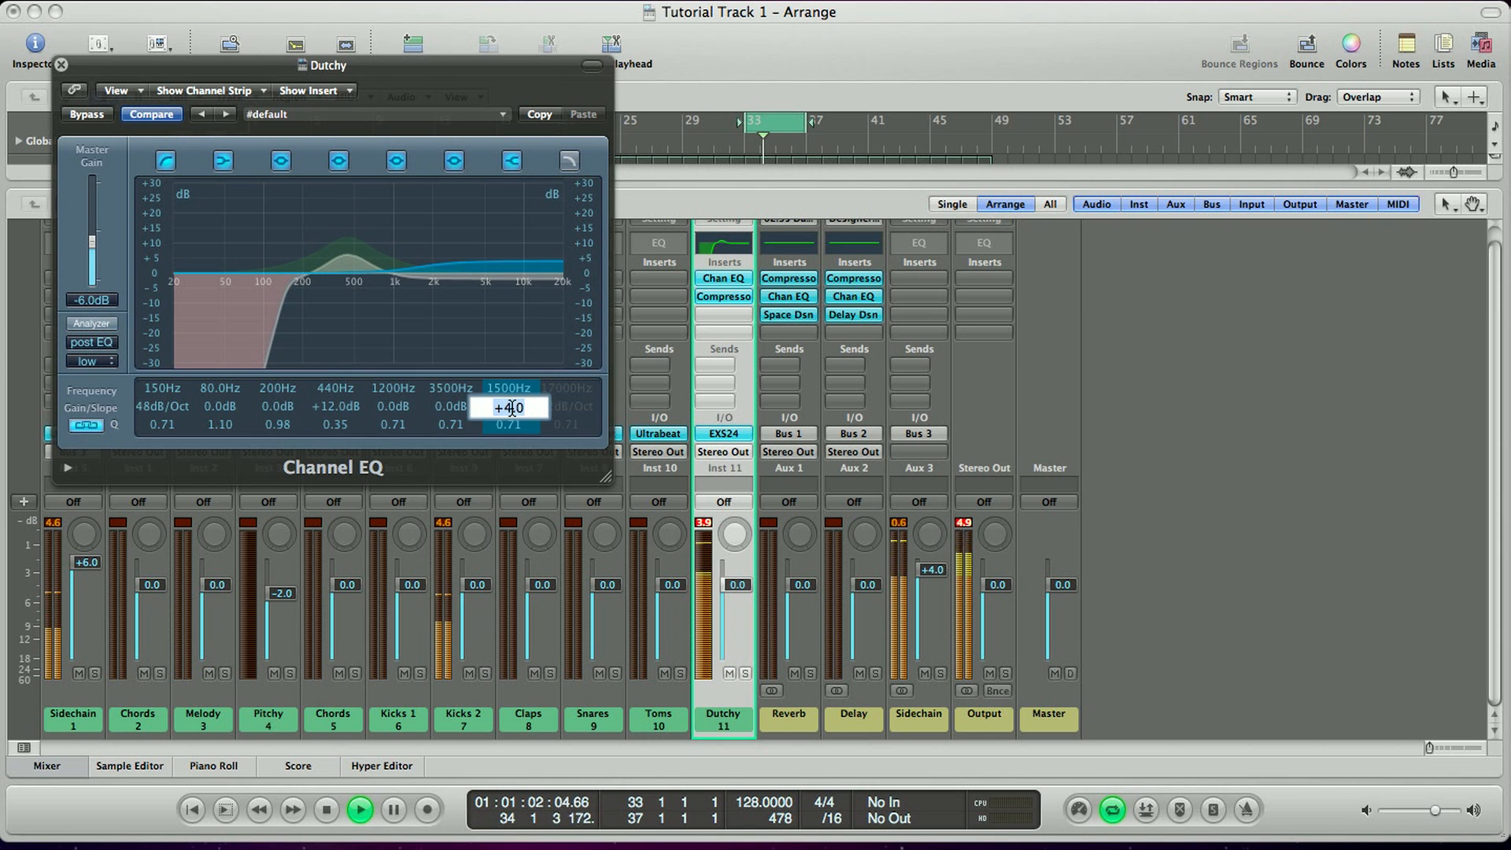
{"action": "left_click_drag", "start_coordinate": [509, 407], "coordinate": [514, 412]}
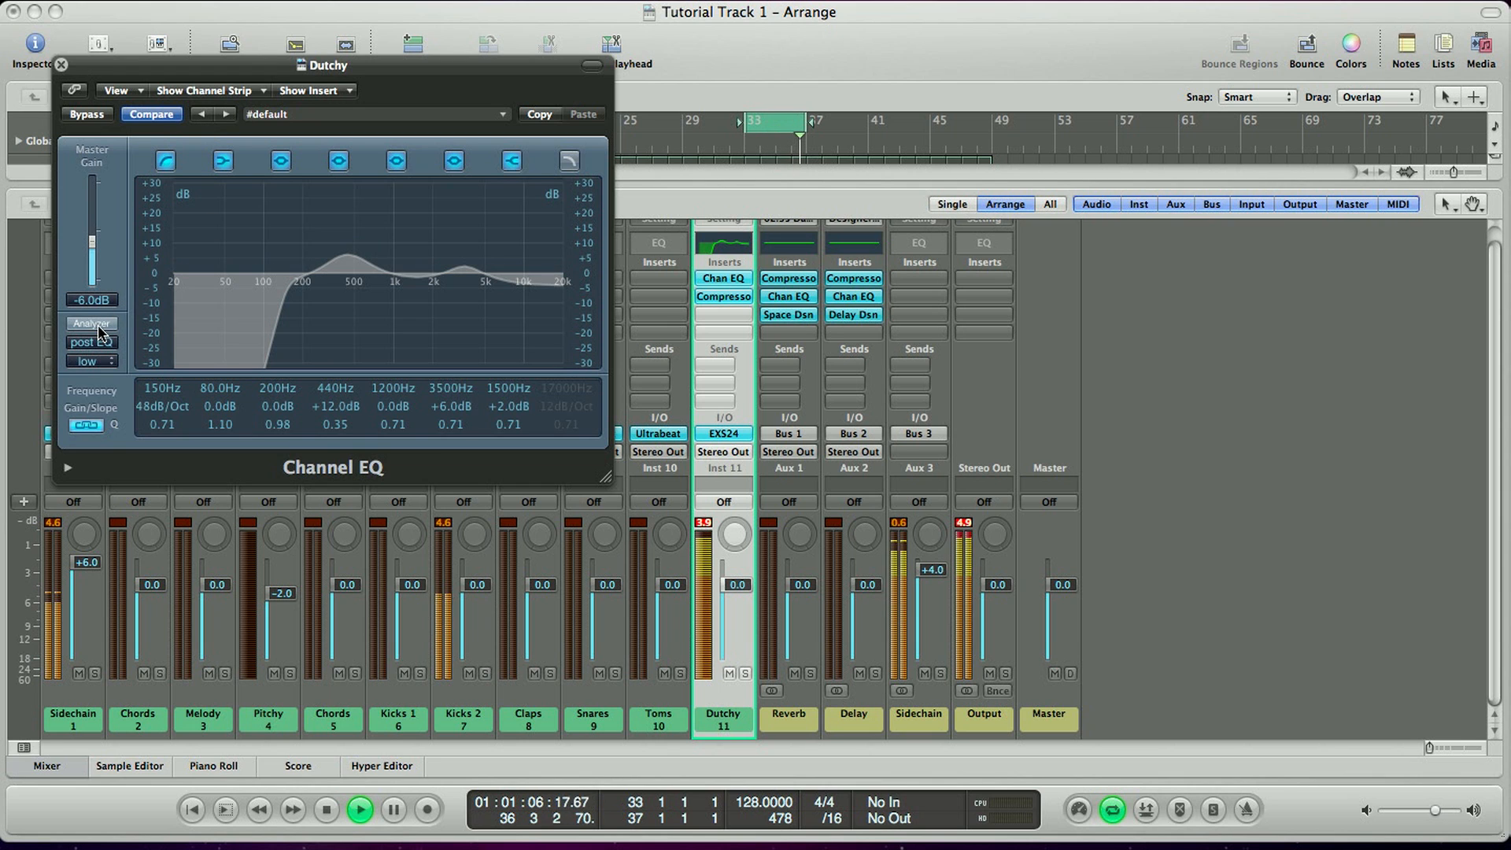
{"action": "left_click", "coordinate": [91, 323]}
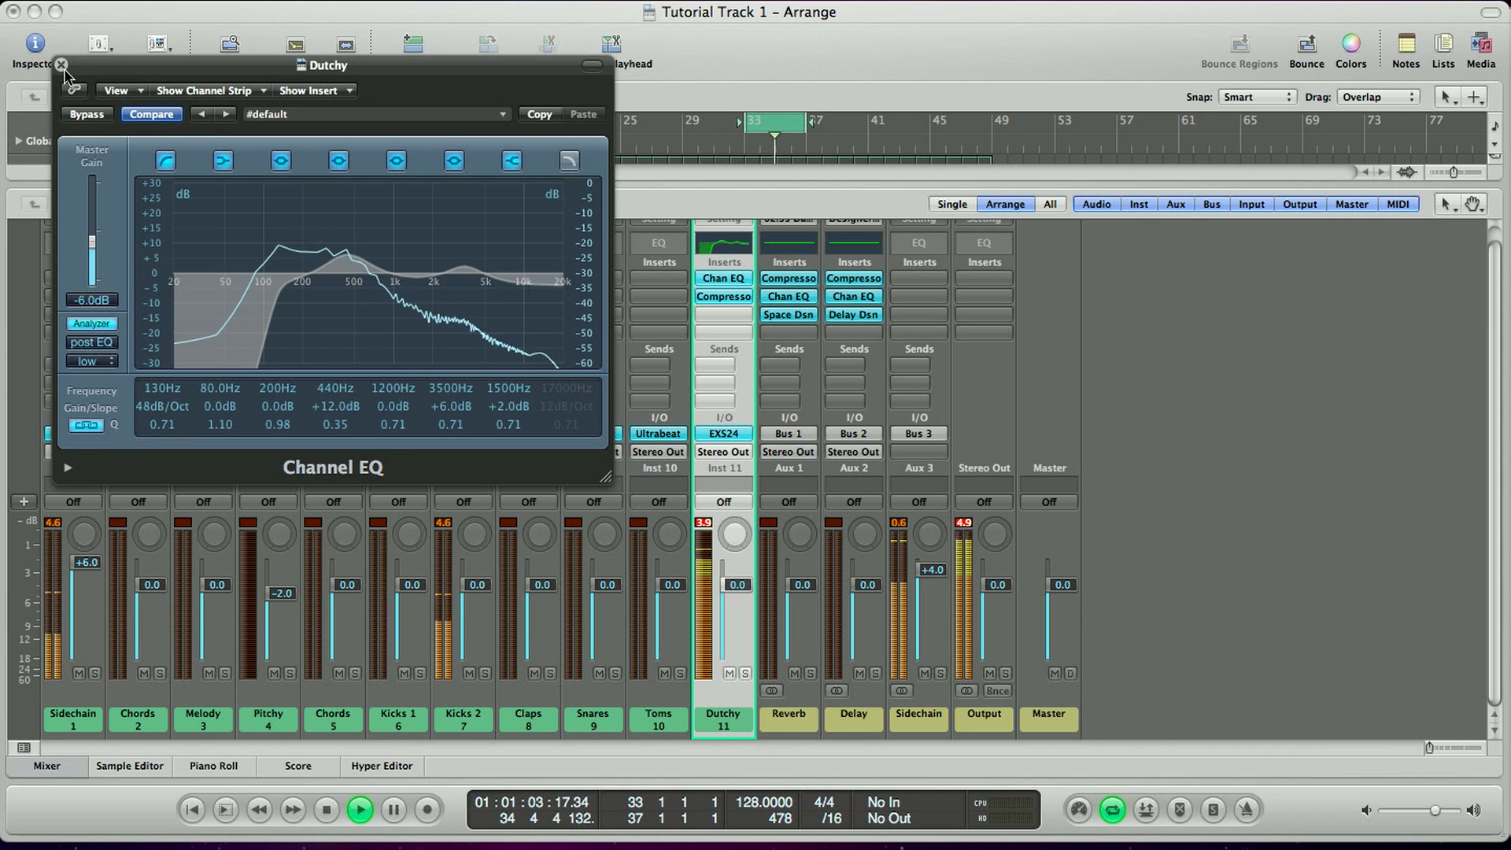
{"action": "left_click", "coordinate": [61, 64]}
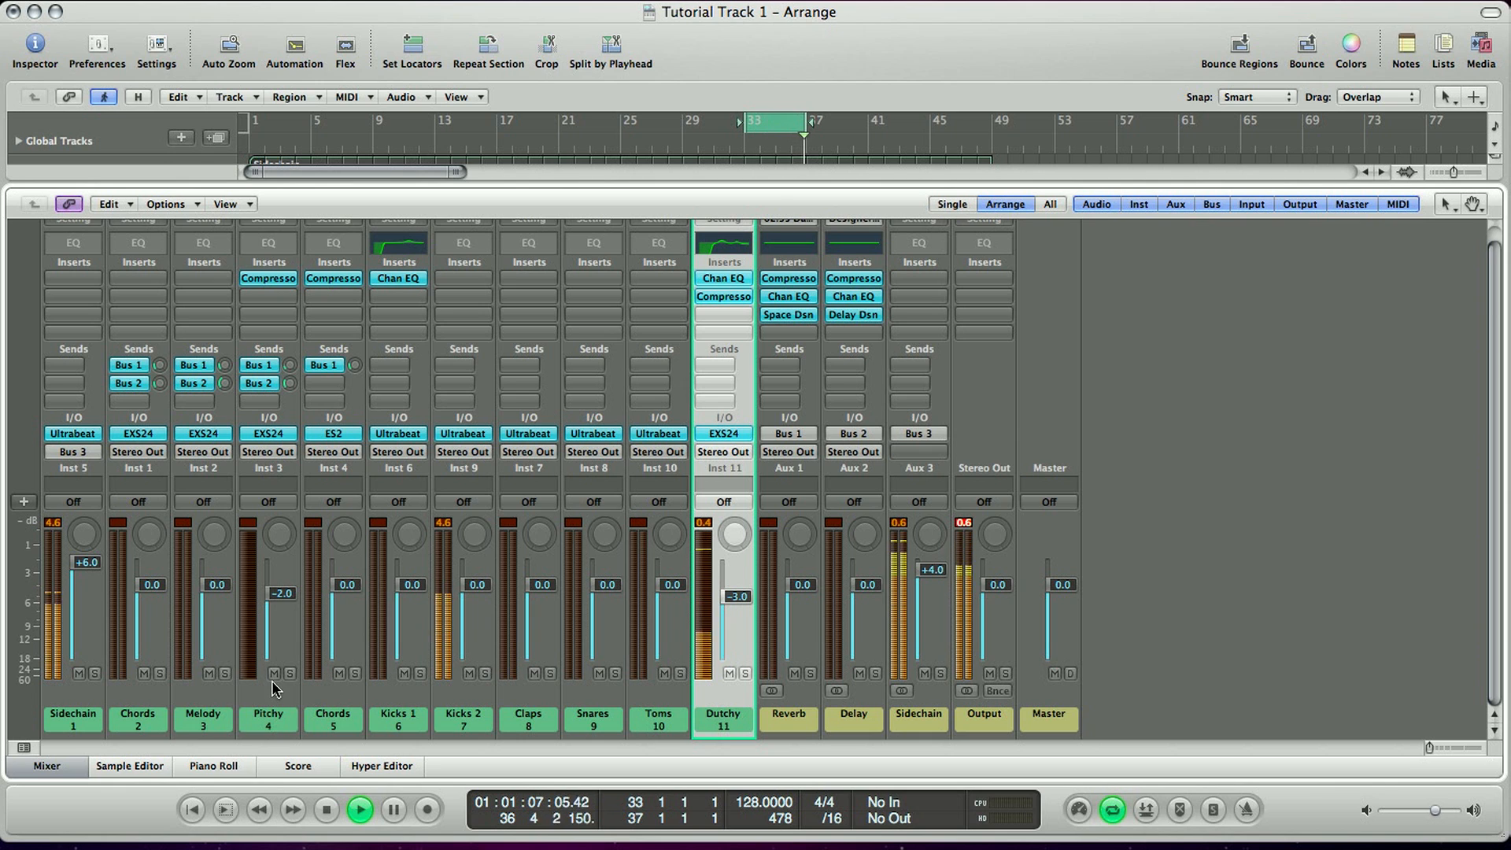
Step: Set the Dutchy fader to -3 dB and add a send to the Bus 2 delay aux
{"action": "left_click", "coordinate": [722, 296]}
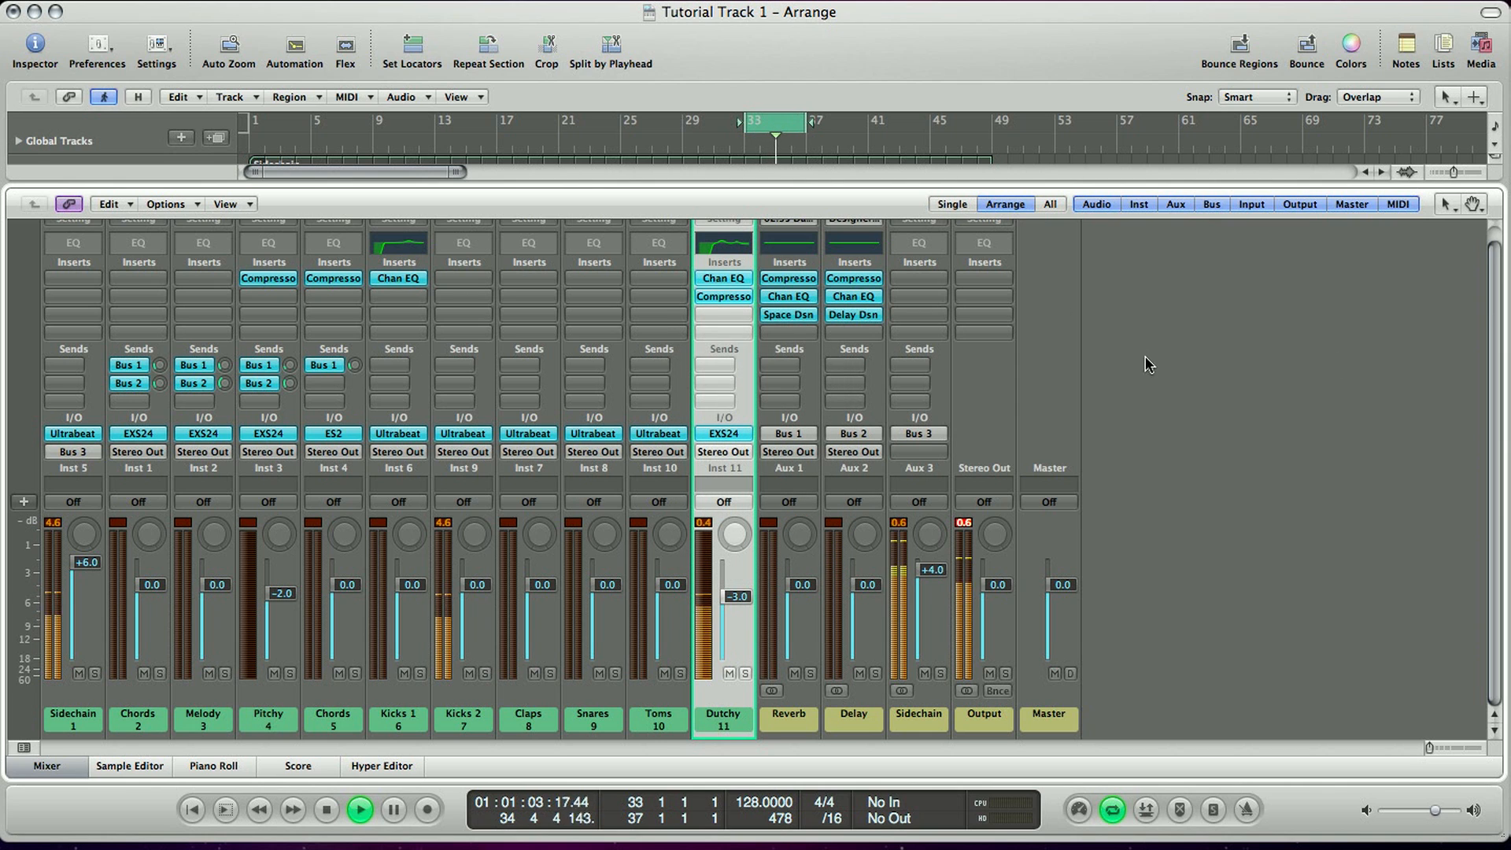
{"action": "left_click", "coordinate": [723, 348]}
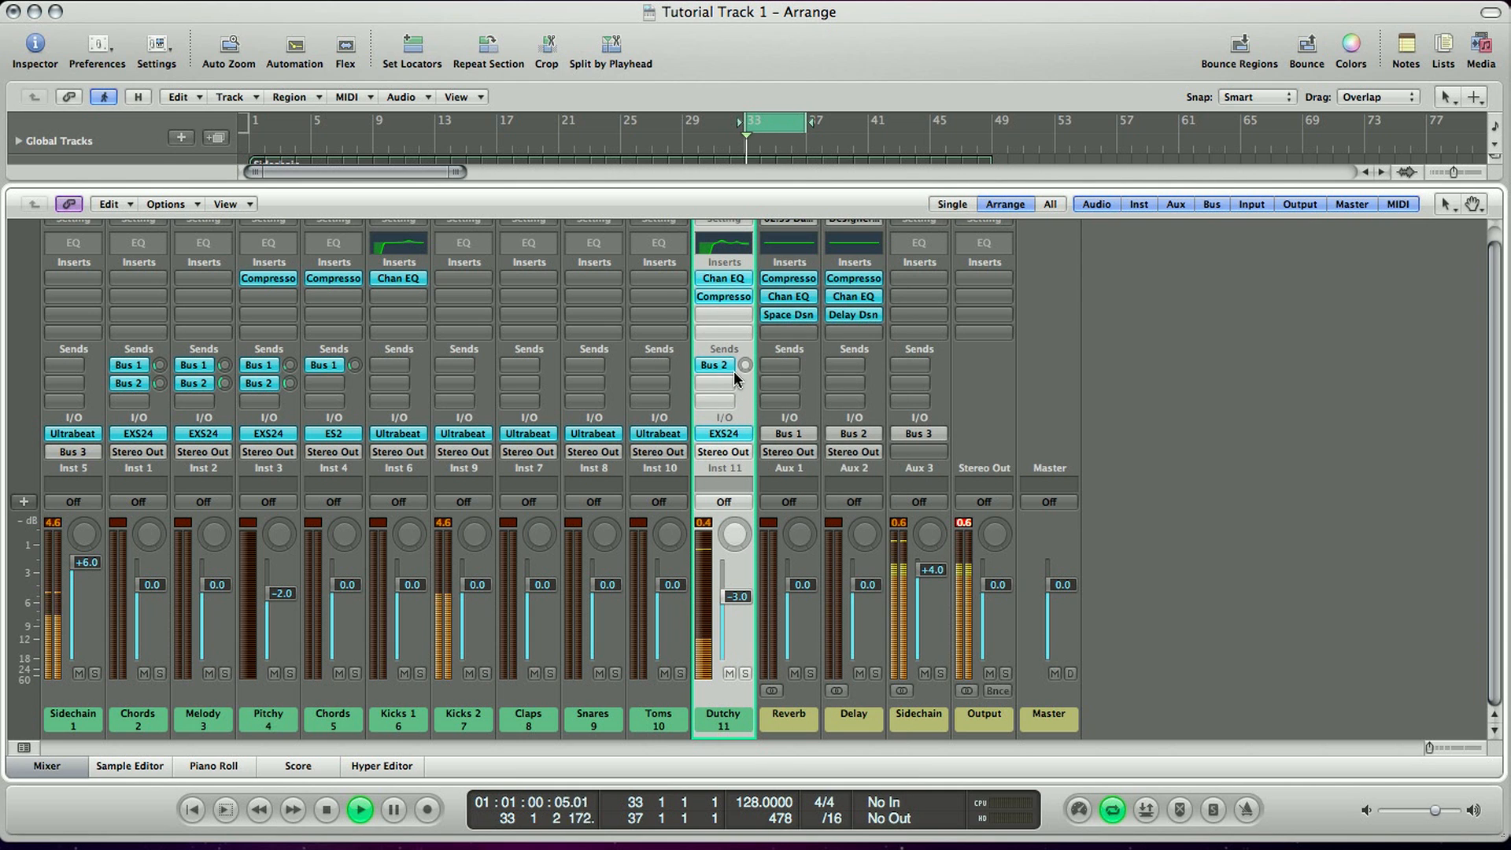
Step: Route Dutchy's sends to Bus 1 (reverb) and Bus 2 (delay)
{"action": "left_click", "coordinate": [713, 365]}
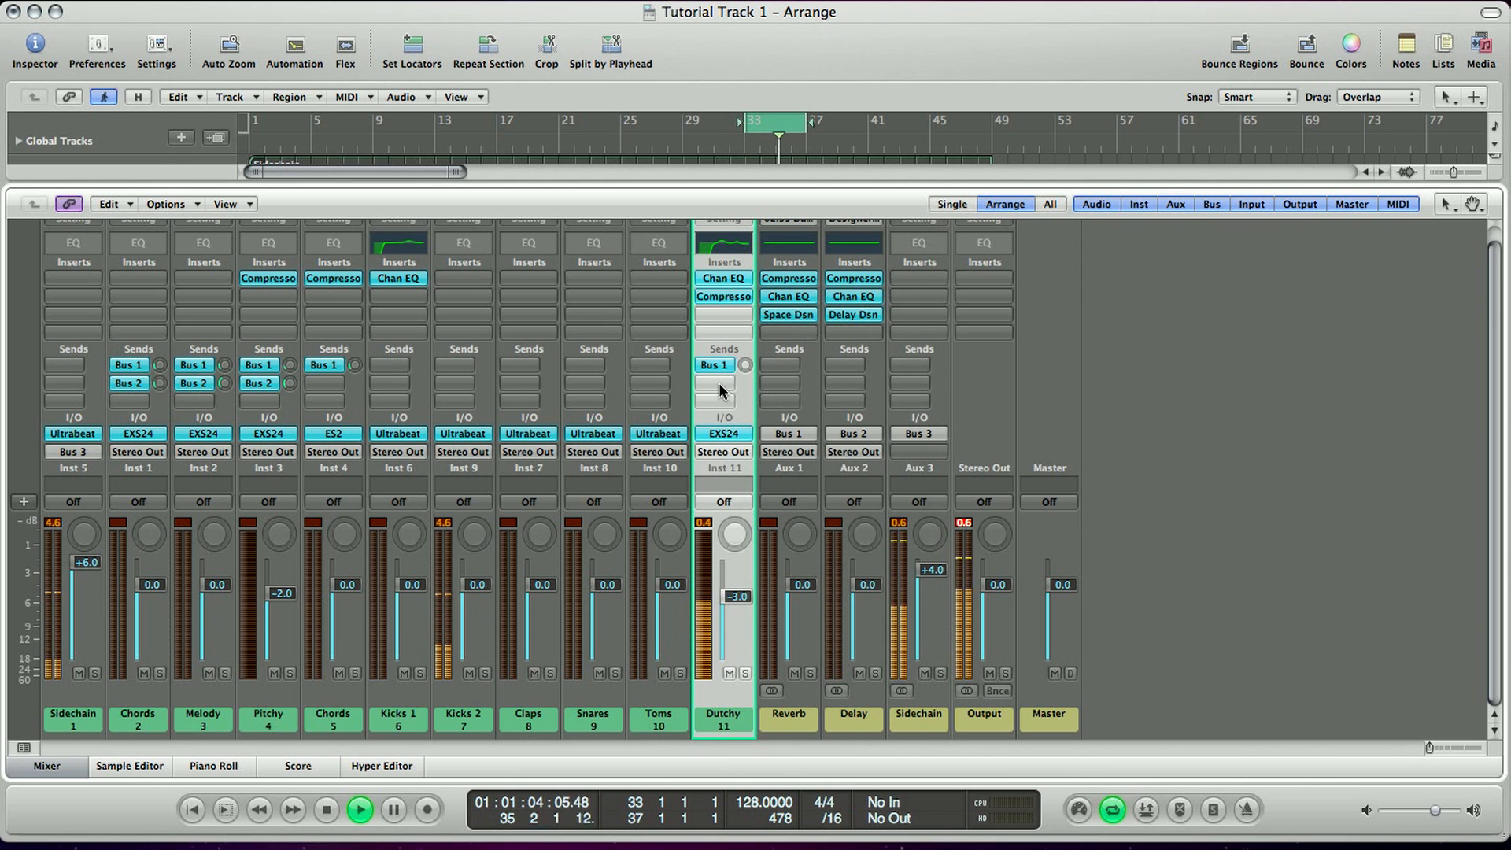
{"action": "left_click", "coordinate": [713, 382]}
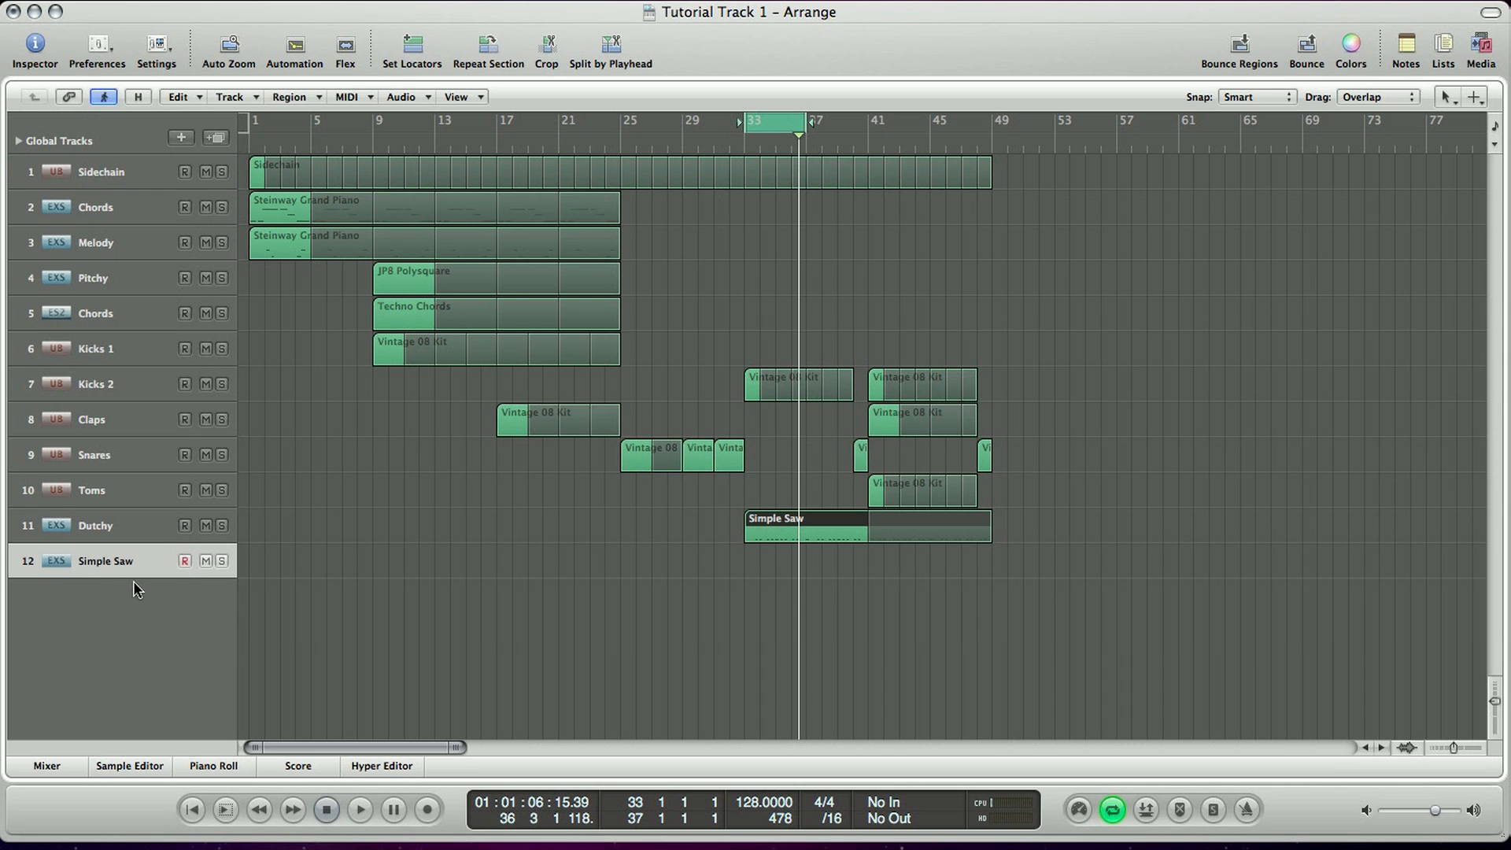
Step: Rename track 12 to 'Pitch Rise' and select its new region starting at bar 25
{"action": "double_click", "coordinate": [105, 559]}
{"action": "type", "text": "PitchRise"}
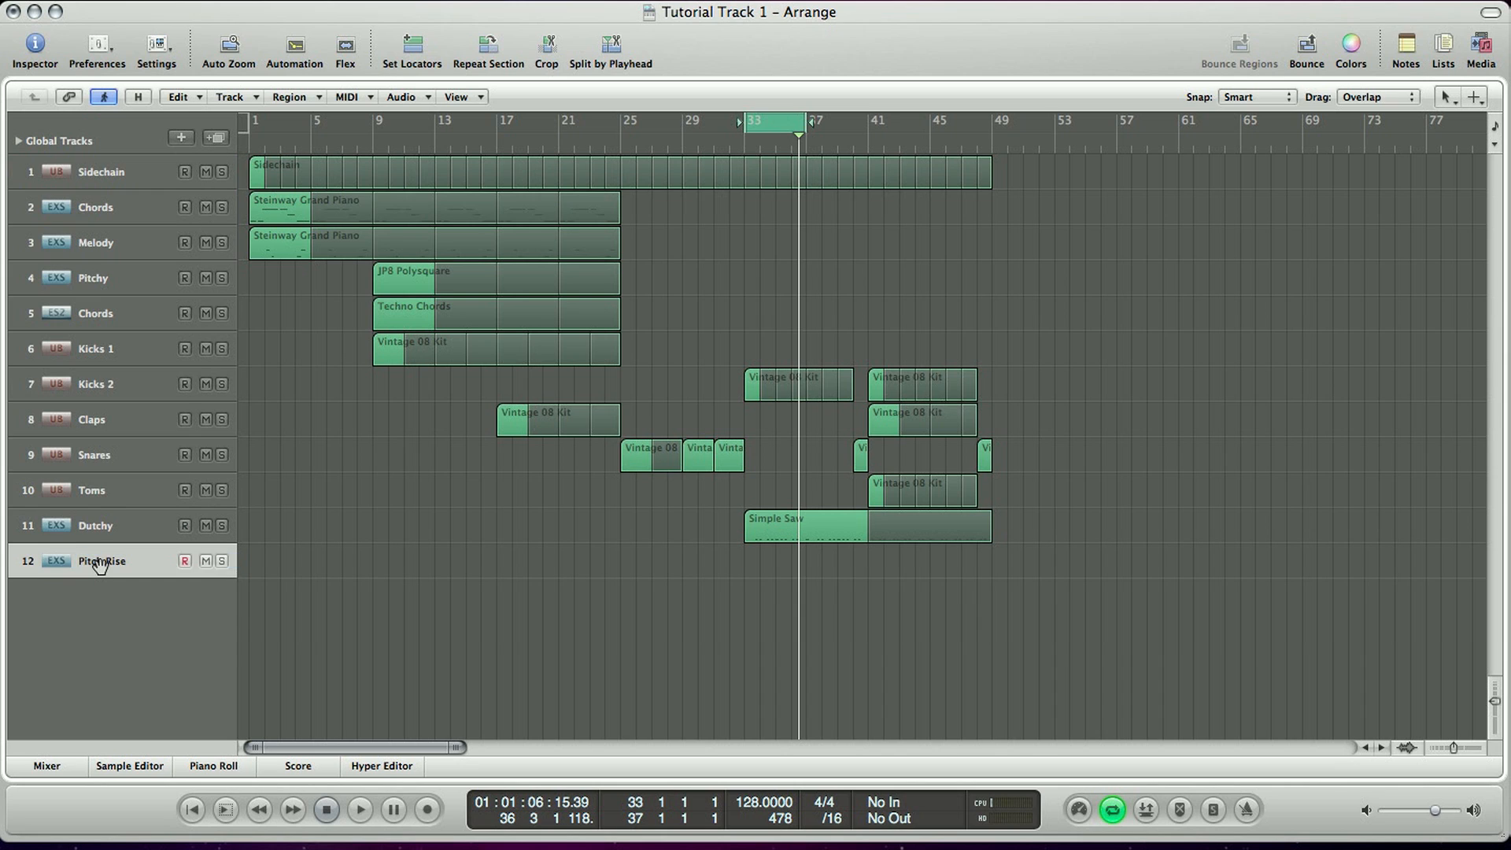
{"action": "left_click", "coordinate": [825, 524]}
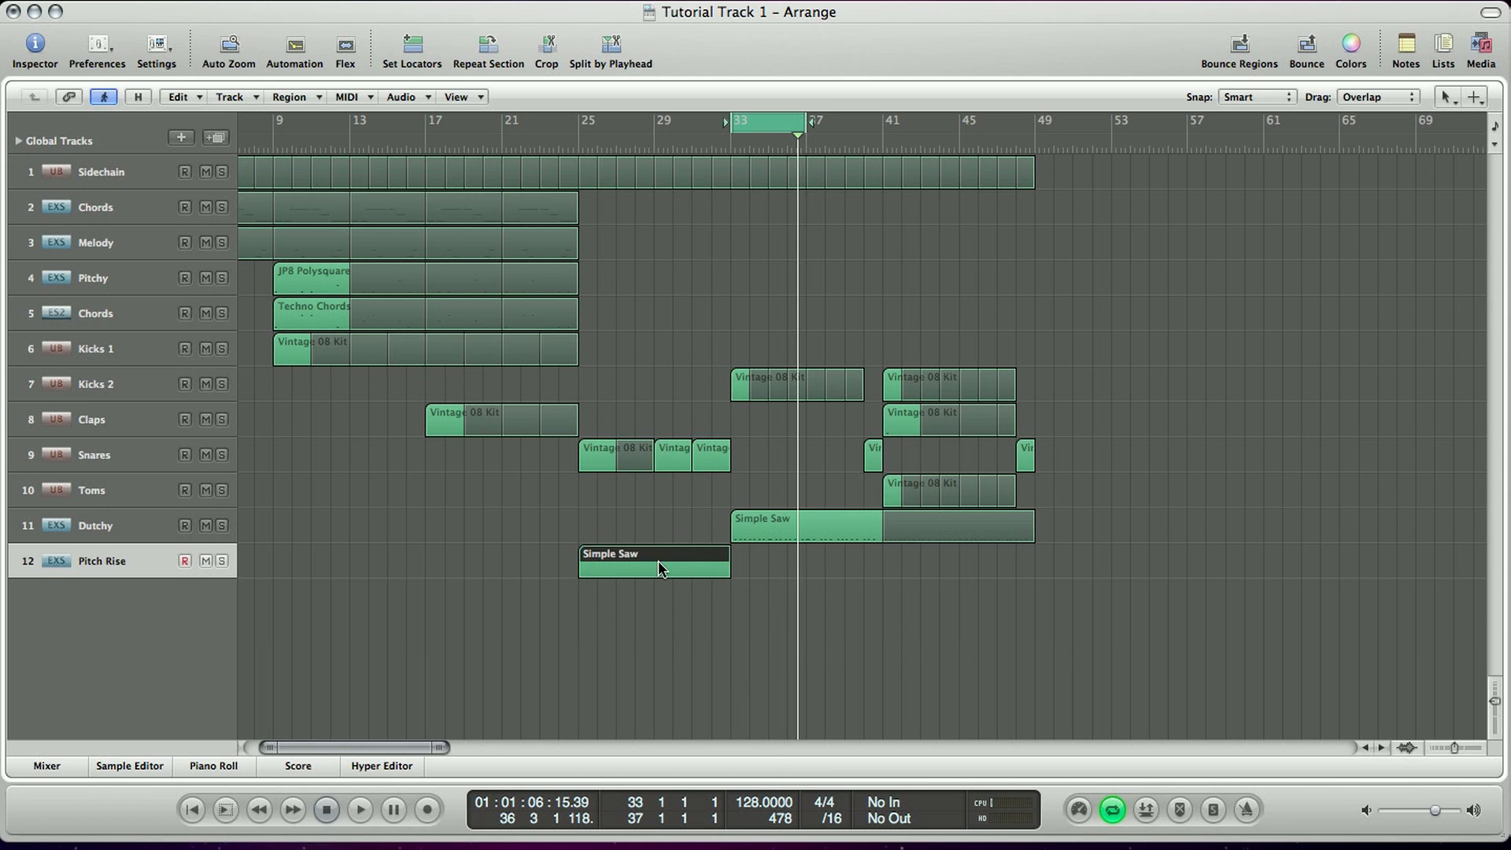
{"action": "left_click", "coordinate": [213, 765]}
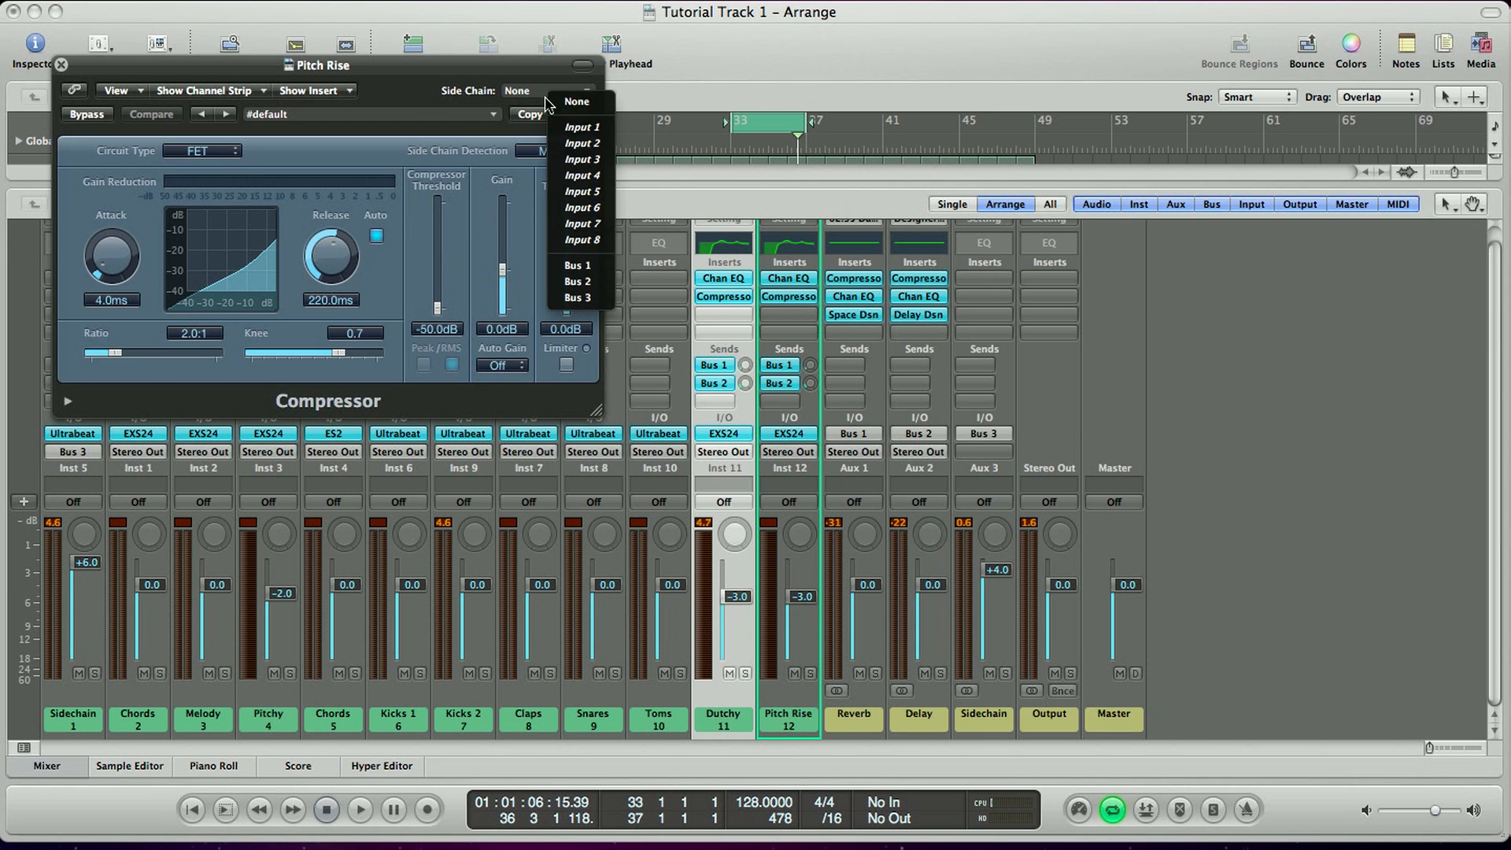
Step: Set the Pitch Rise compressor side chain to Bus 3, then hide the mixer
{"action": "left_click", "coordinate": [576, 297]}
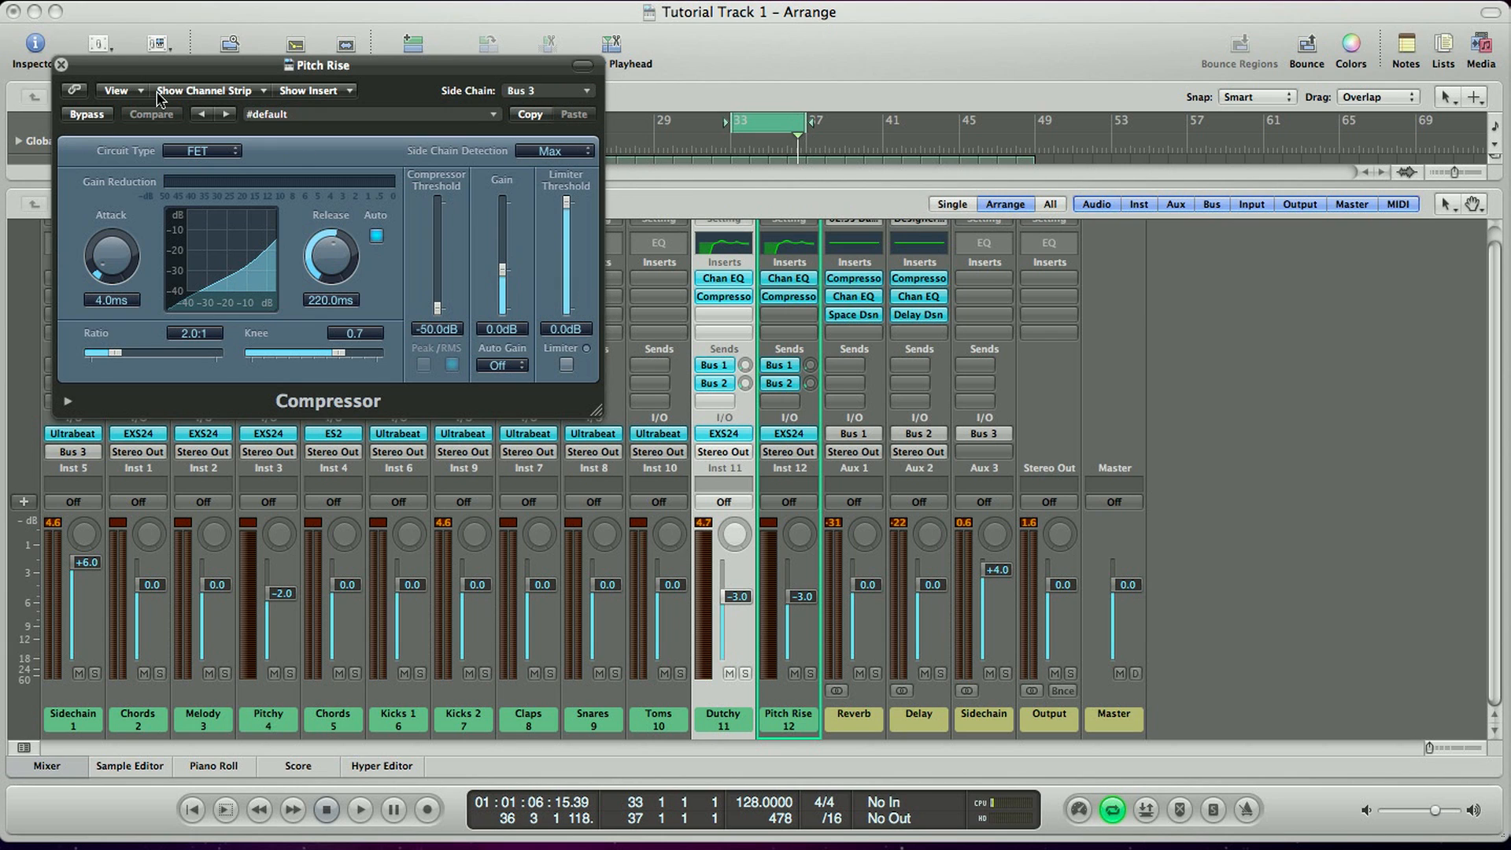
{"action": "left_click", "coordinate": [60, 65]}
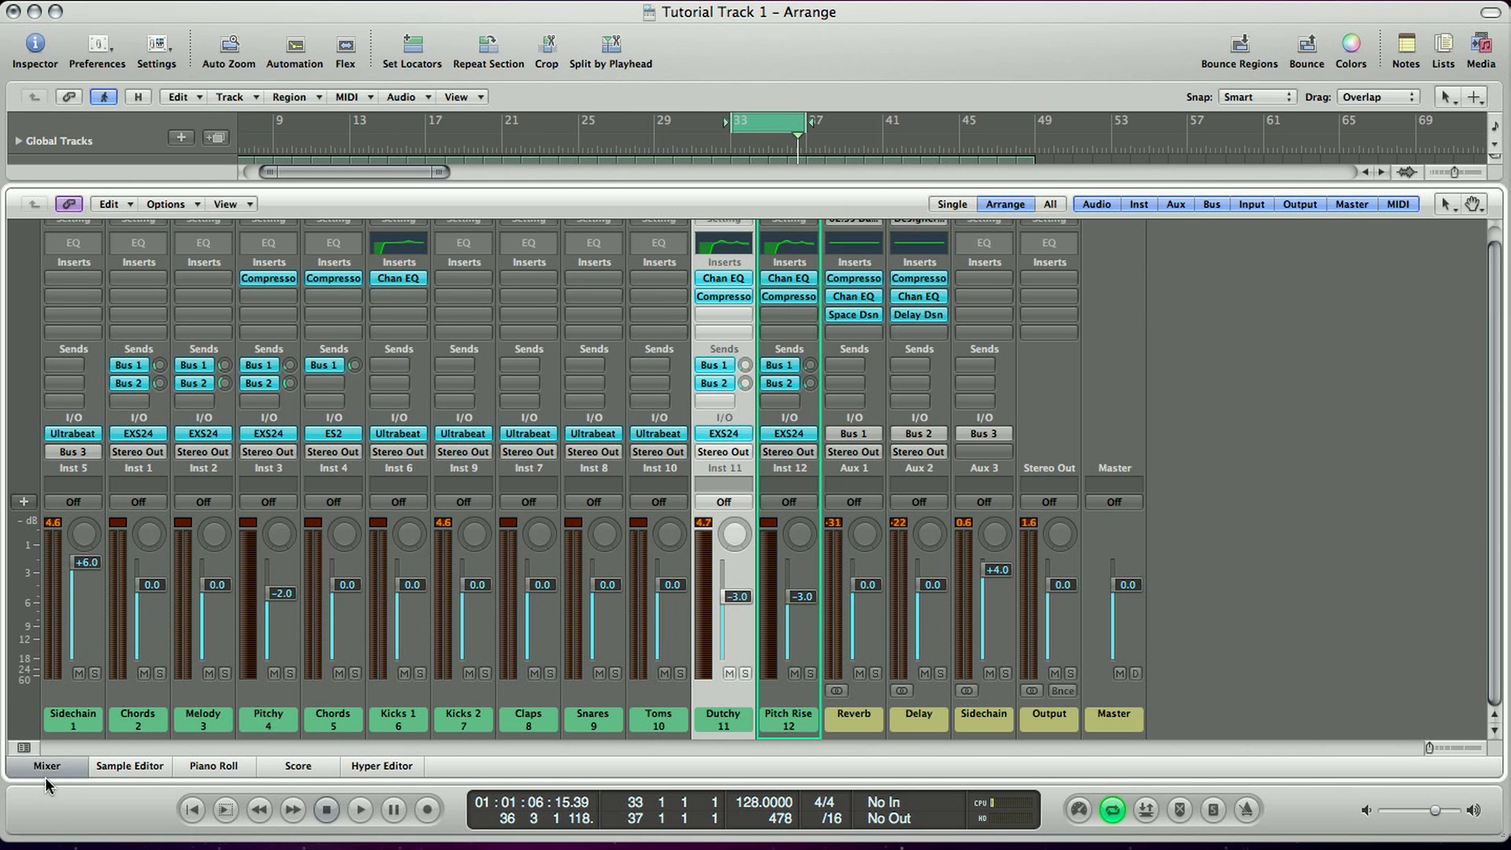
{"action": "left_click", "coordinate": [47, 765]}
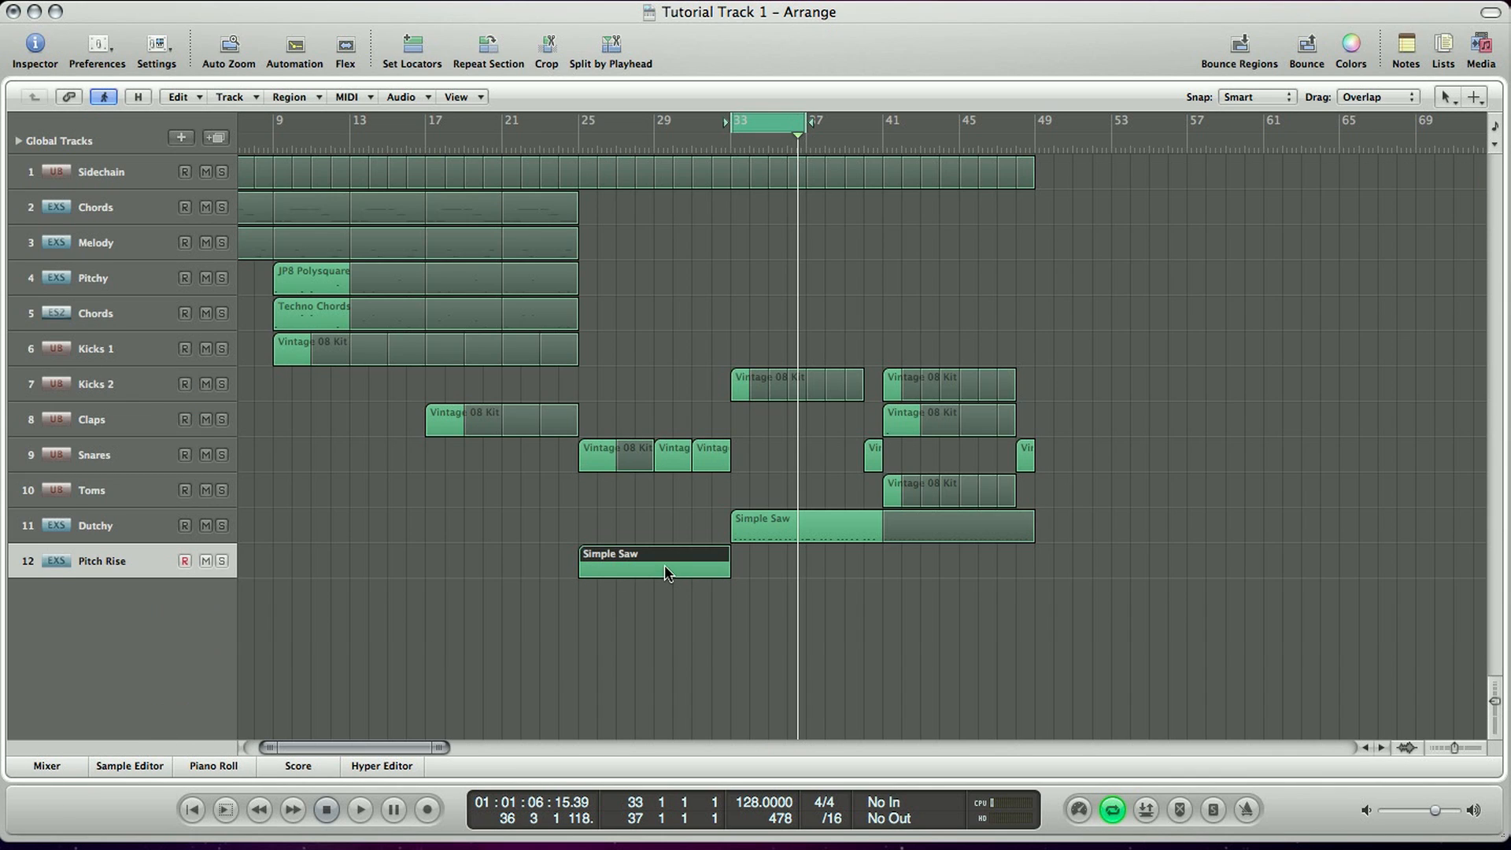
Step: Open the Pitch Rise region in the Piano Roll and draw an A2 note at bar 33
{"action": "left_click", "coordinate": [213, 766]}
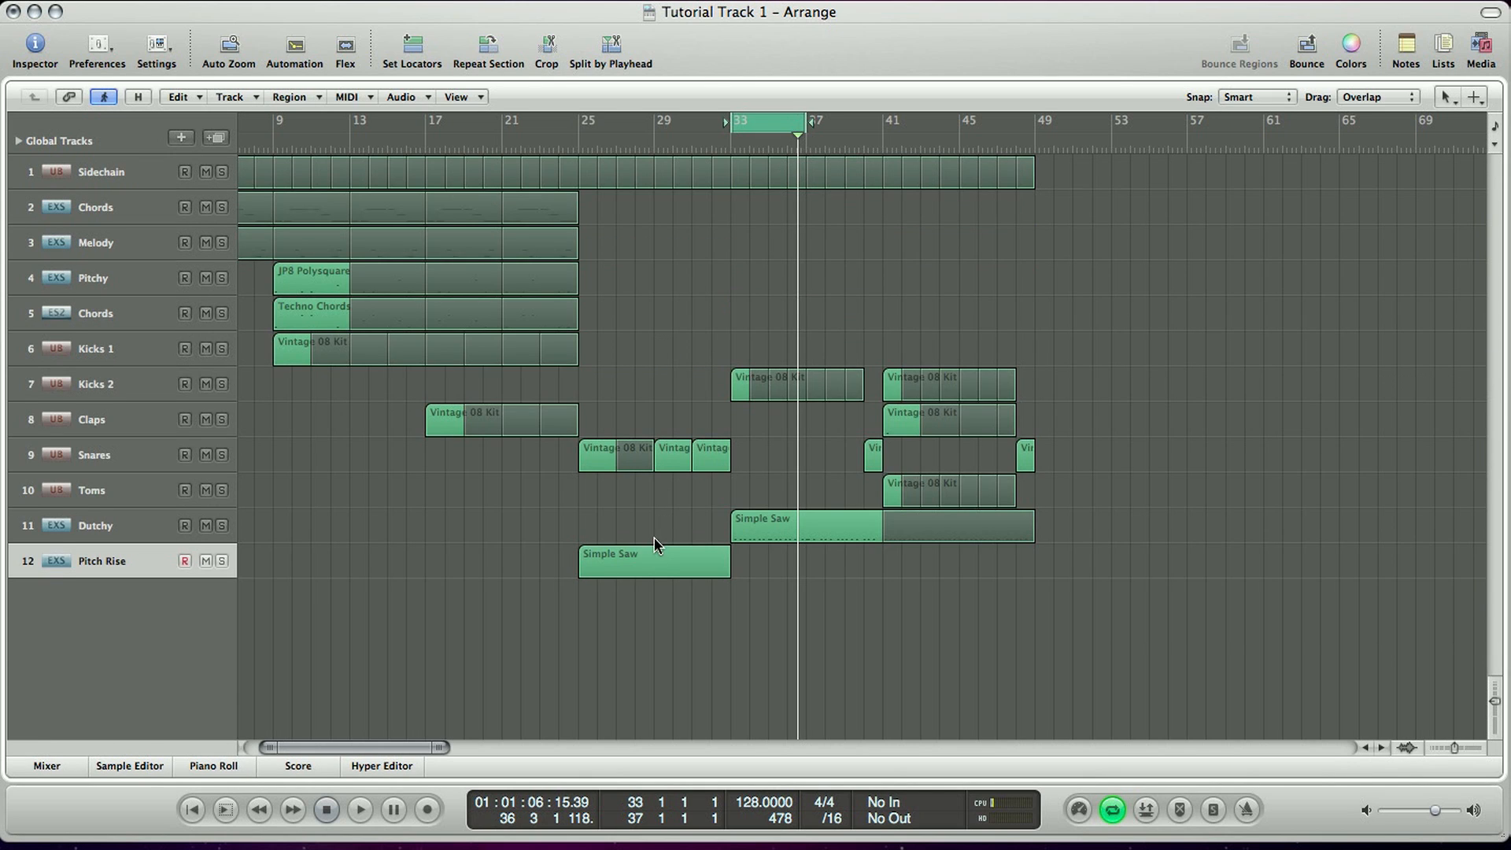
{"action": "left_click", "coordinate": [213, 765]}
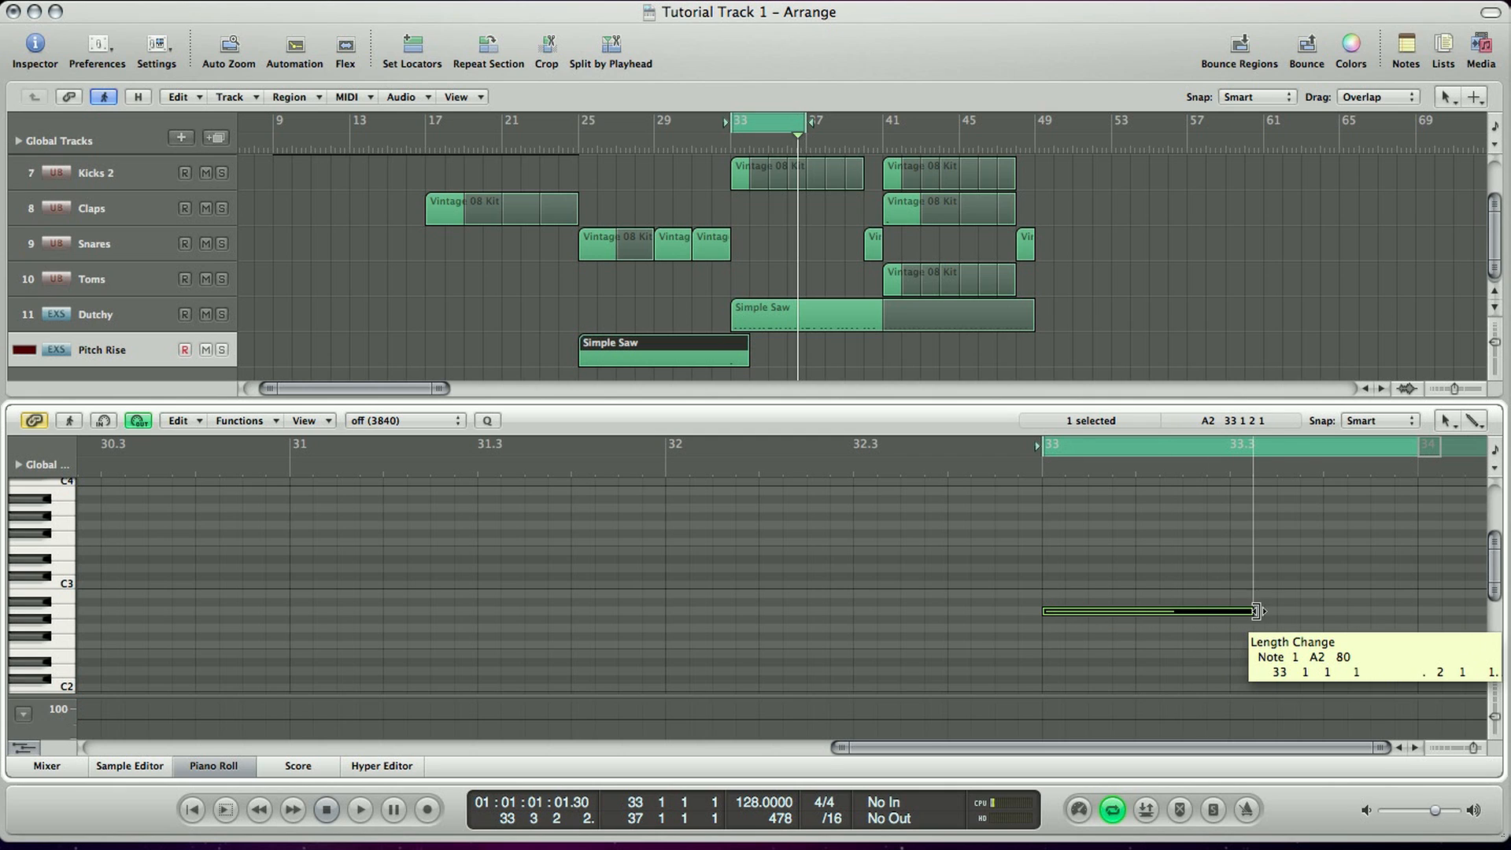
Step: Move the A2 note back to bar 25 and stretch it toward the region end
{"action": "left_click_drag", "start_coordinate": [1258, 611], "coordinate": [1326, 611]}
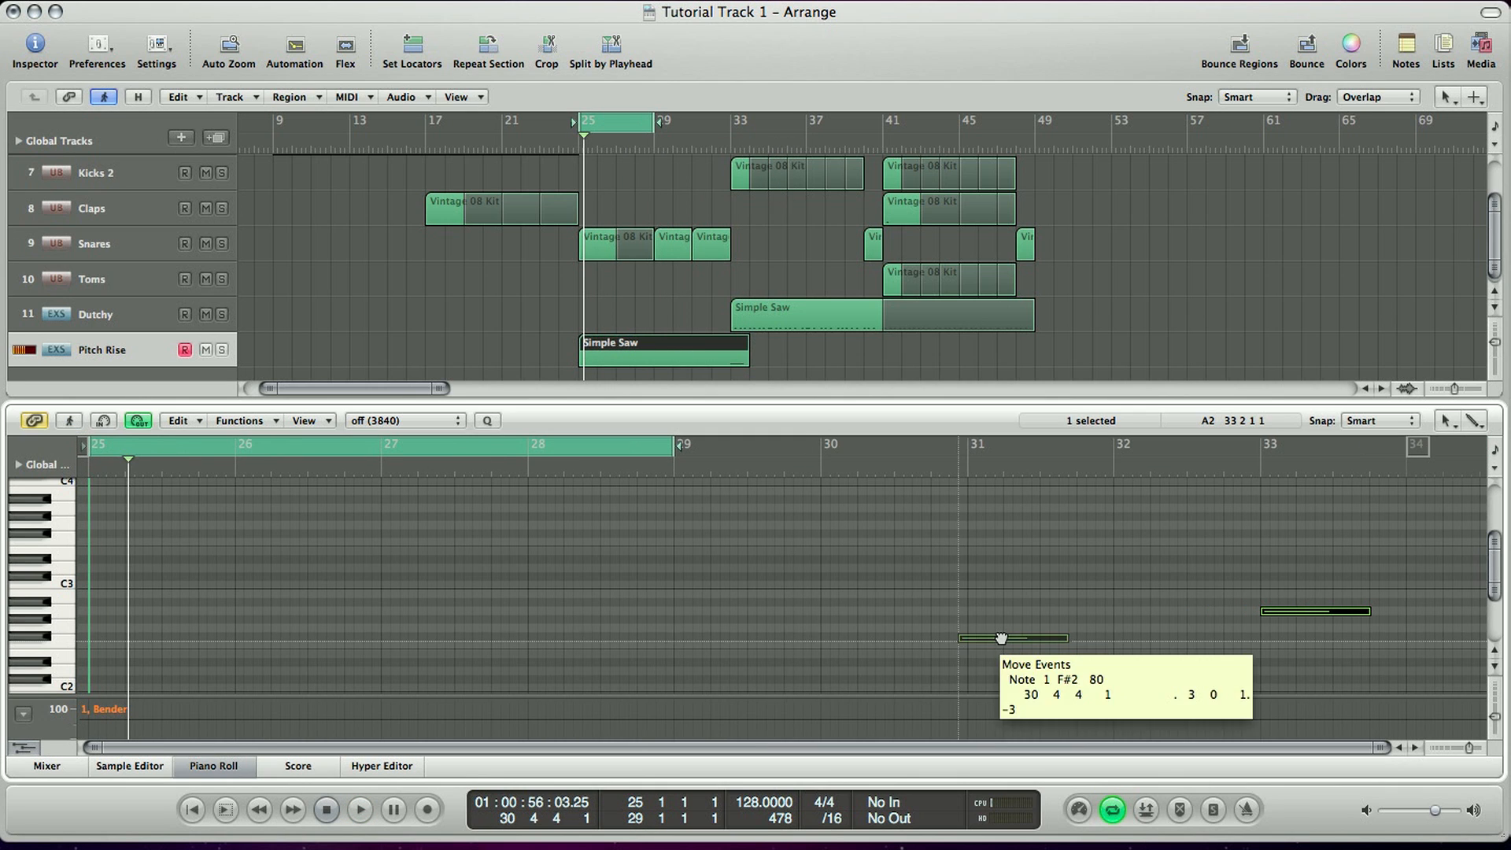
{"action": "left_click_drag", "start_coordinate": [1012, 637], "coordinate": [142, 611]}
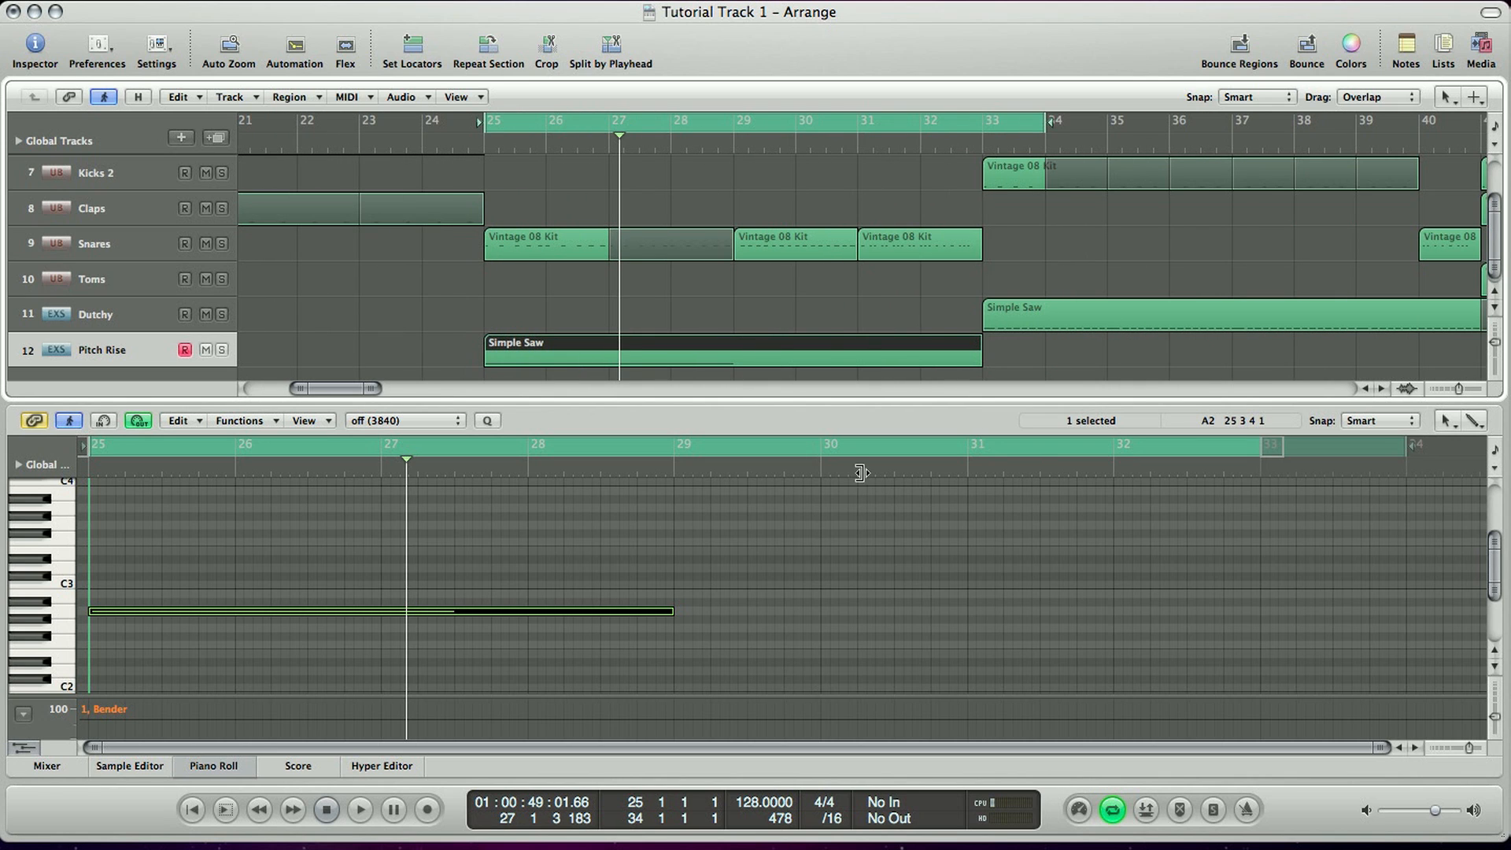
{"action": "left_click_drag", "start_coordinate": [672, 611], "coordinate": [344, 610]}
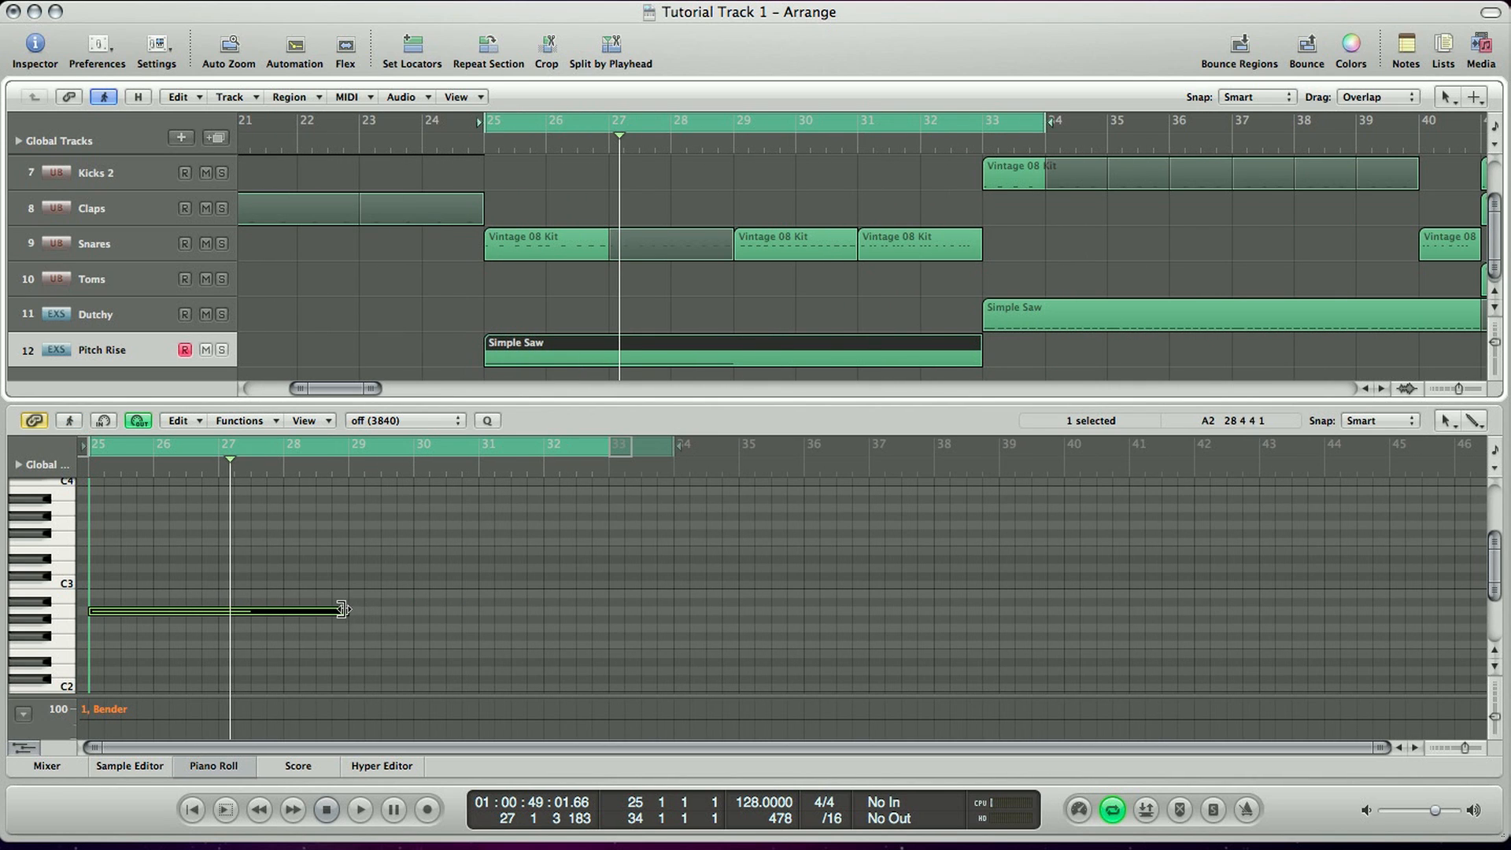
{"action": "left_click_drag", "start_coordinate": [340, 610], "coordinate": [540, 610]}
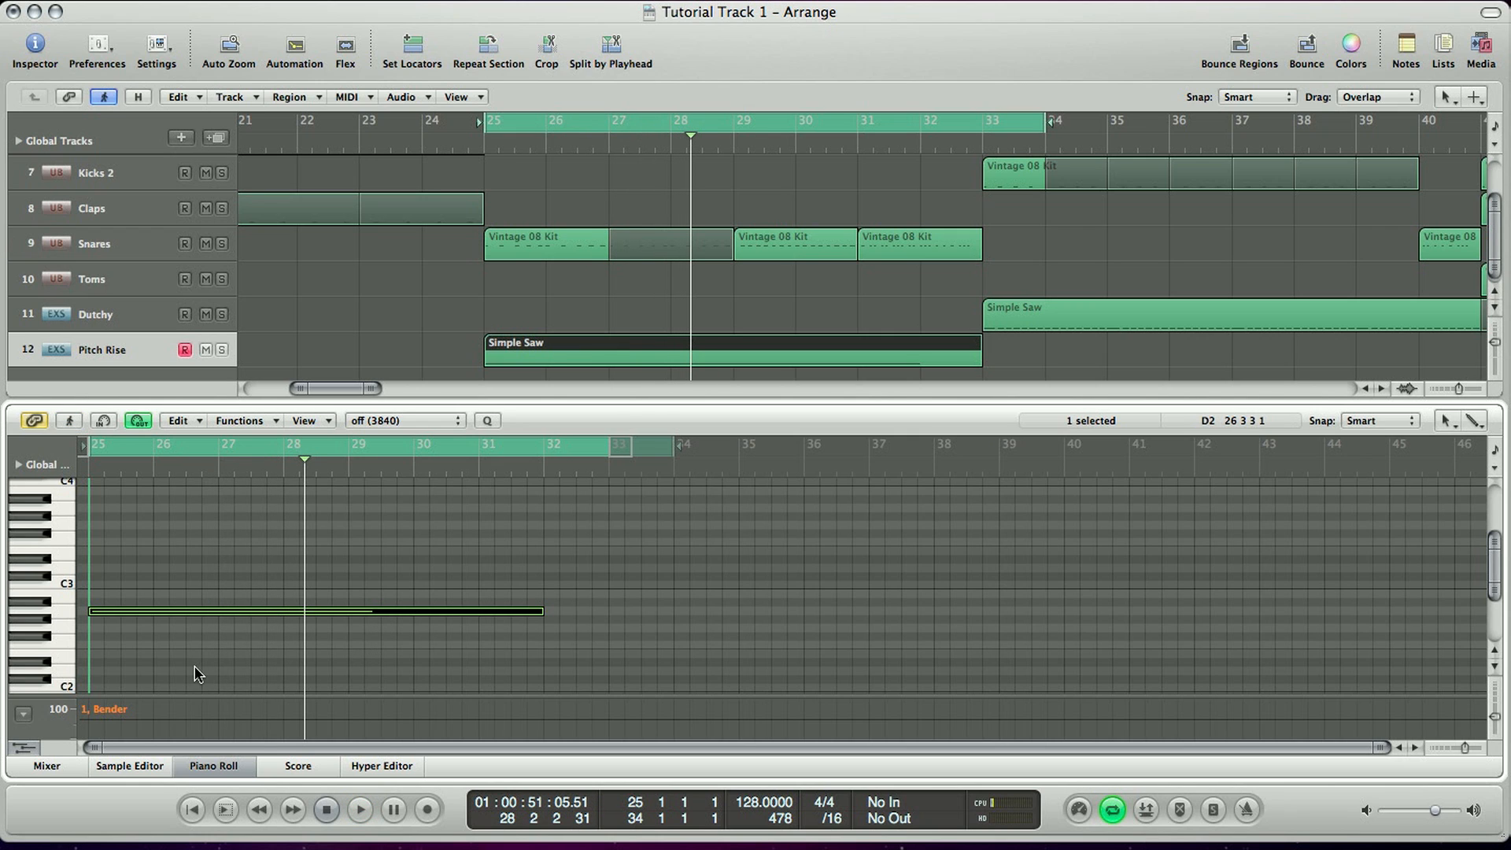
Step: Toggle the Piano Roll controller lane and reopen the mixer showing the Pitch Rise strip
{"action": "left_click", "coordinate": [22, 716]}
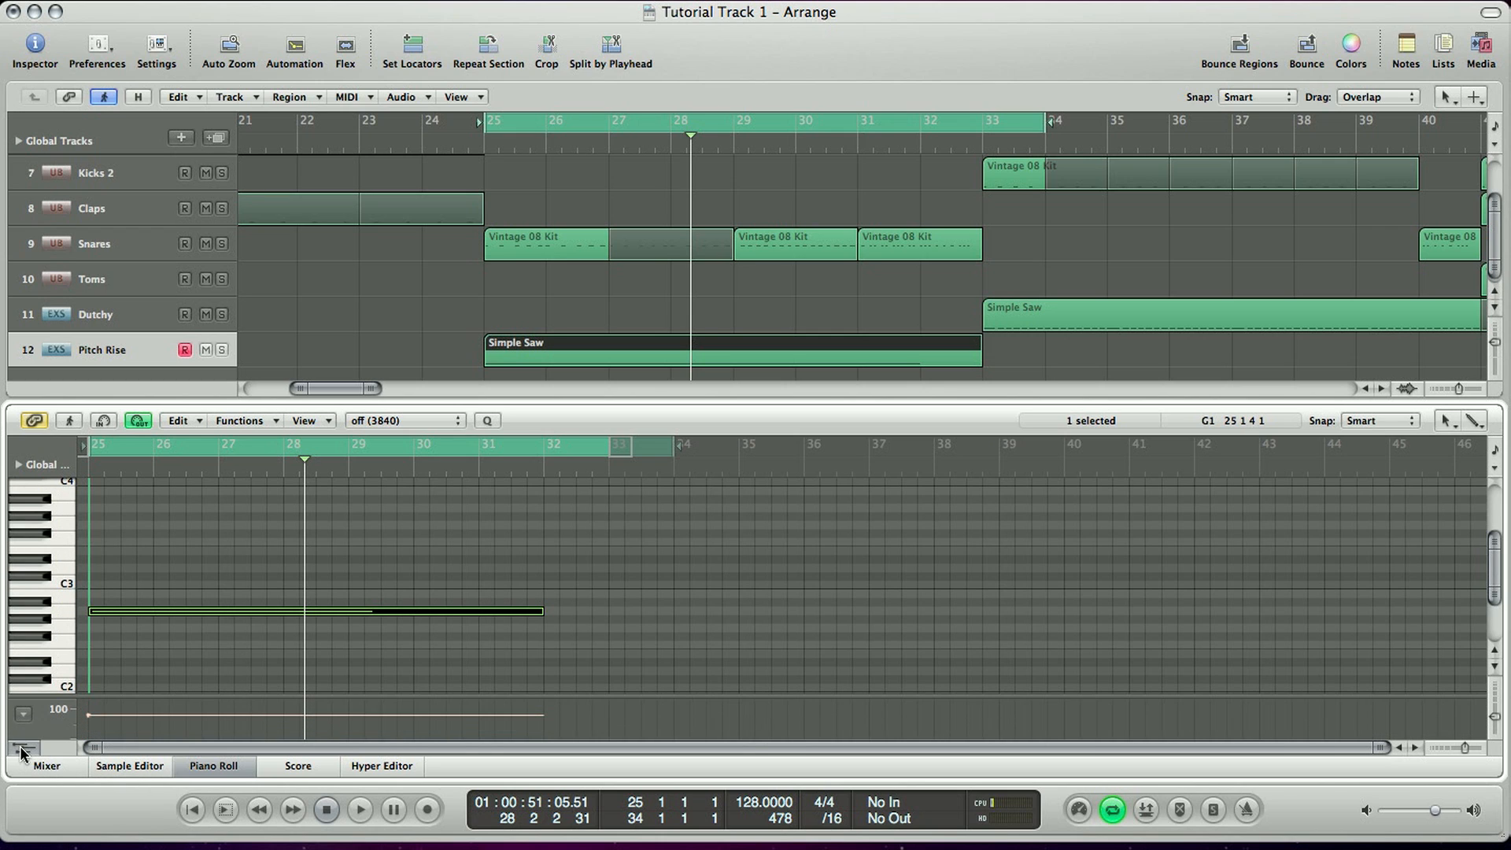
{"action": "left_click", "coordinate": [23, 751]}
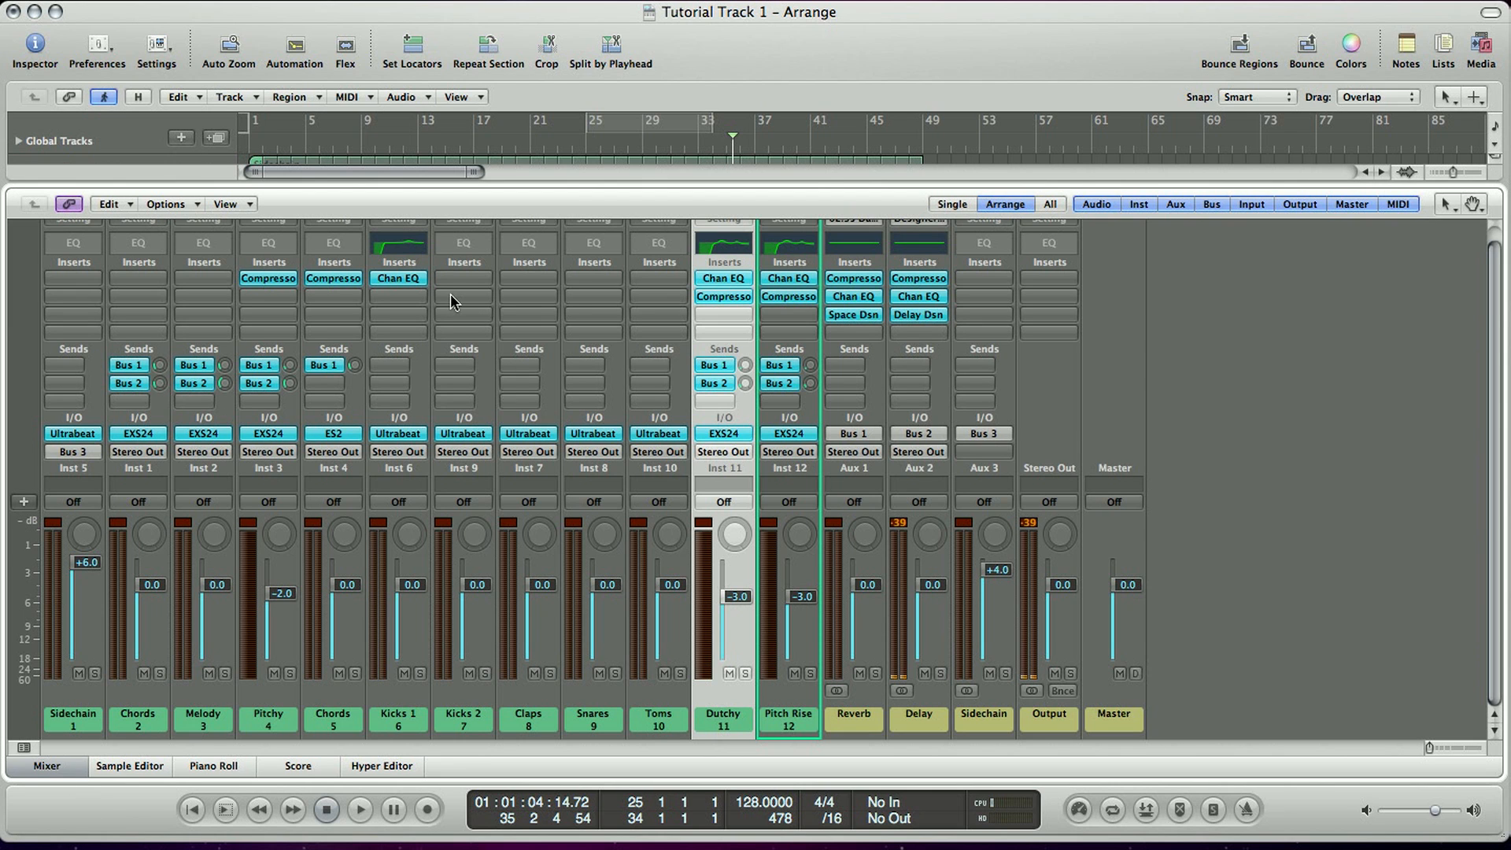
{"action": "mouse_move", "coordinate": [790, 324]}
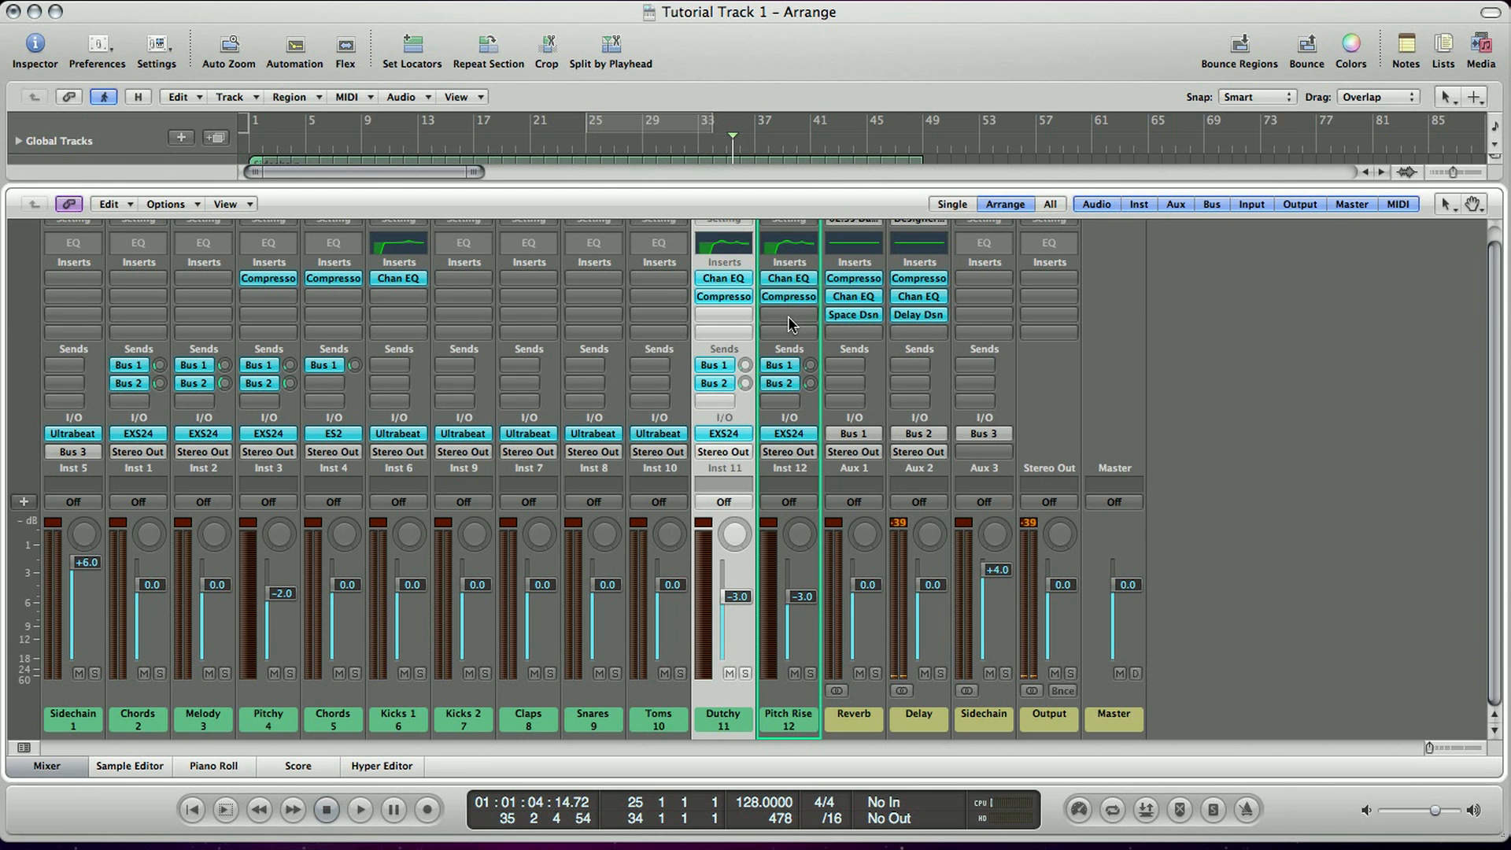
Step: Insert a mono AutoFilter on Pitch Rise after the compressor, then close the mixer
{"action": "left_click", "coordinate": [787, 315]}
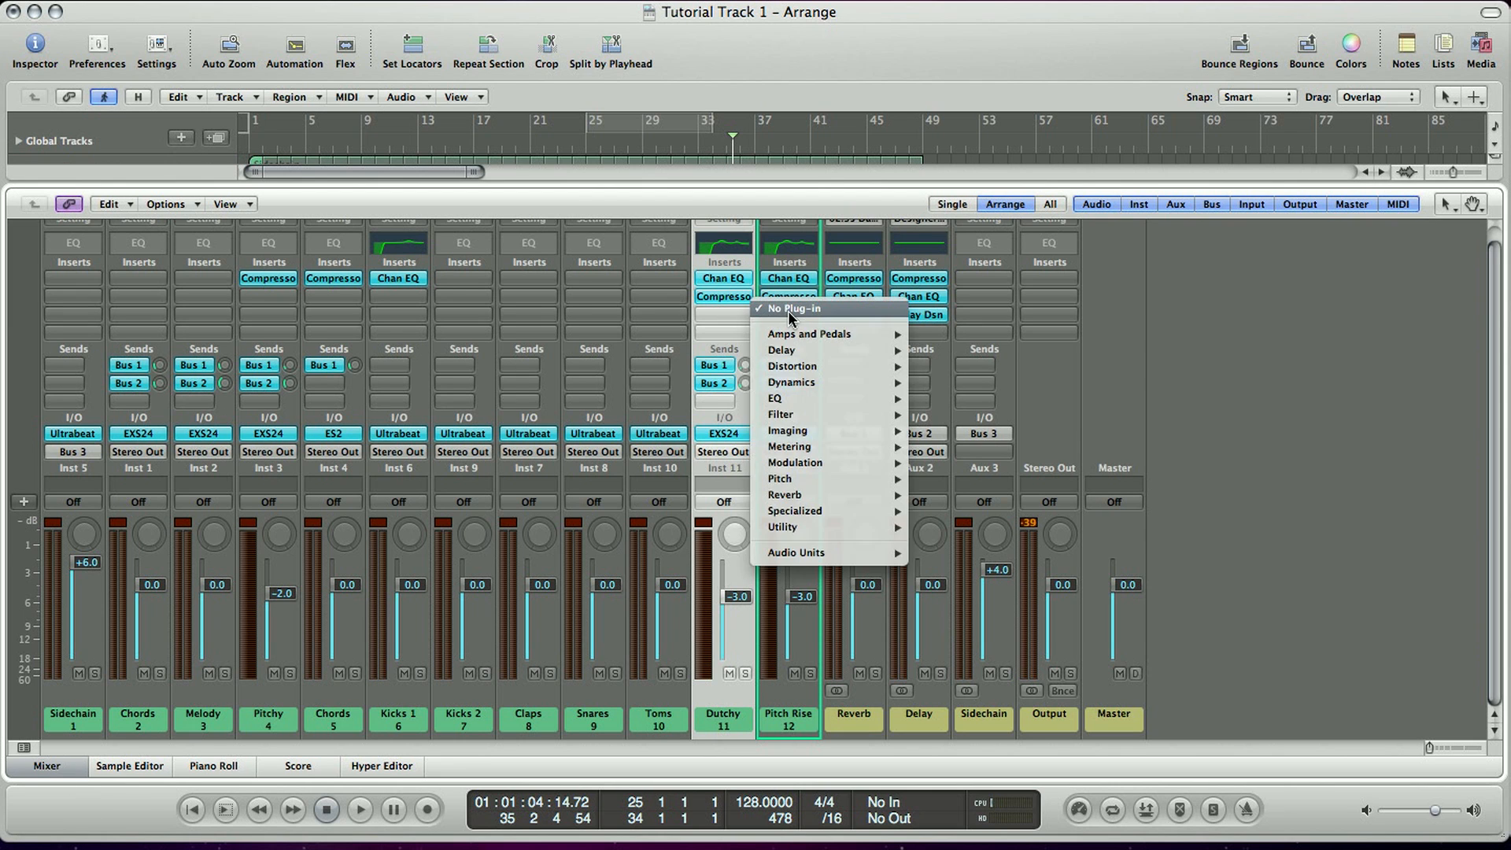
{"action": "mouse_move", "coordinate": [831, 552]}
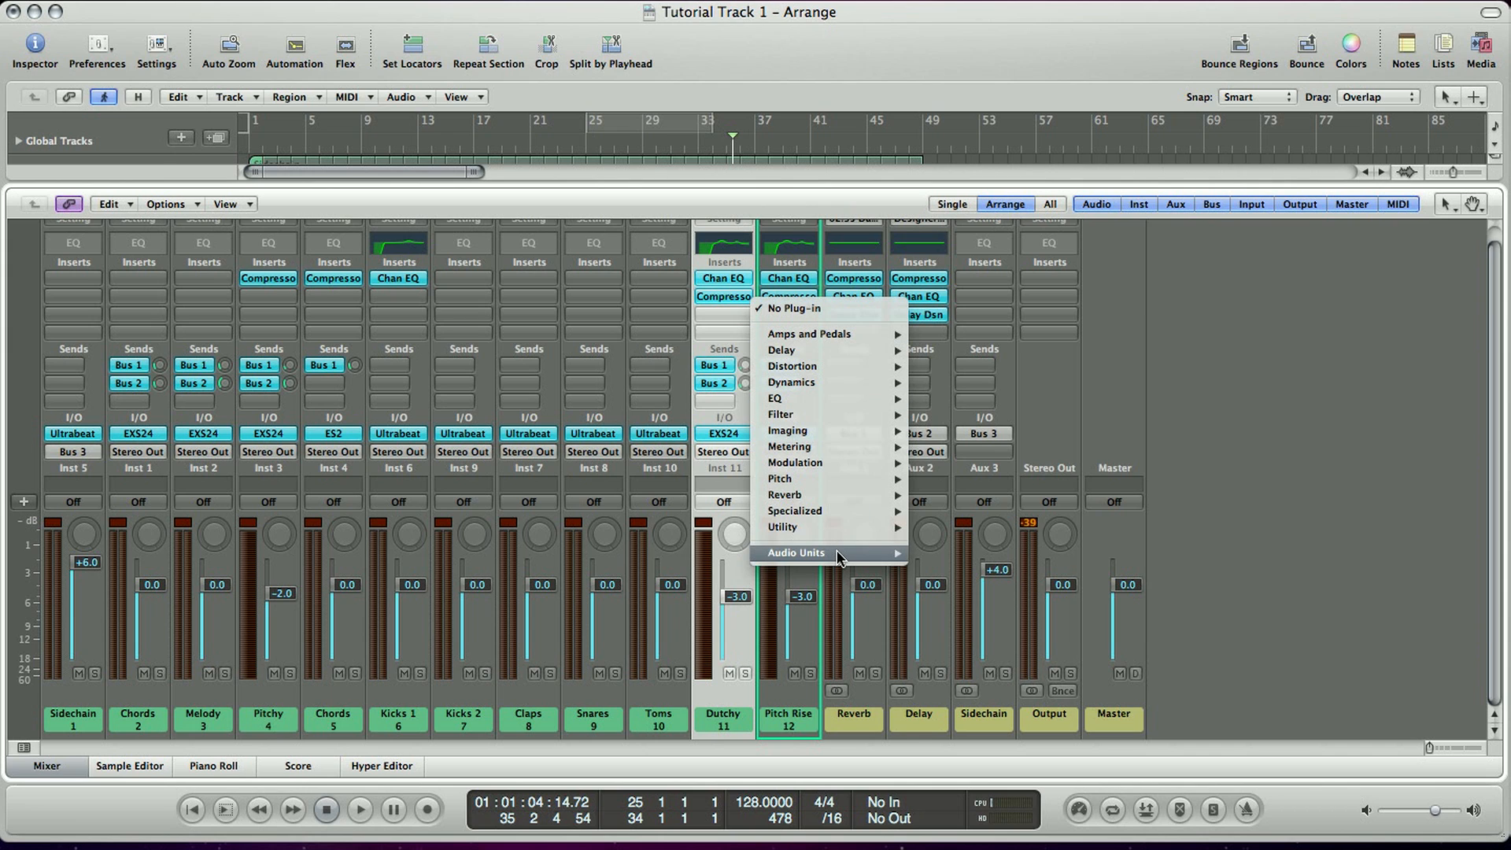
{"action": "mouse_move", "coordinate": [781, 350]}
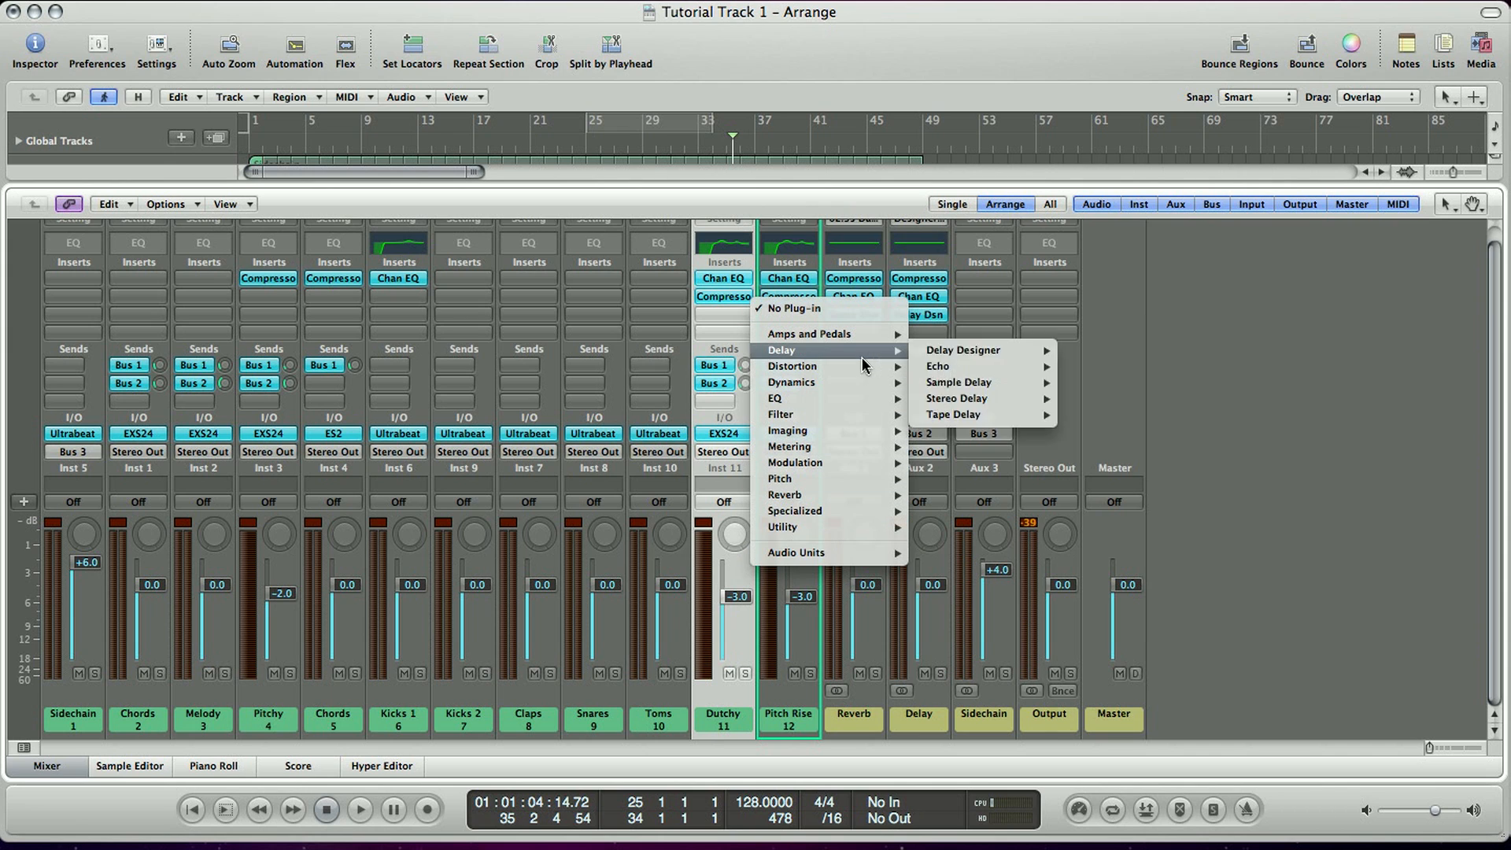
{"action": "mouse_move", "coordinate": [790, 415]}
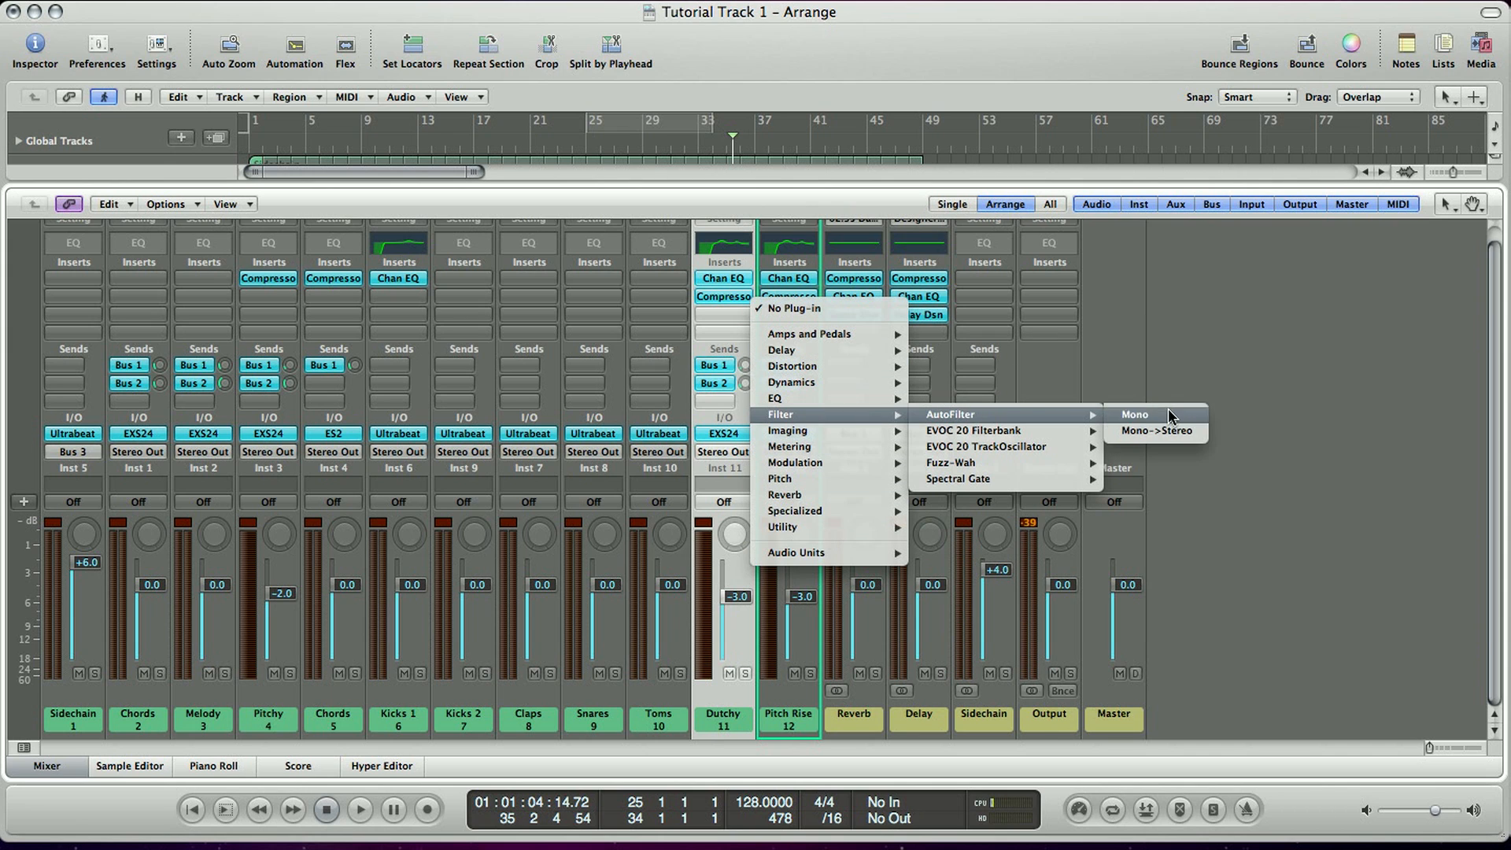
{"action": "left_click", "coordinate": [1134, 415]}
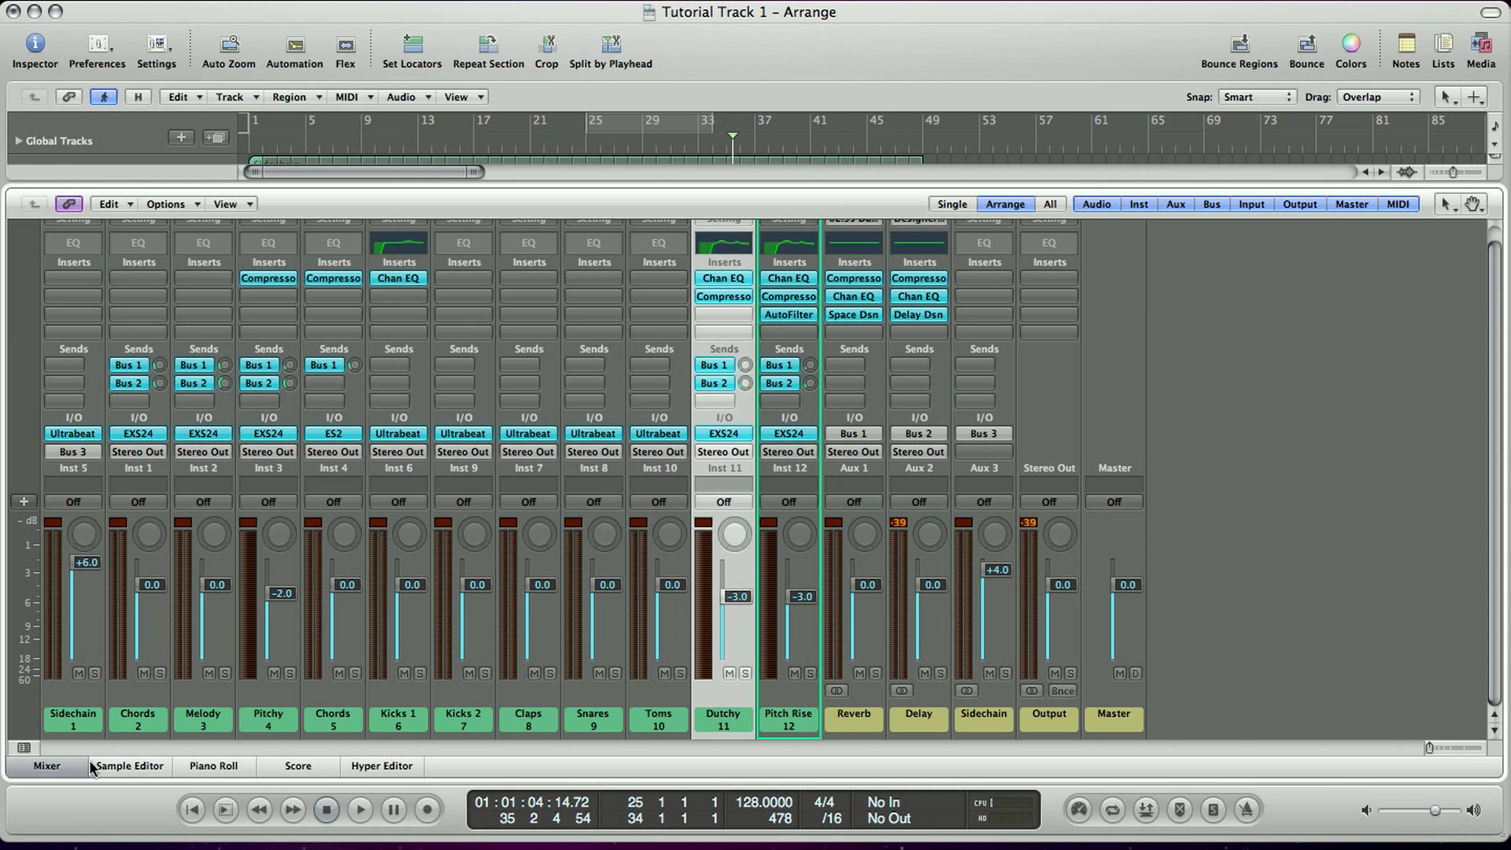
{"action": "left_click", "coordinate": [47, 765]}
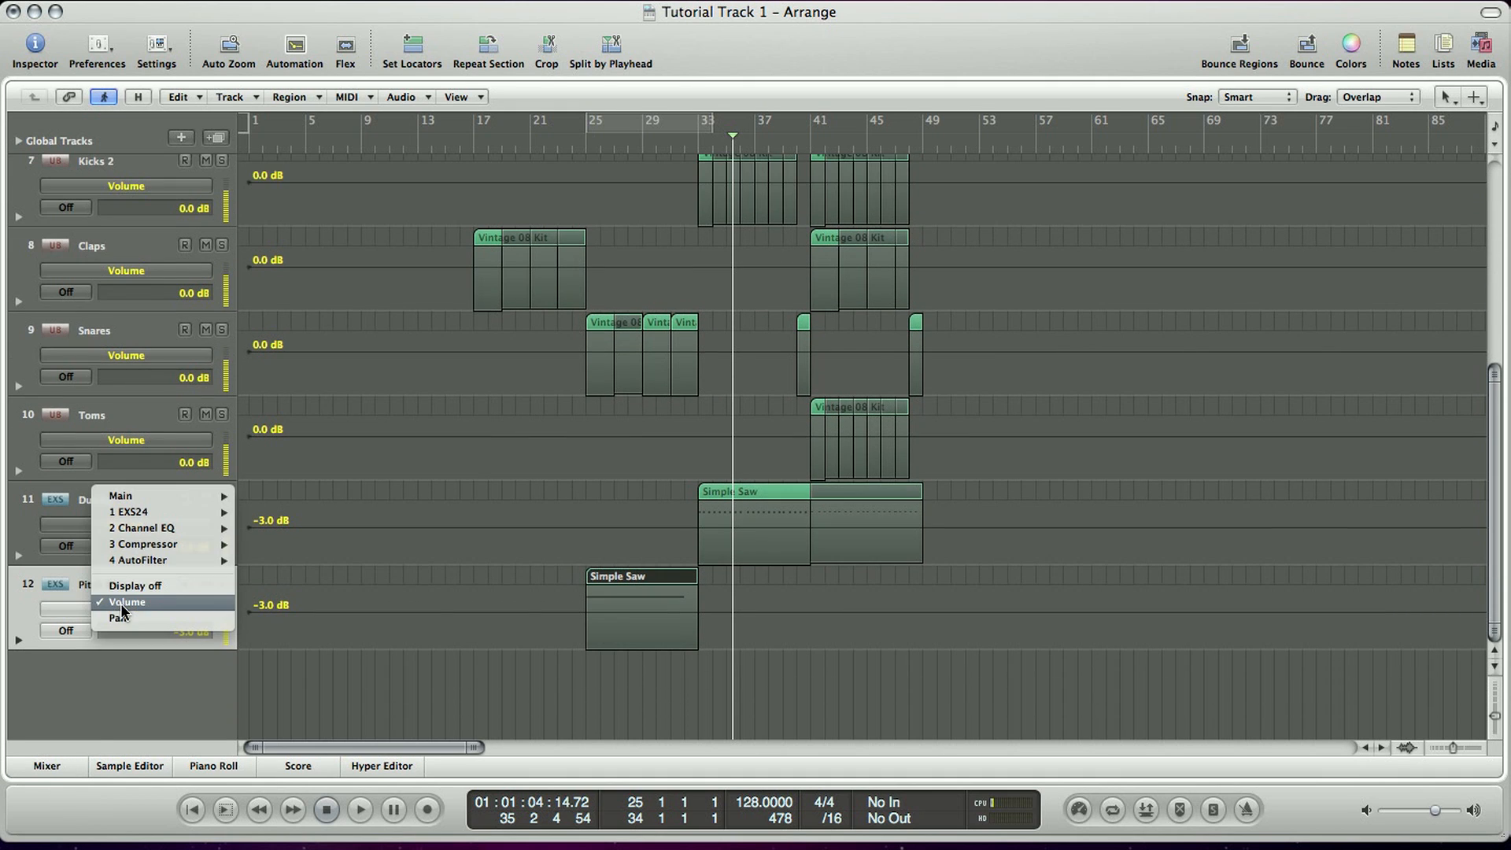
{"action": "mouse_move", "coordinate": [140, 559]}
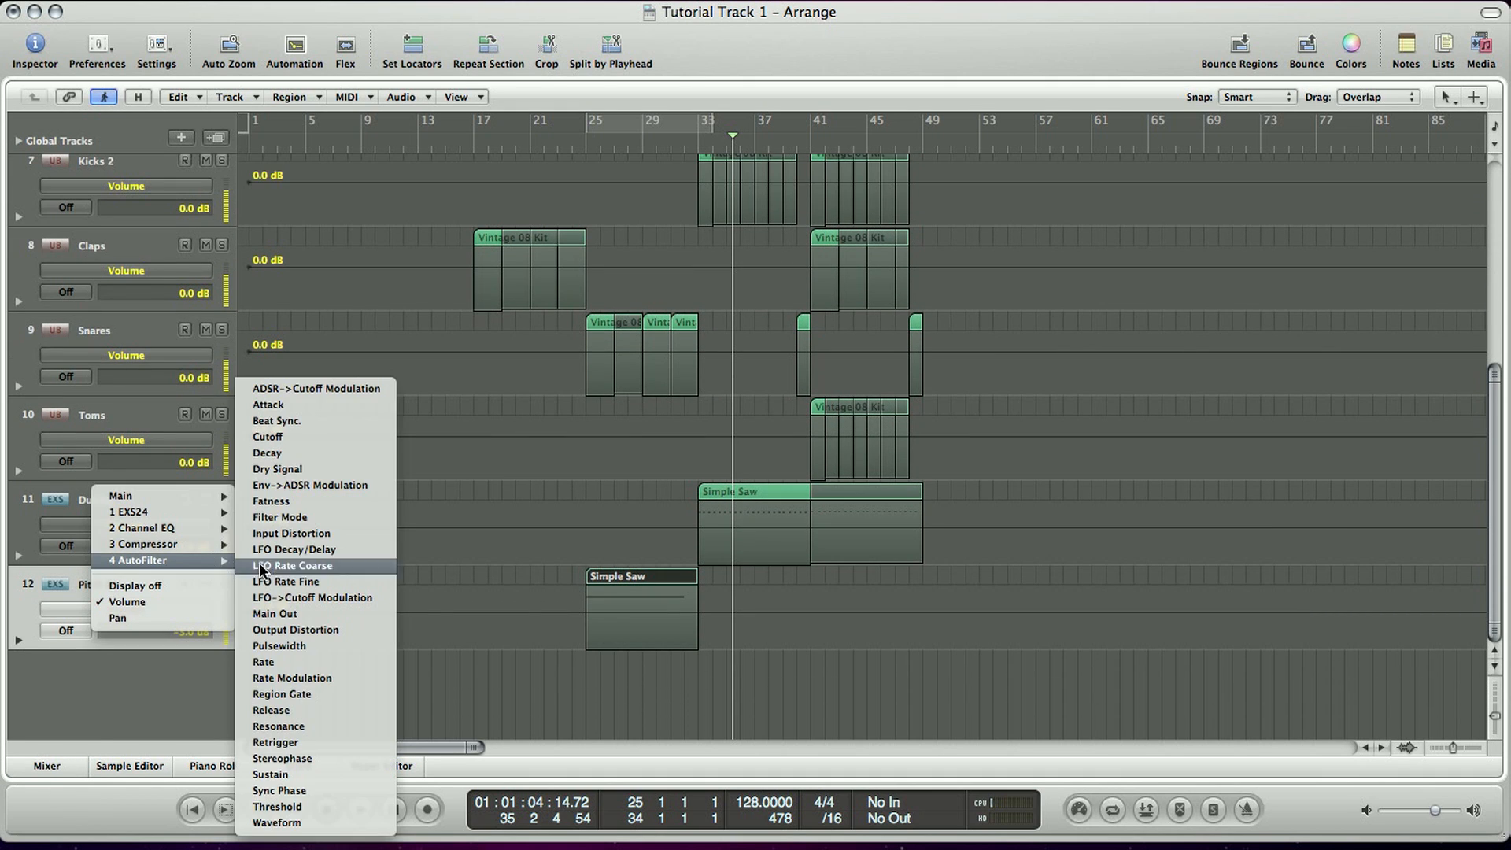
{"action": "mouse_move", "coordinate": [296, 438]}
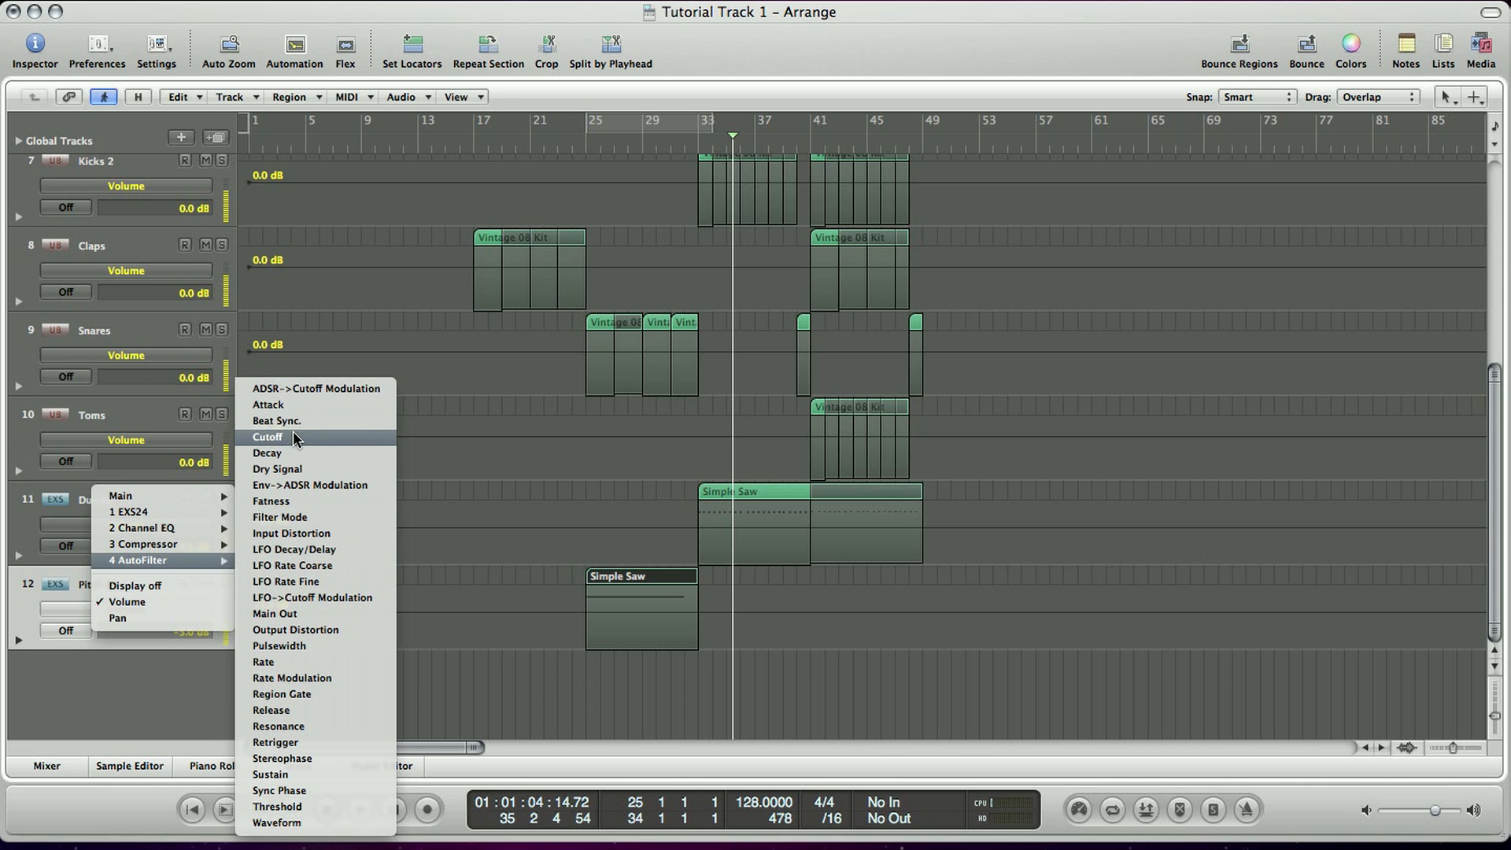
Step: Automate Pitch Rise's AutoFilter cutoff from about 36% at bar 25 up to 100%
{"action": "left_click", "coordinate": [267, 437]}
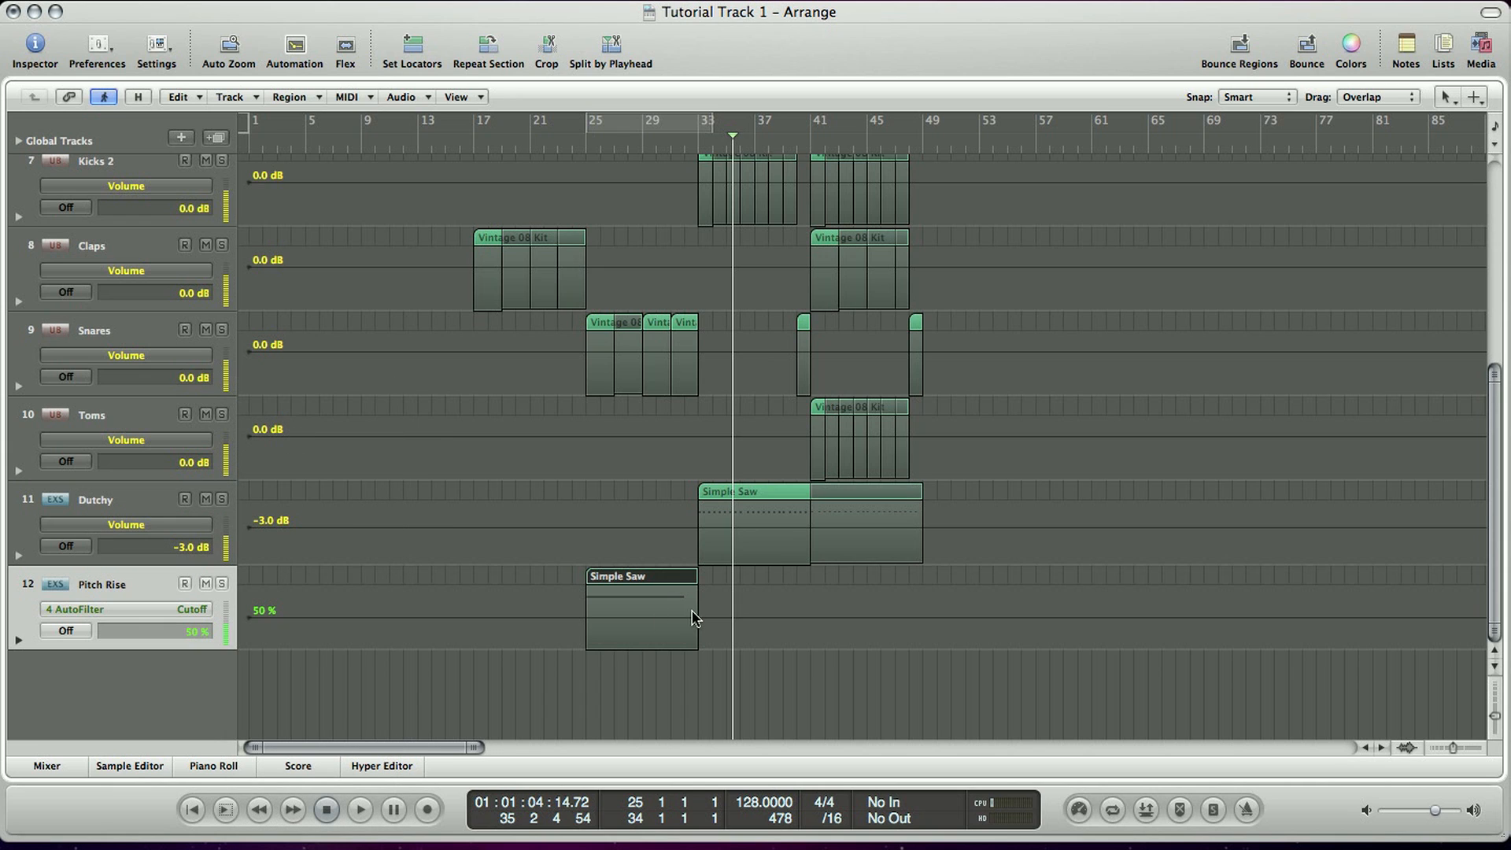
{"action": "left_click", "coordinate": [64, 631]}
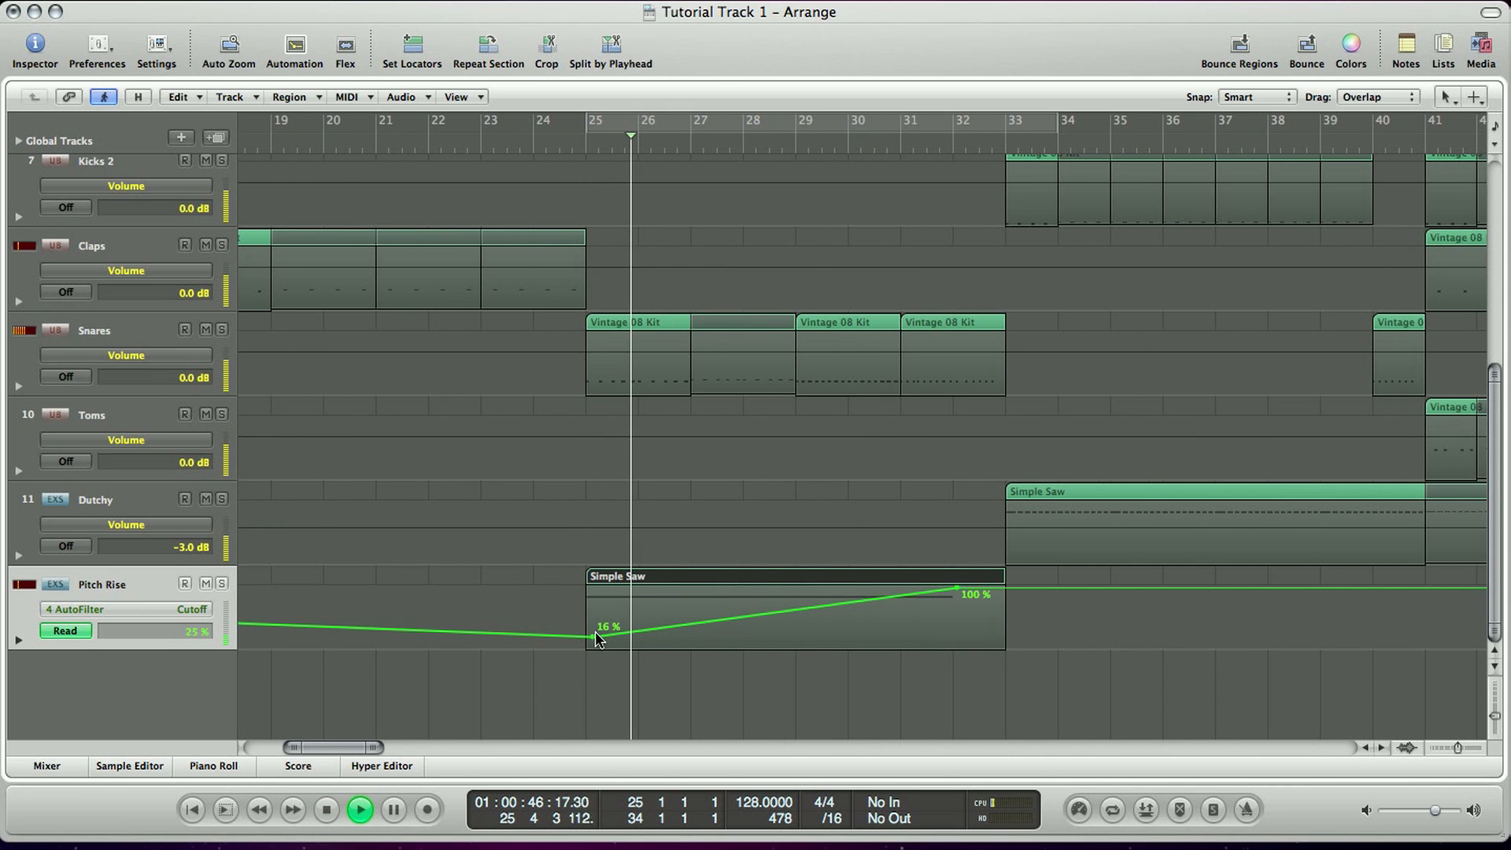
{"action": "left_click_drag", "start_coordinate": [595, 639], "coordinate": [597, 633]}
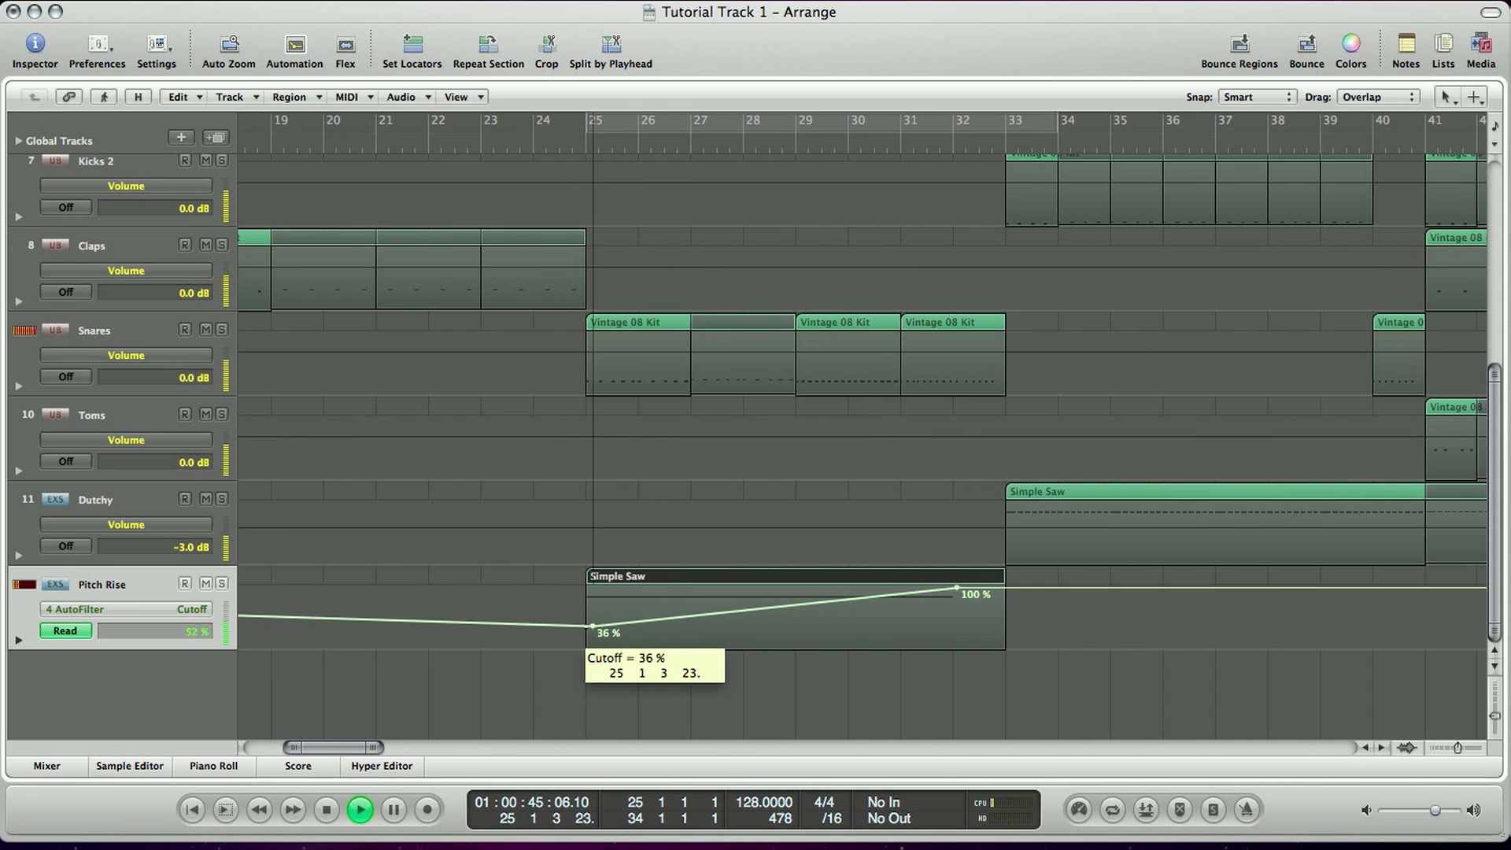
{"action": "left_click_drag", "start_coordinate": [597, 627], "coordinate": [596, 636]}
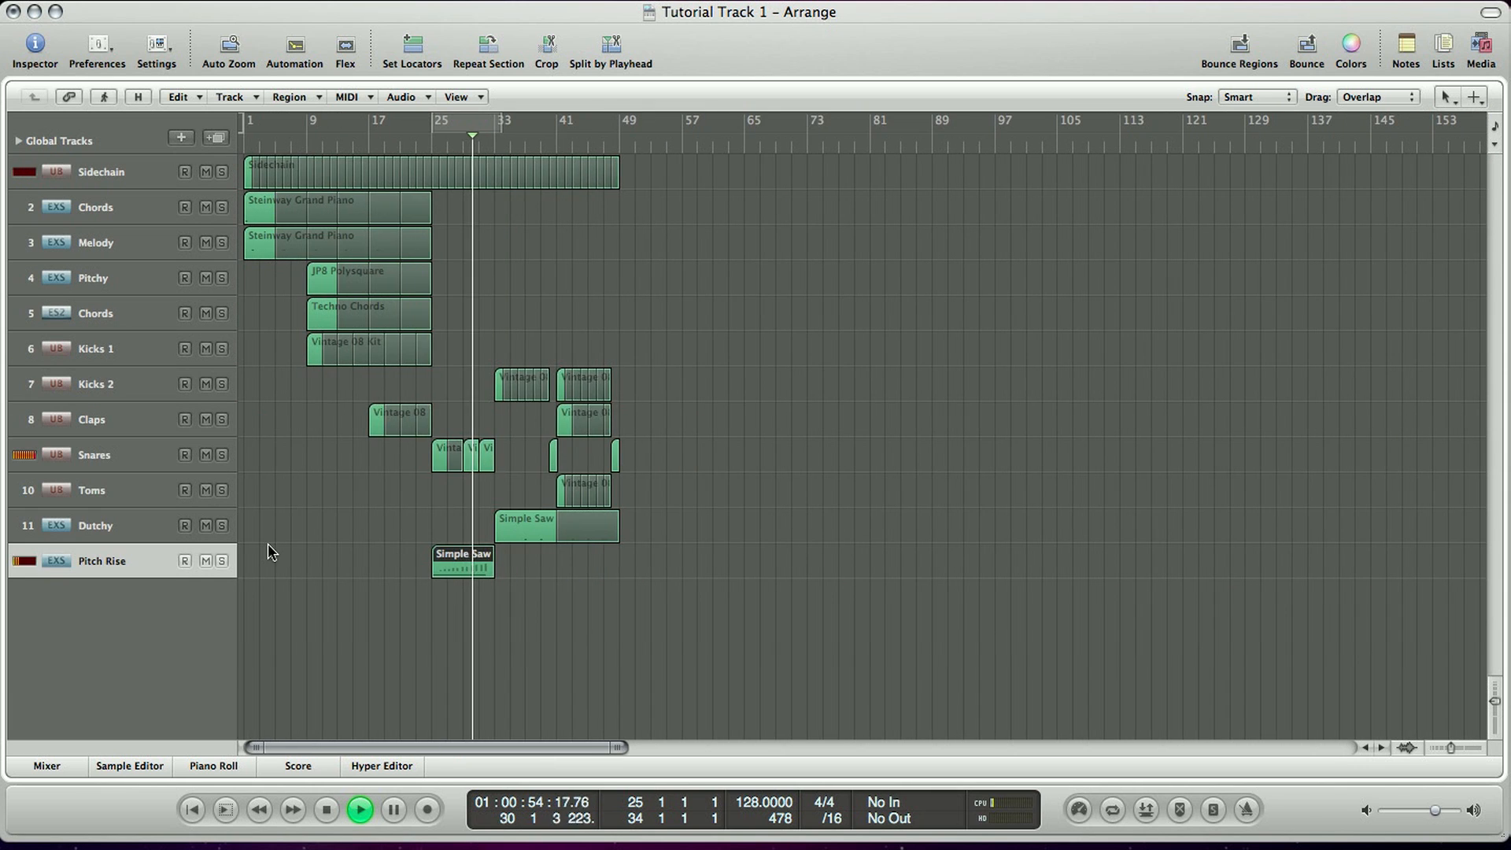
Step: Turn the Pitch Rise Bus 1 reverb send down to −39 dB in the mixer
{"action": "left_click", "coordinate": [46, 765]}
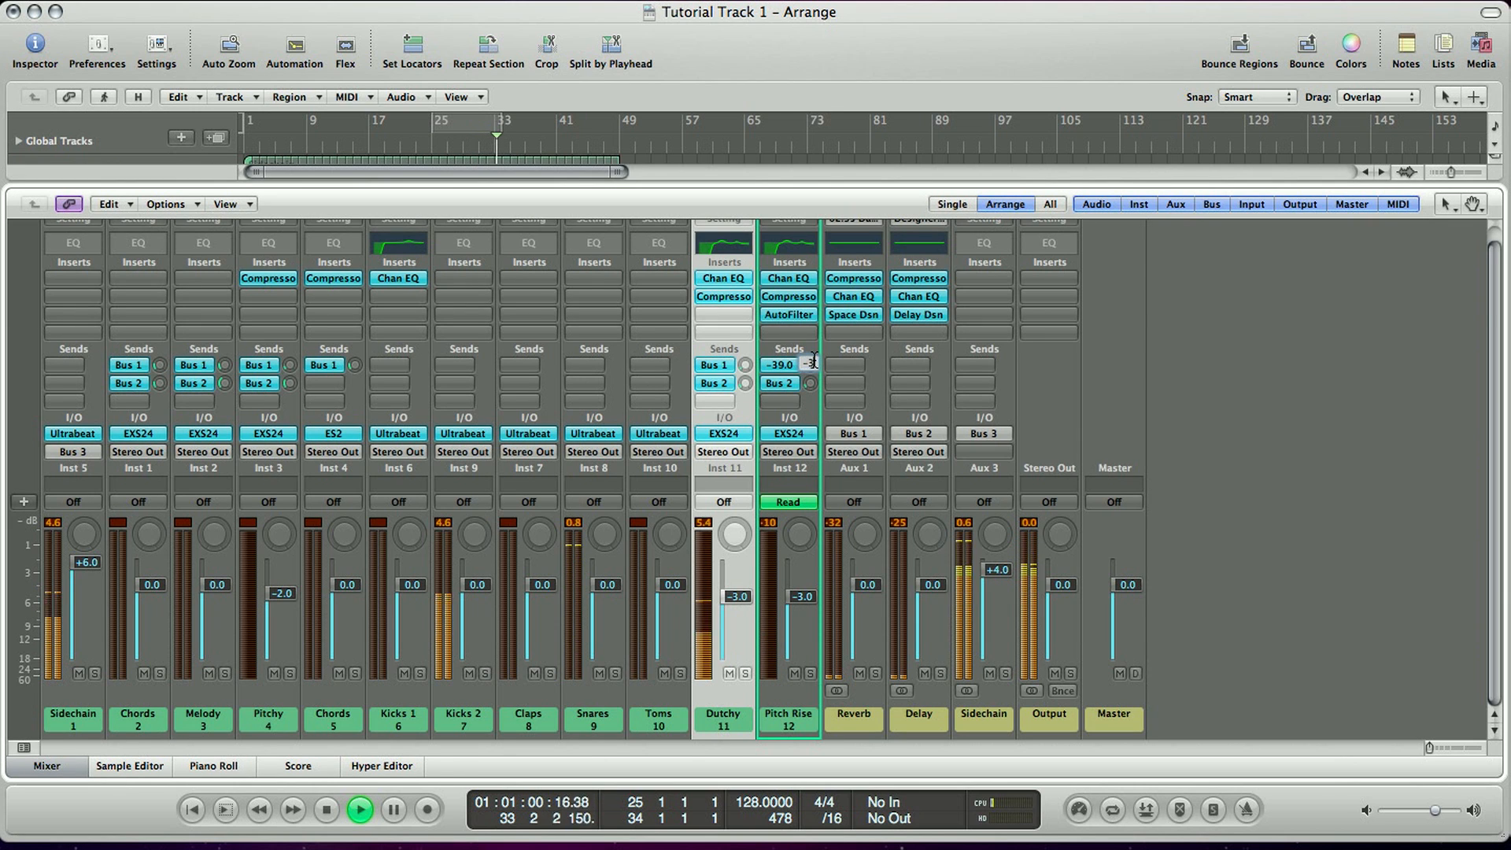
{"action": "left_click", "coordinate": [46, 765]}
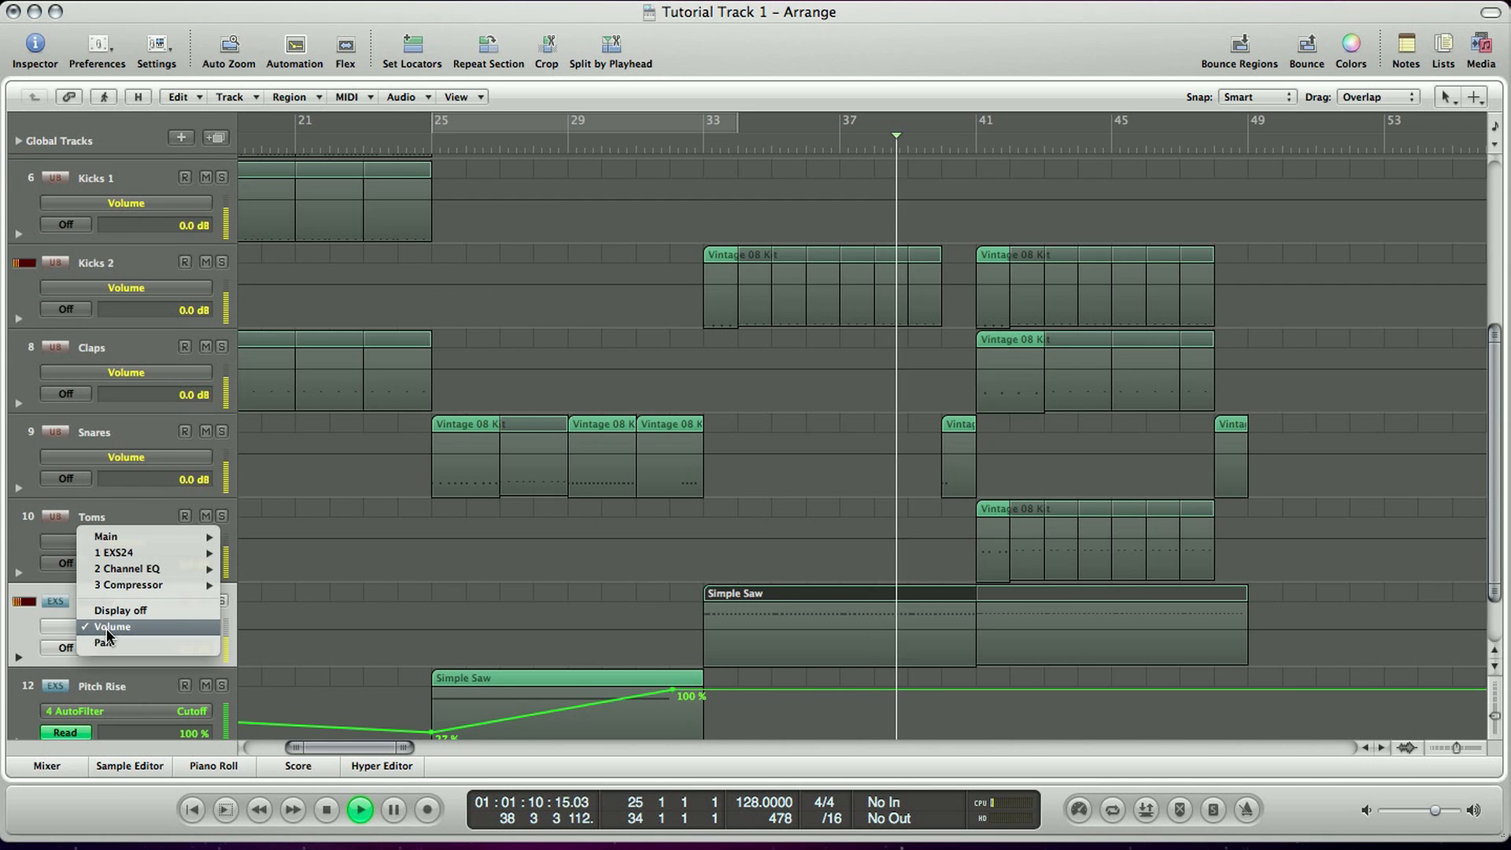
{"action": "mouse_move", "coordinate": [104, 537]}
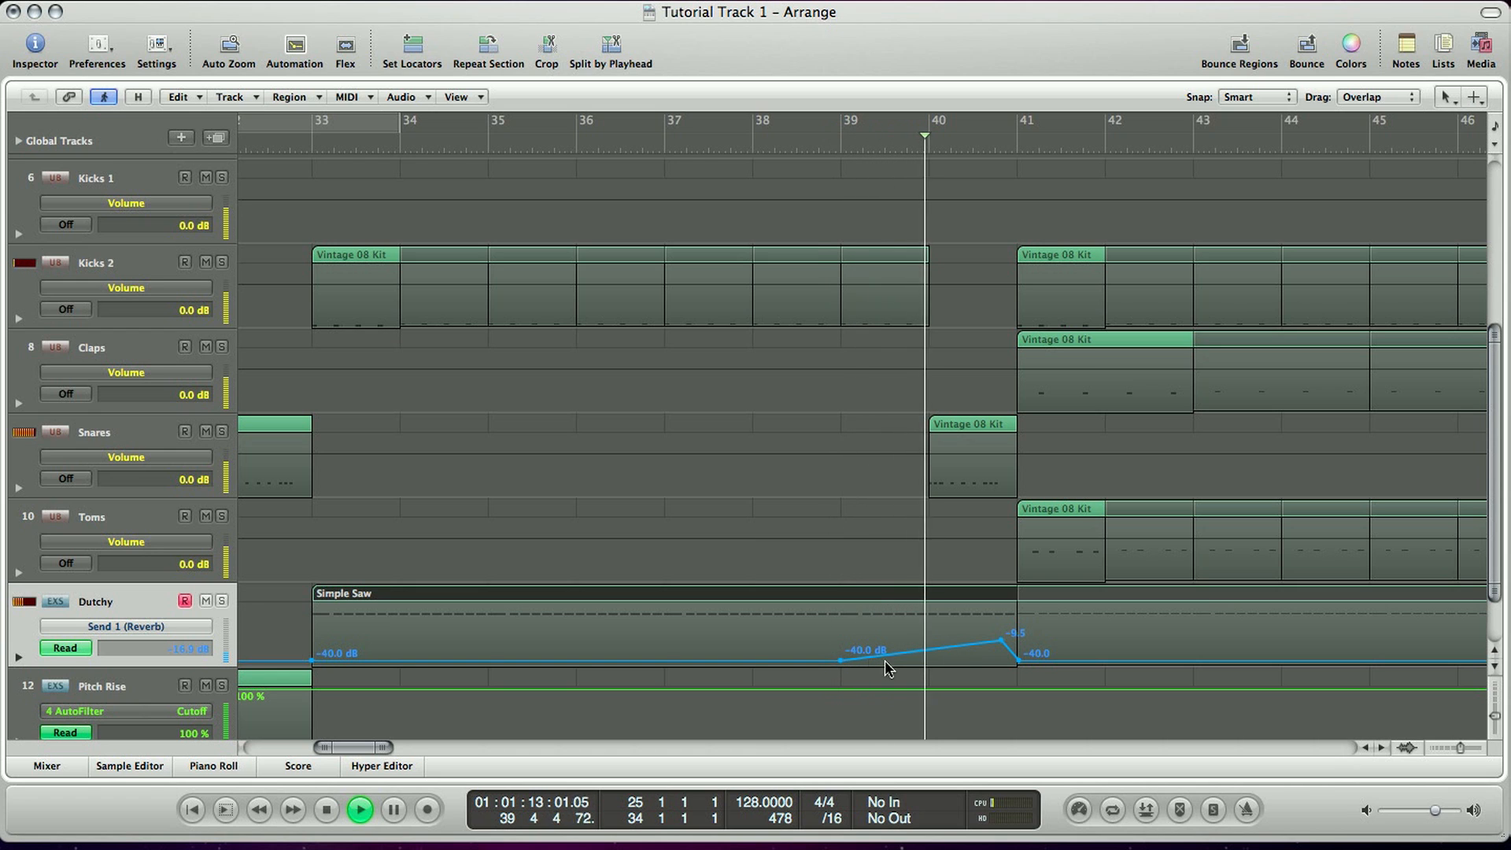
Step: Add Dutchy reverb send swells from −40 dB just before bars 41 and 49
{"action": "left_click_drag", "start_coordinate": [1010, 640], "coordinate": [1010, 648]}
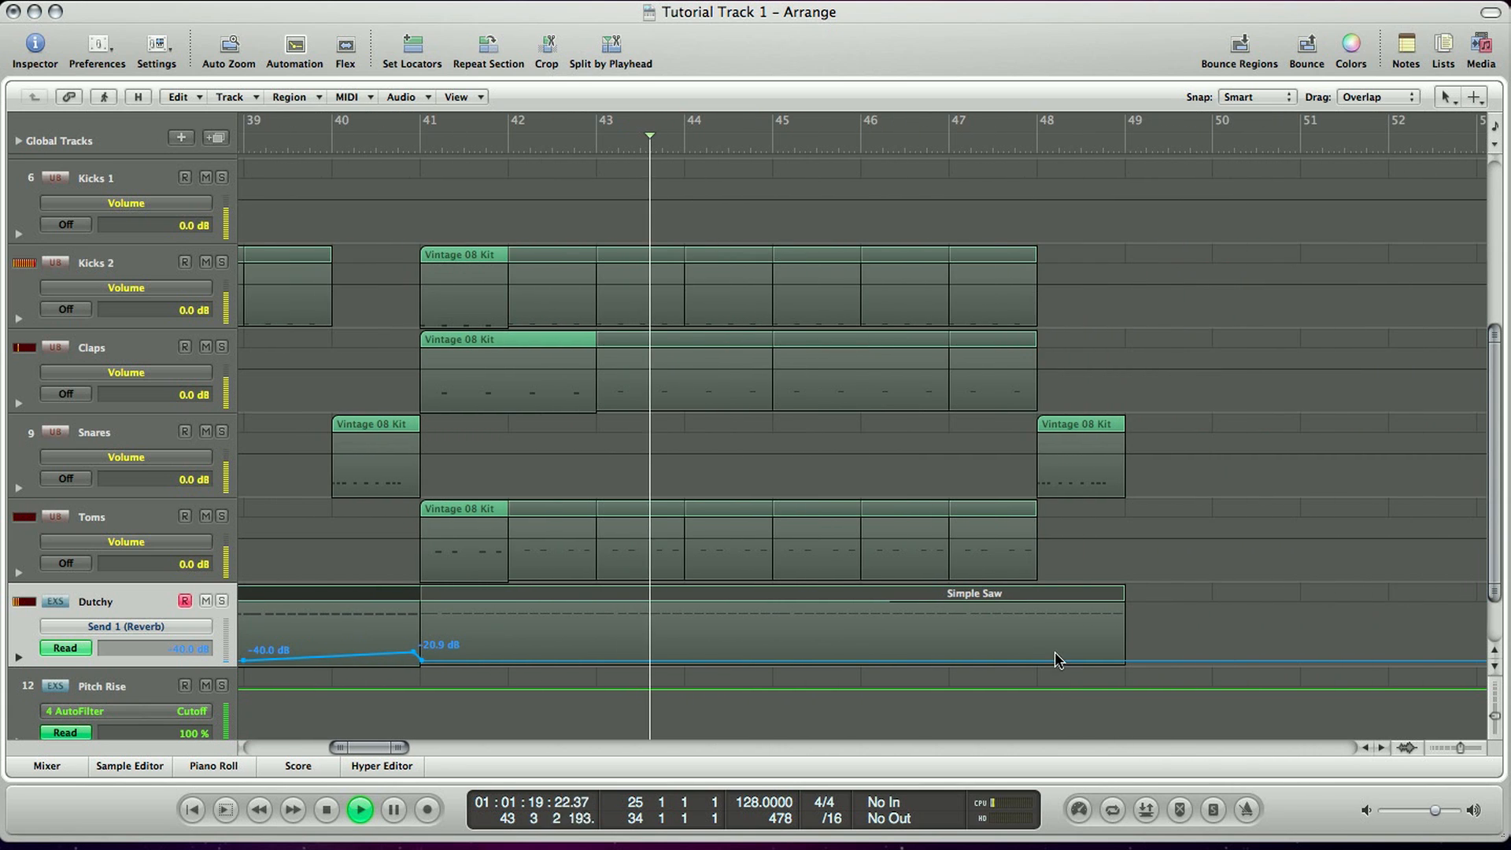
{"action": "left_click", "coordinate": [1036, 661]}
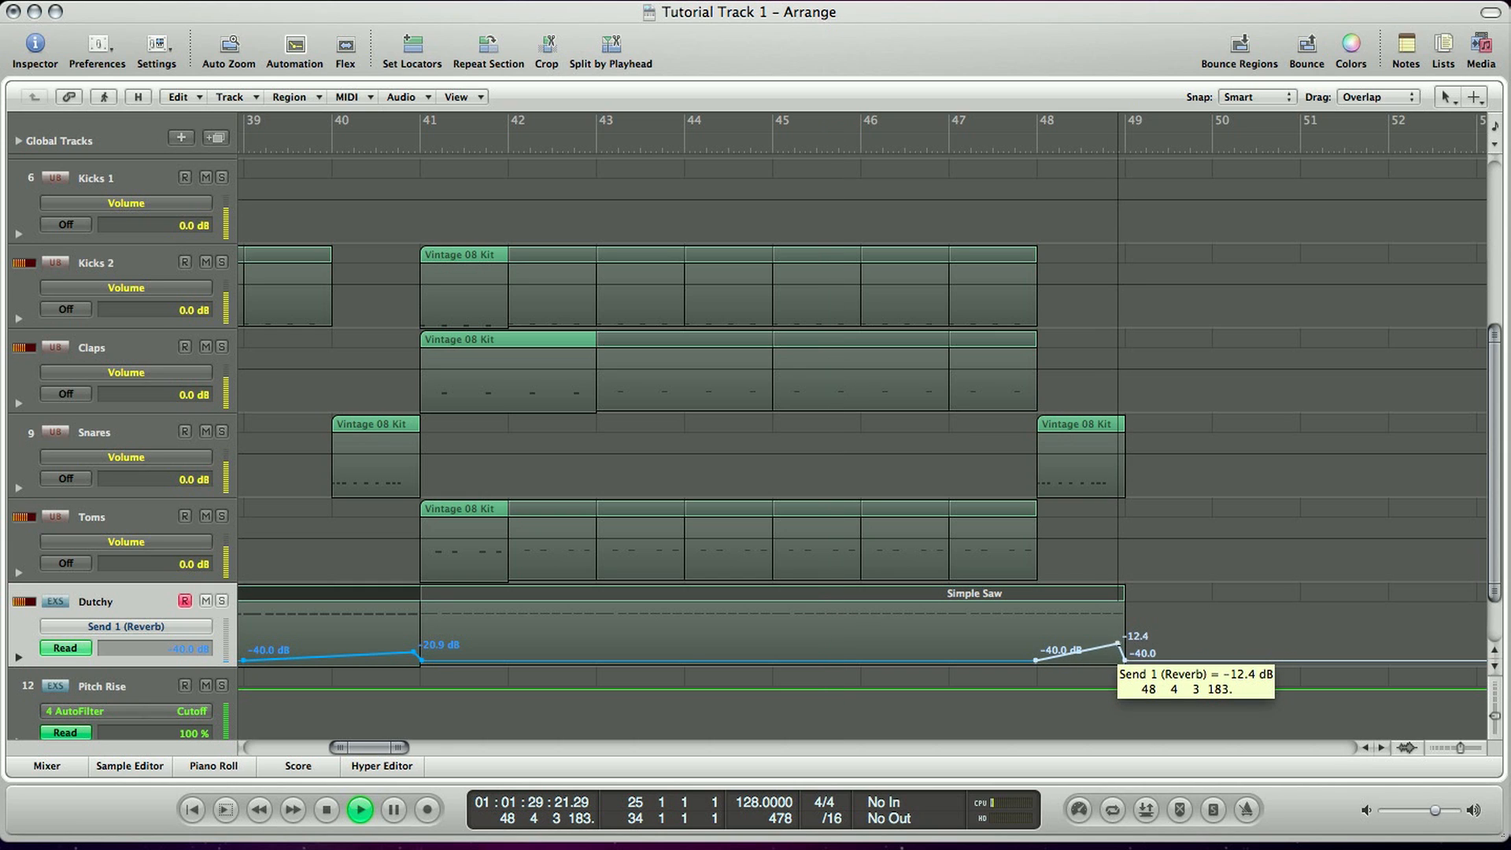
{"action": "left_click_drag", "start_coordinate": [1118, 646], "coordinate": [1118, 651]}
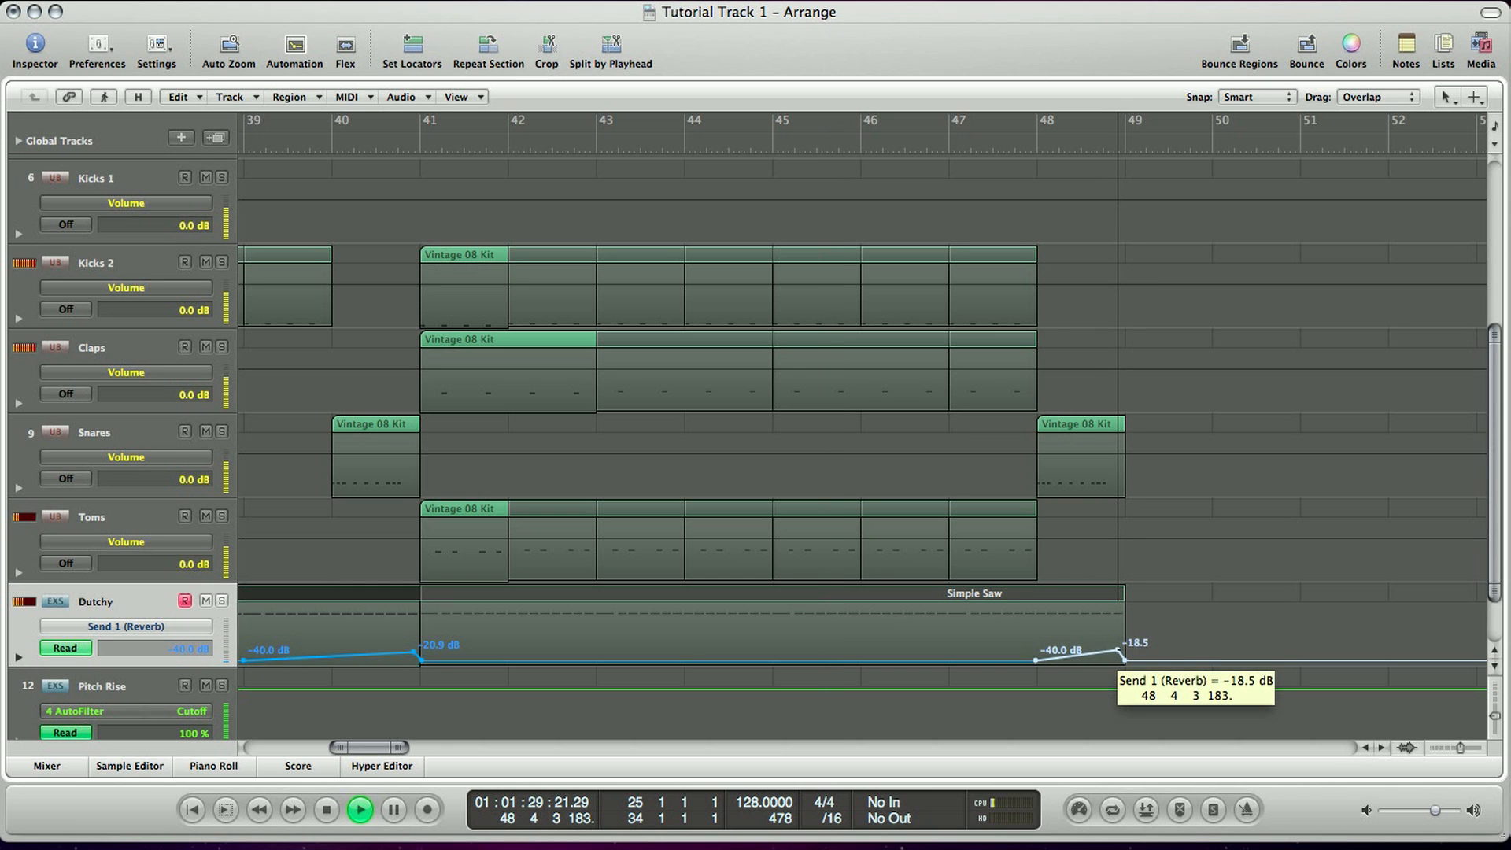